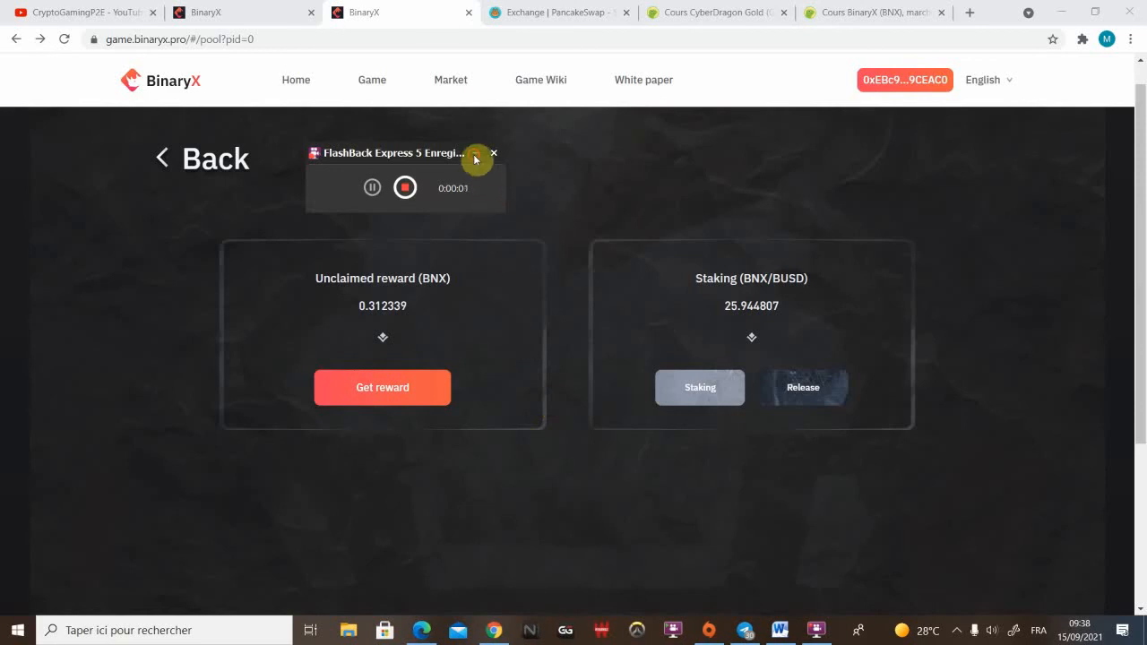
# - Highlight the BNX token heading and its token address in Dual Token Economic System
pyautogui.click(473, 152)
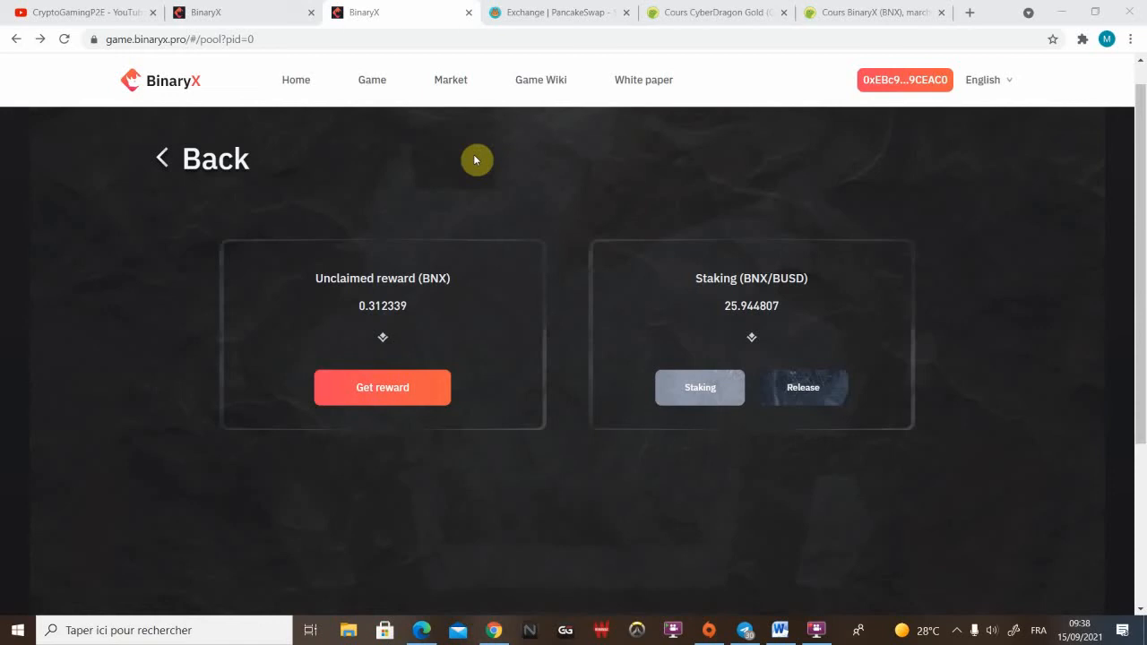
pyautogui.moveTo(450, 311)
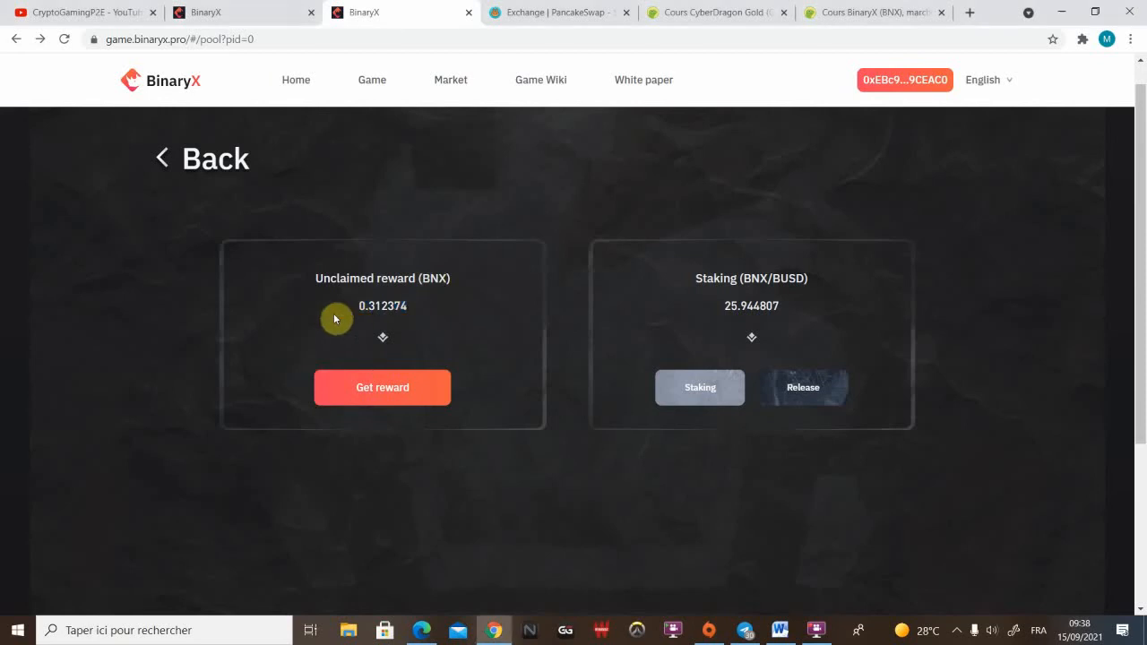
pyautogui.moveTo(345, 316)
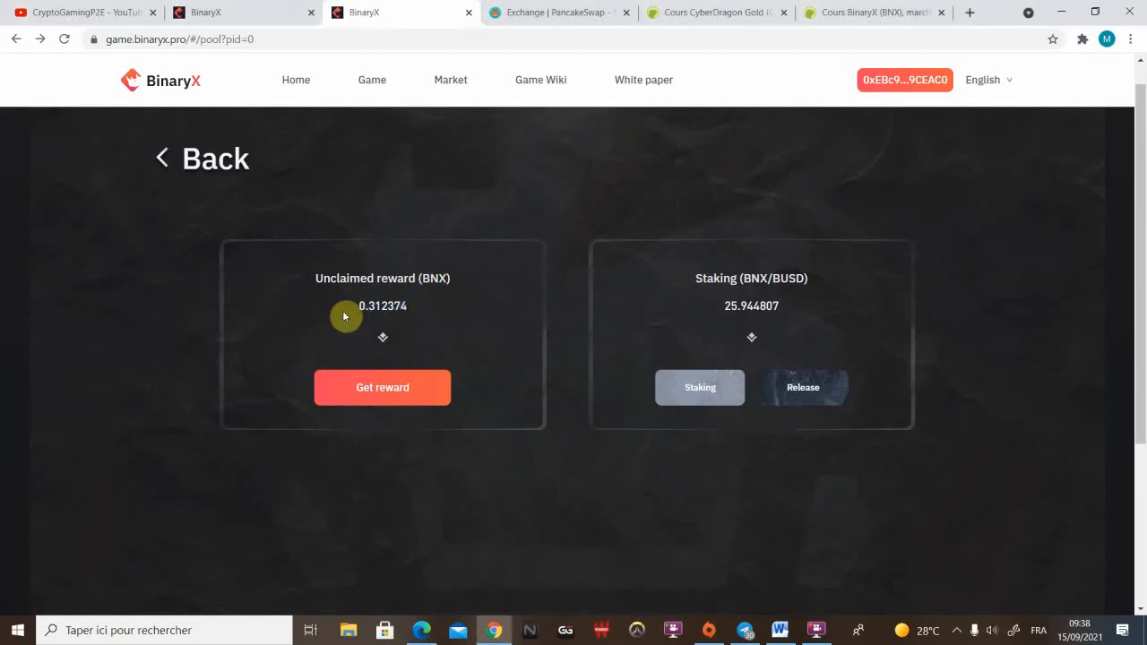
pyautogui.moveTo(504, 132)
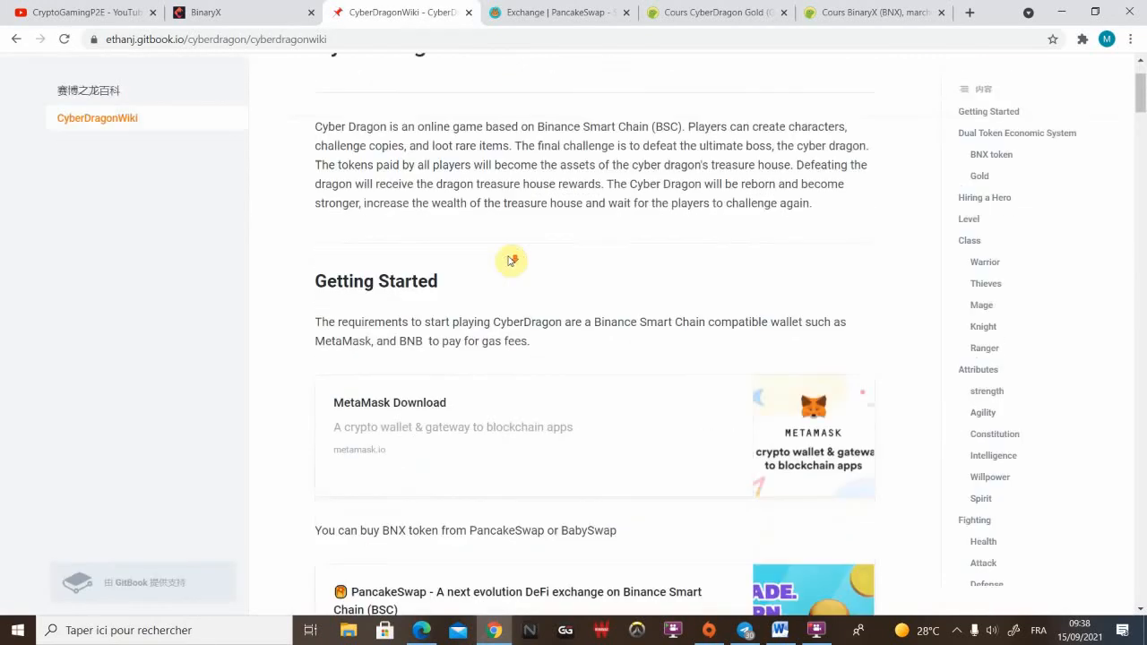
pyautogui.scroll(-3)
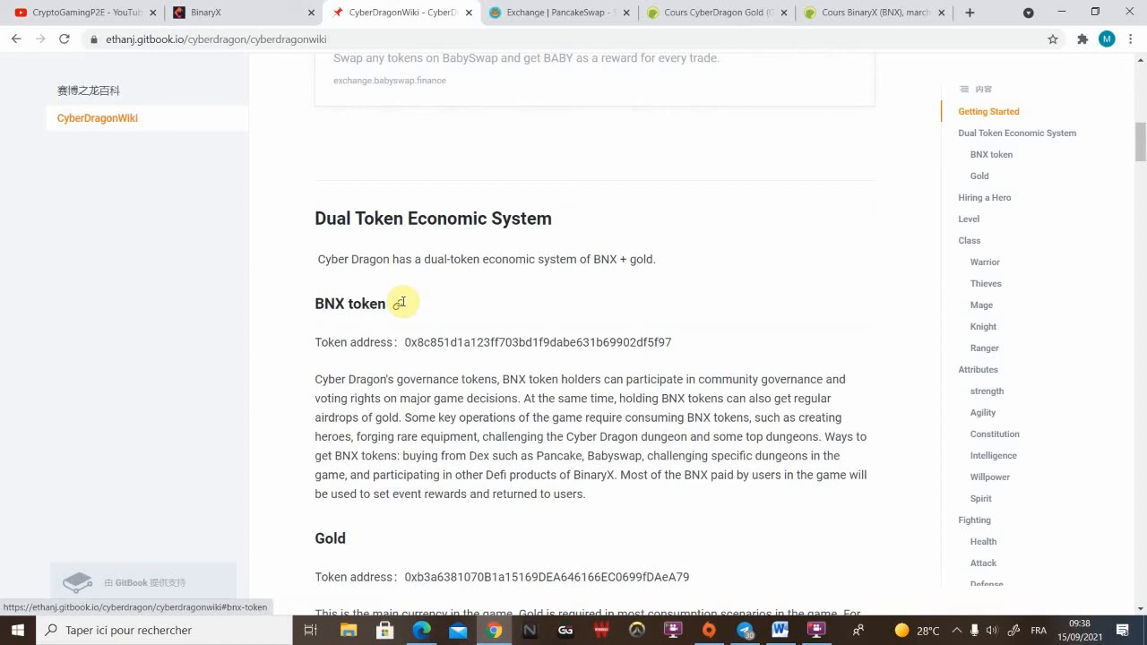
pyautogui.doubleClick(350, 303)
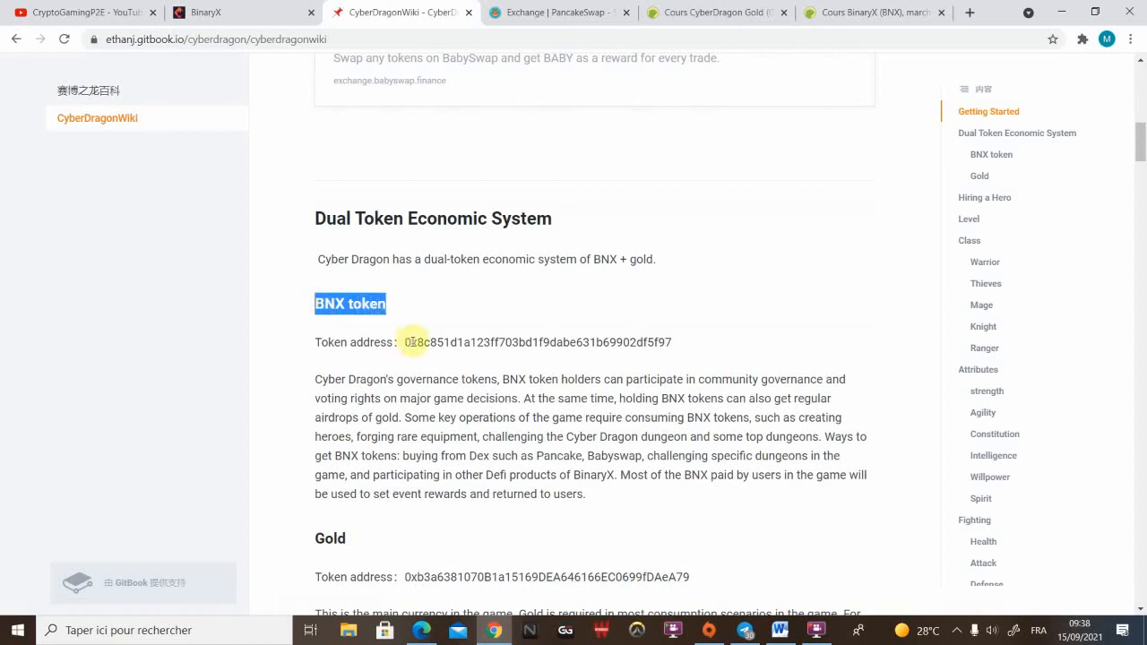
pyautogui.moveTo(406, 343); pyautogui.dragTo(671, 343)
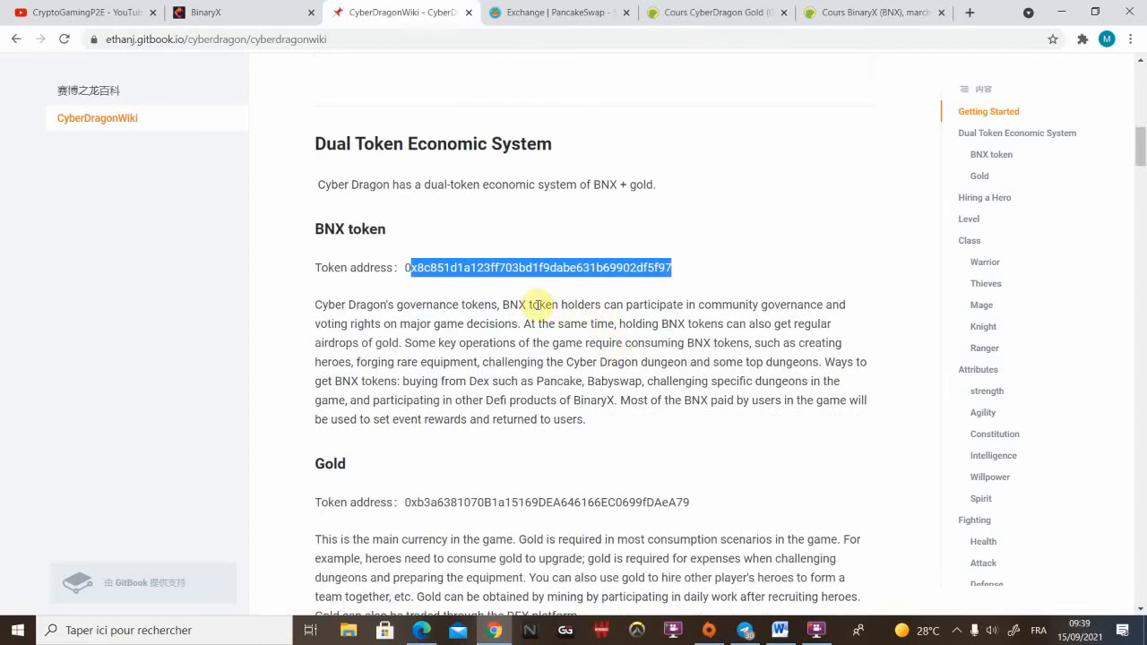
# - Highlight the Gold token heading, then read on to the Hiring a Hero section
pyautogui.scroll(-3)
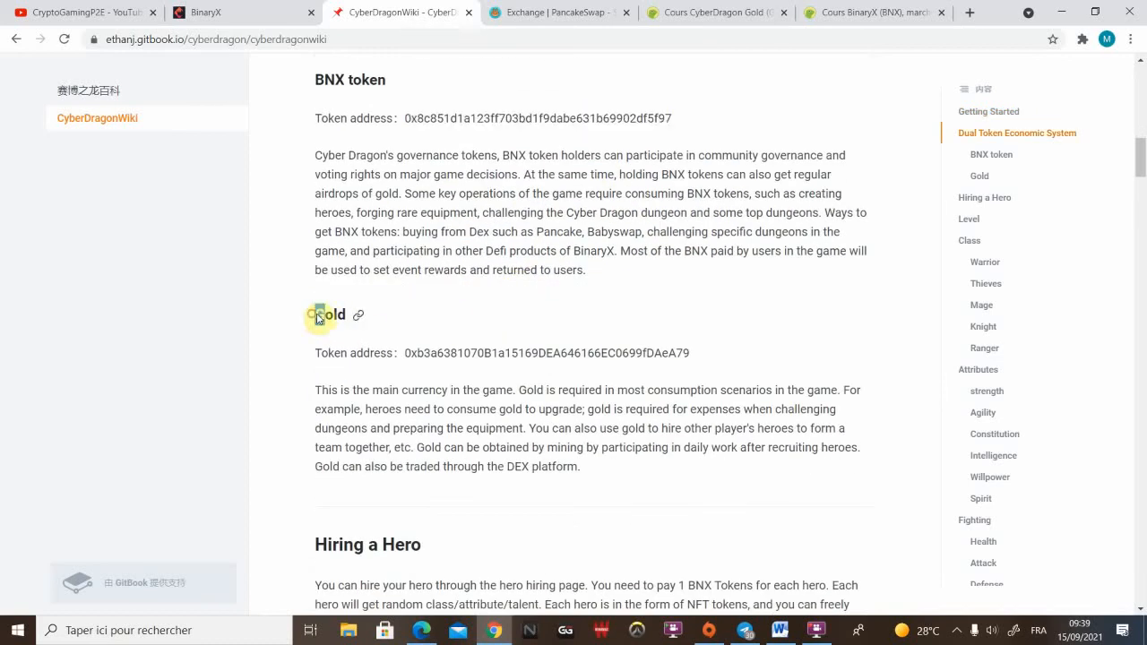
pyautogui.doubleClick(546, 353)
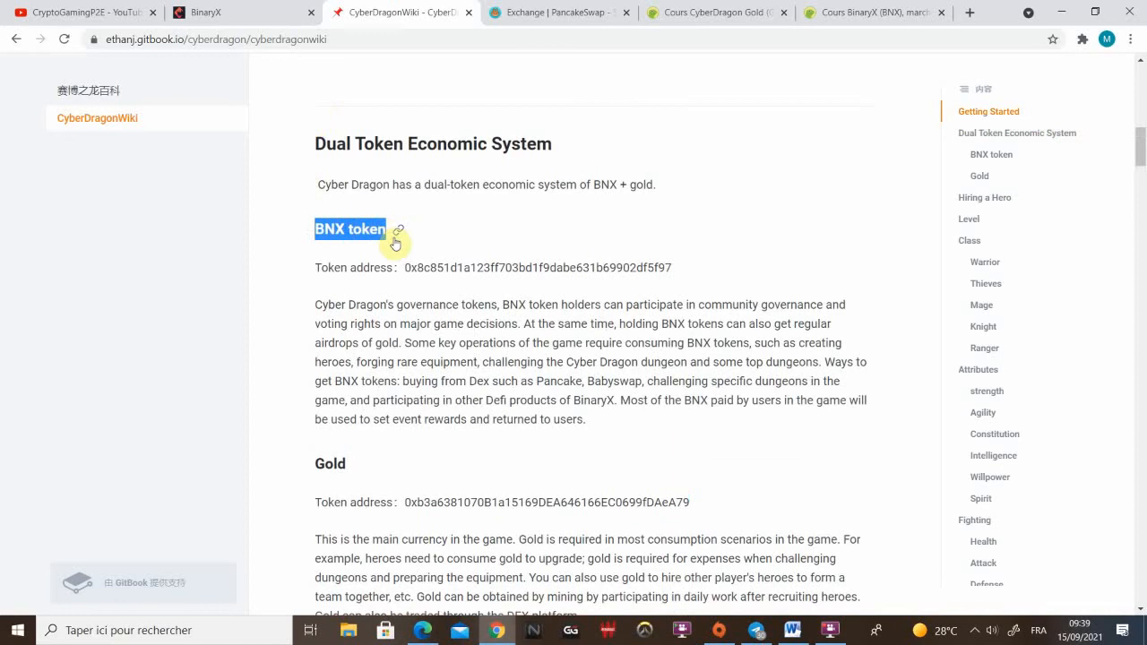
pyautogui.scroll(-3)
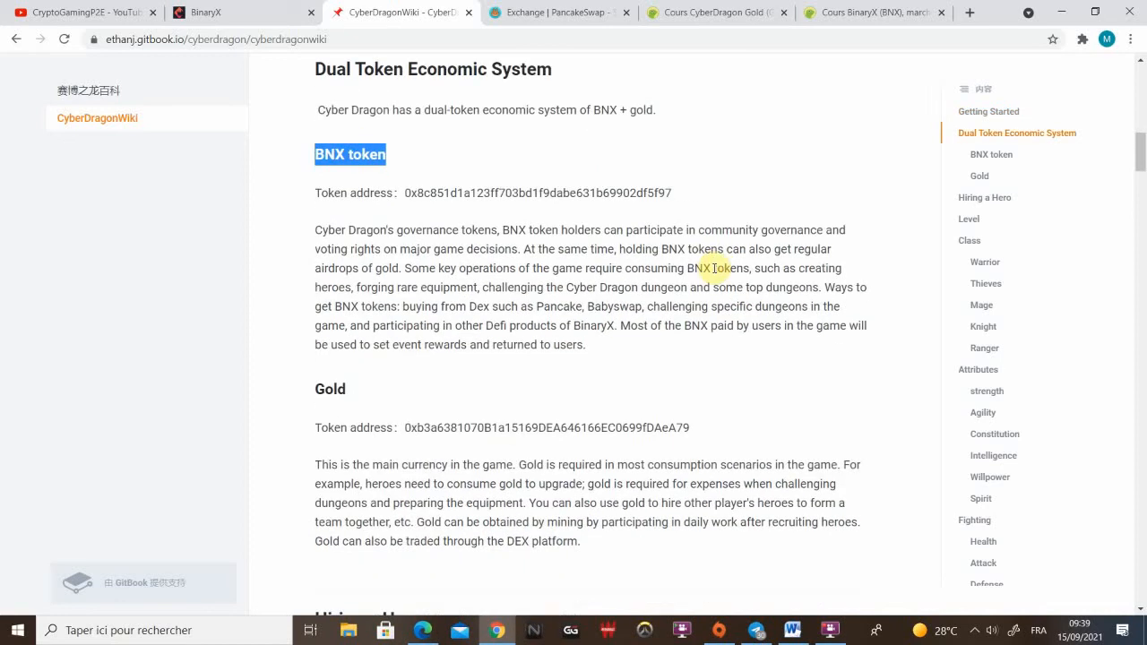
pyautogui.scroll(-3)
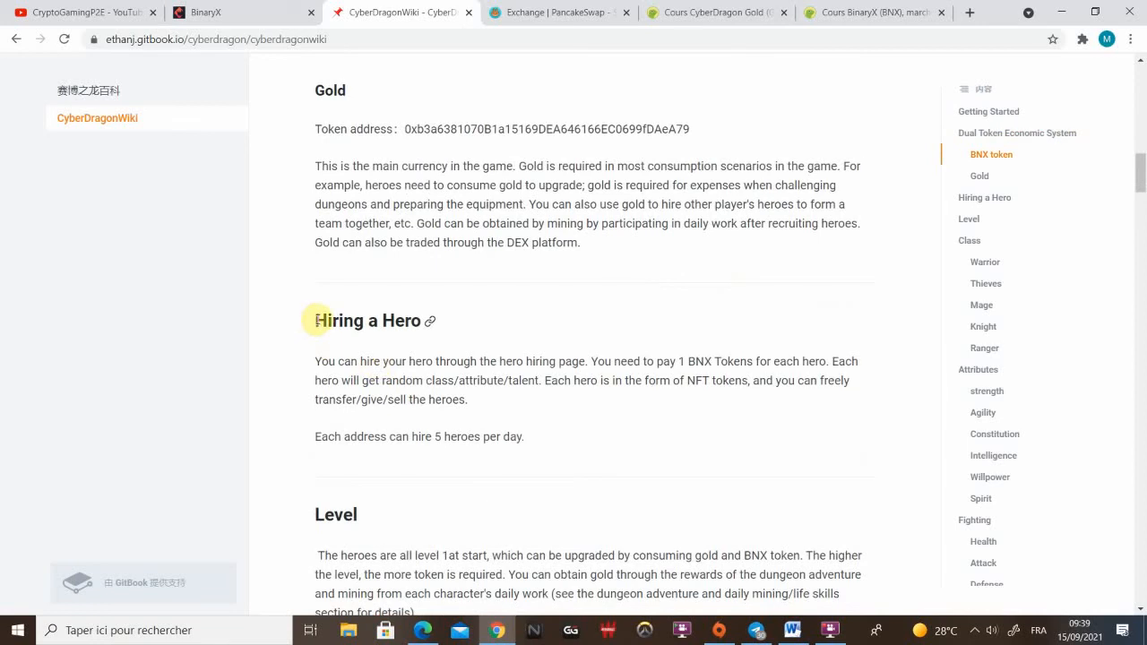
# - Read past the Level upgrade cost table to the Class section's Warrior entry
pyautogui.scroll(-3)
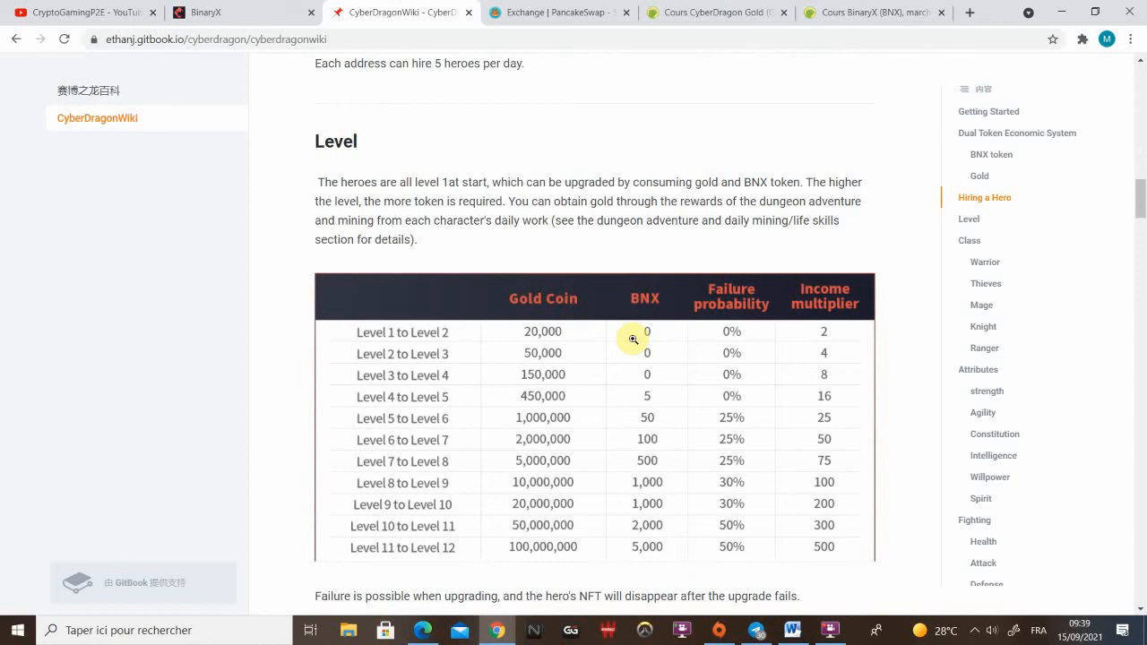
pyautogui.moveTo(476, 344)
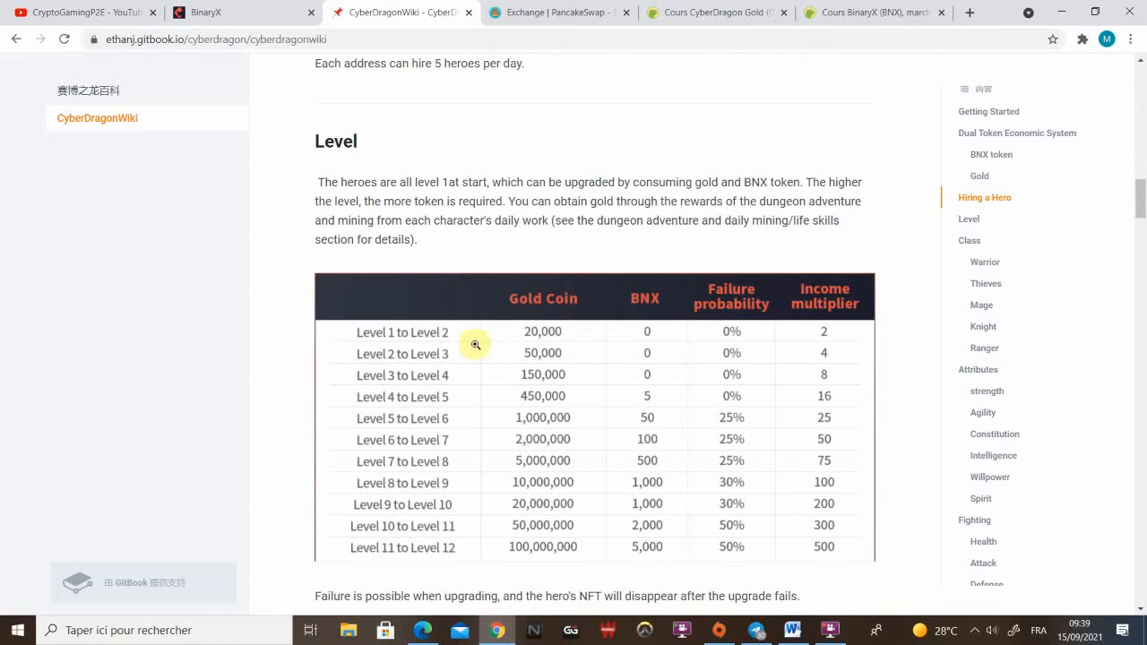
pyautogui.moveTo(569, 342)
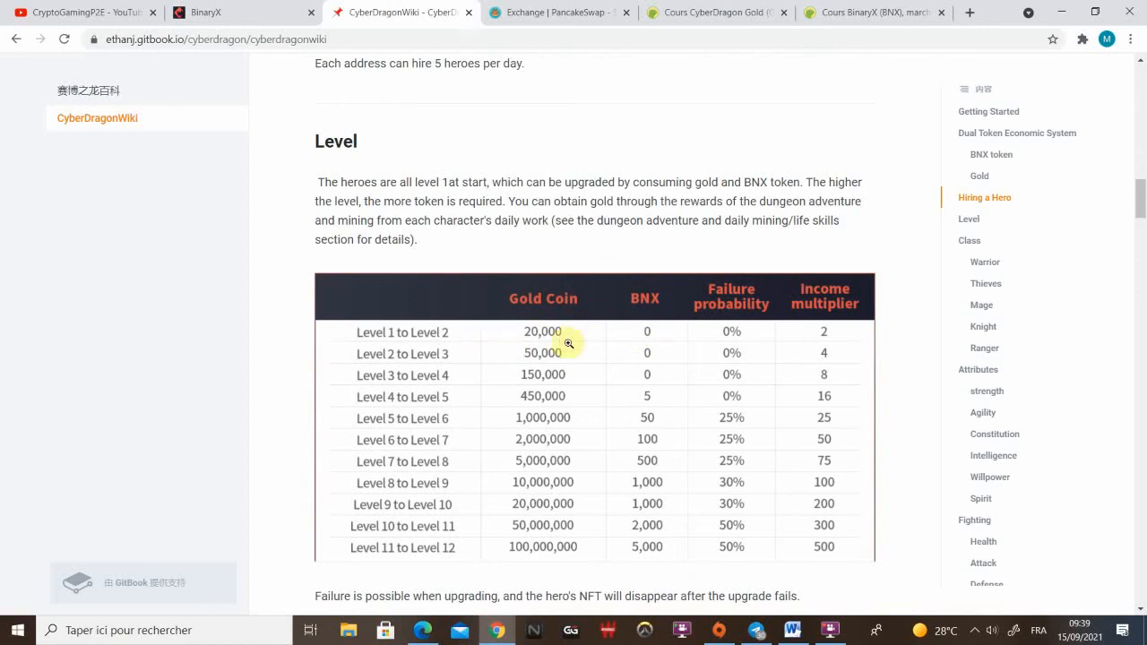
pyautogui.moveTo(821, 350)
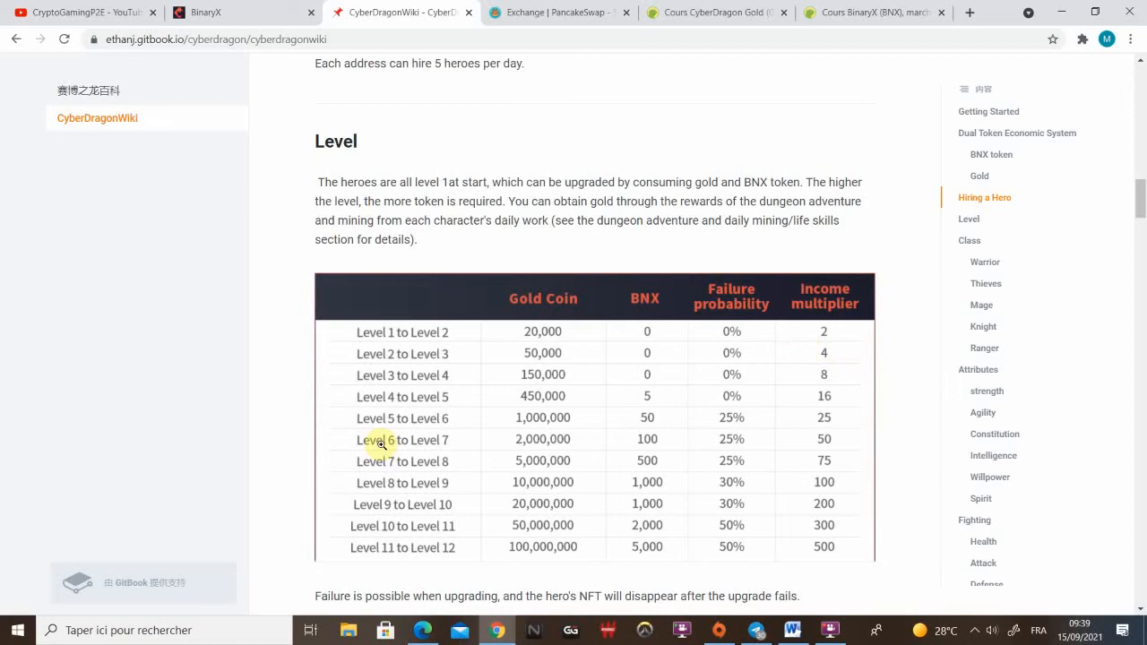
pyautogui.moveTo(442, 420)
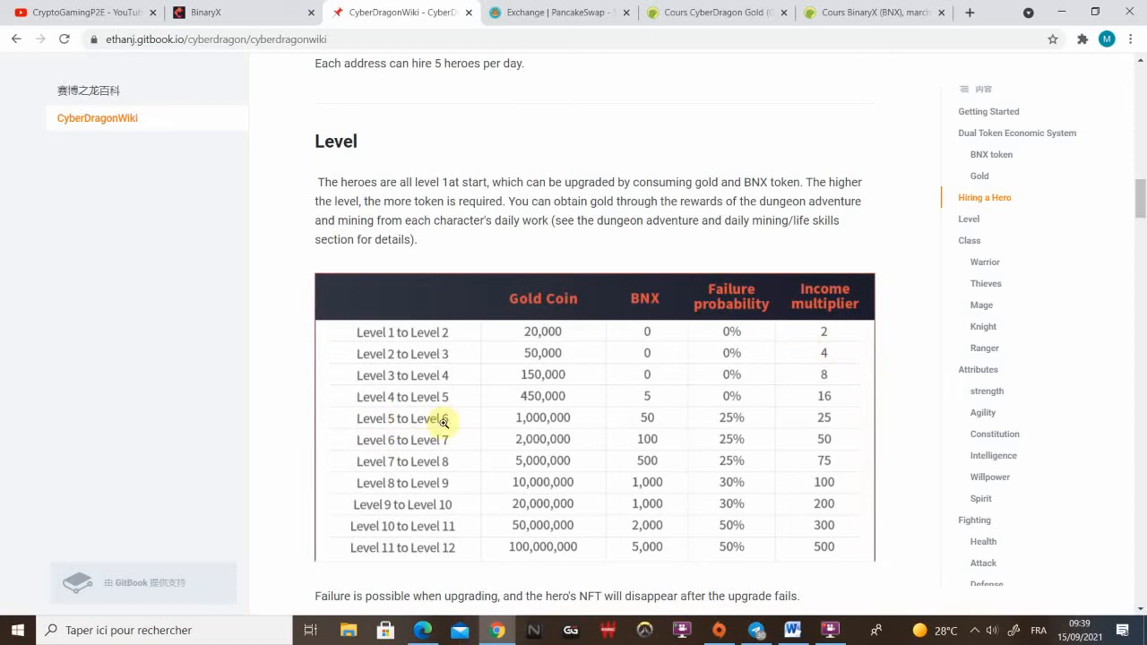
pyautogui.moveTo(733, 432)
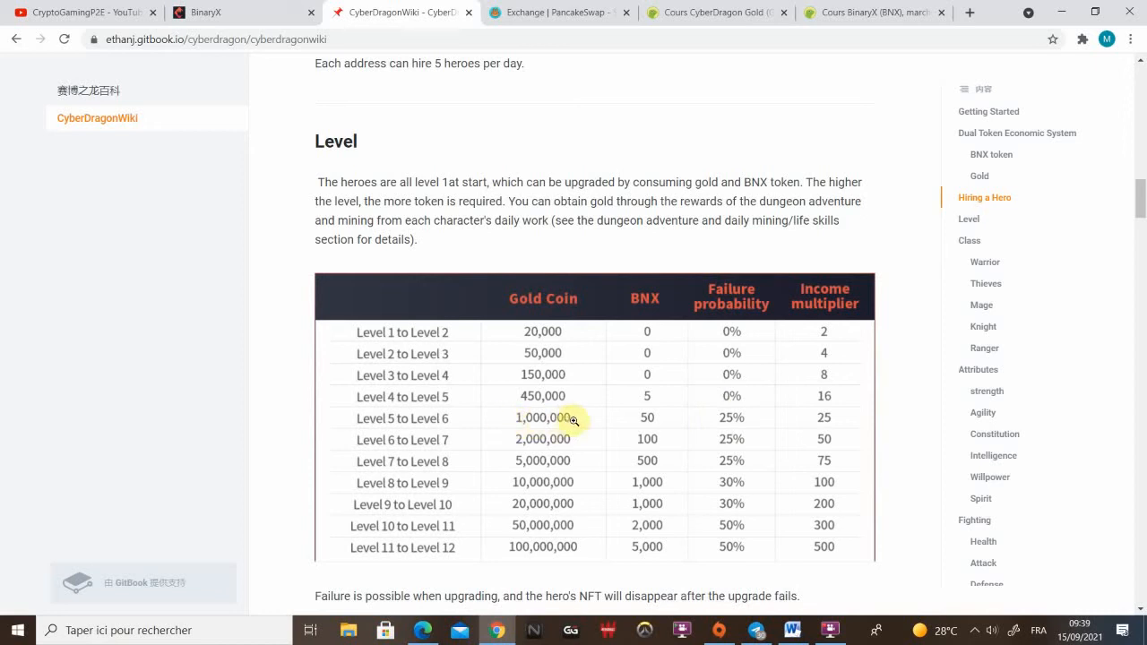
pyautogui.moveTo(643, 420)
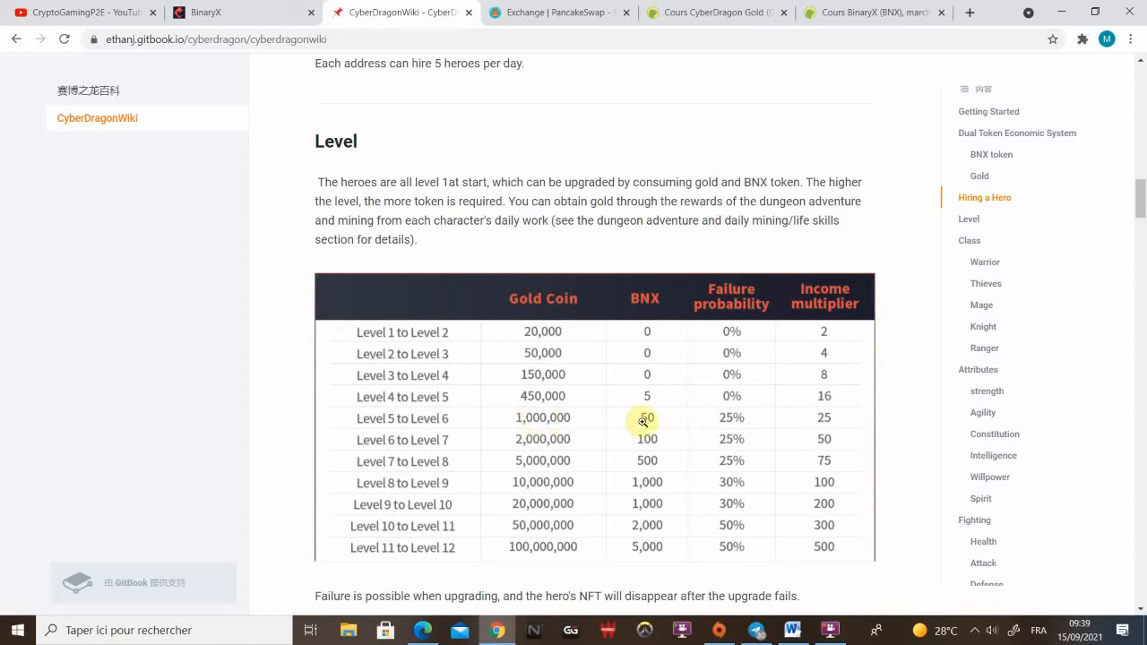
pyautogui.moveTo(659, 415)
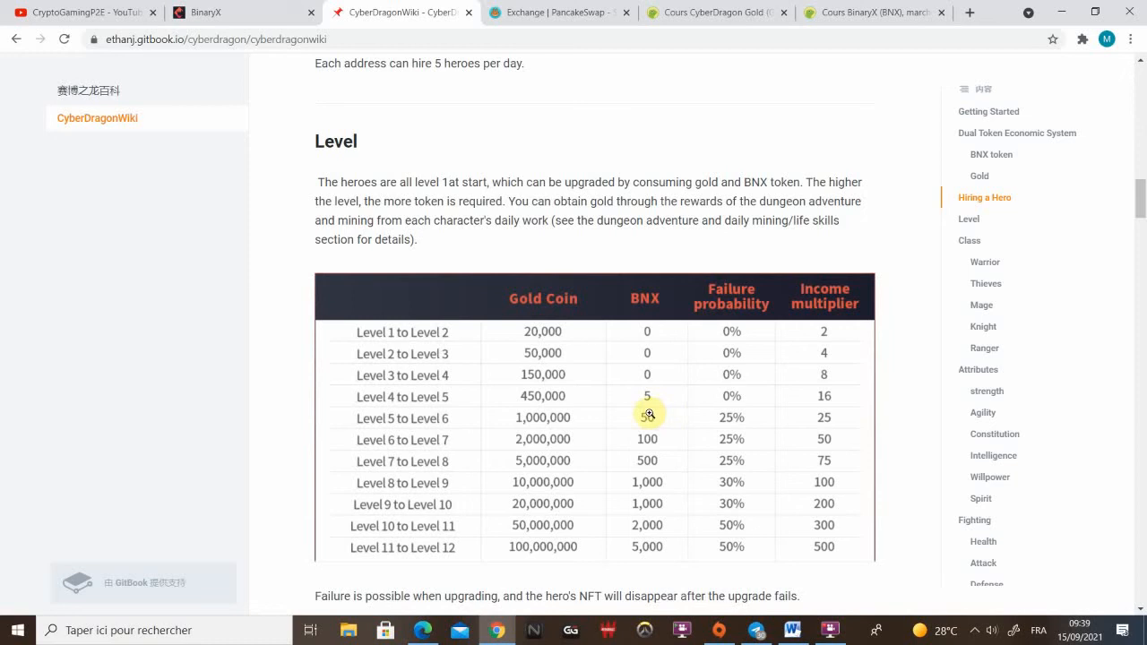
pyautogui.moveTo(621, 405)
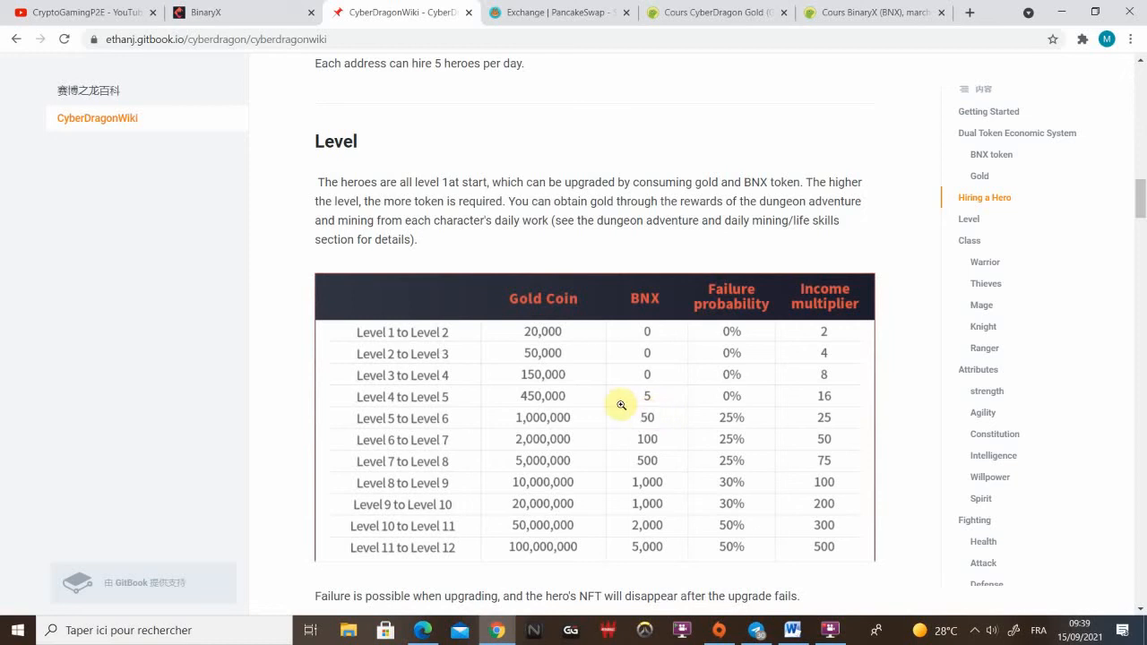
pyautogui.scroll(-3)
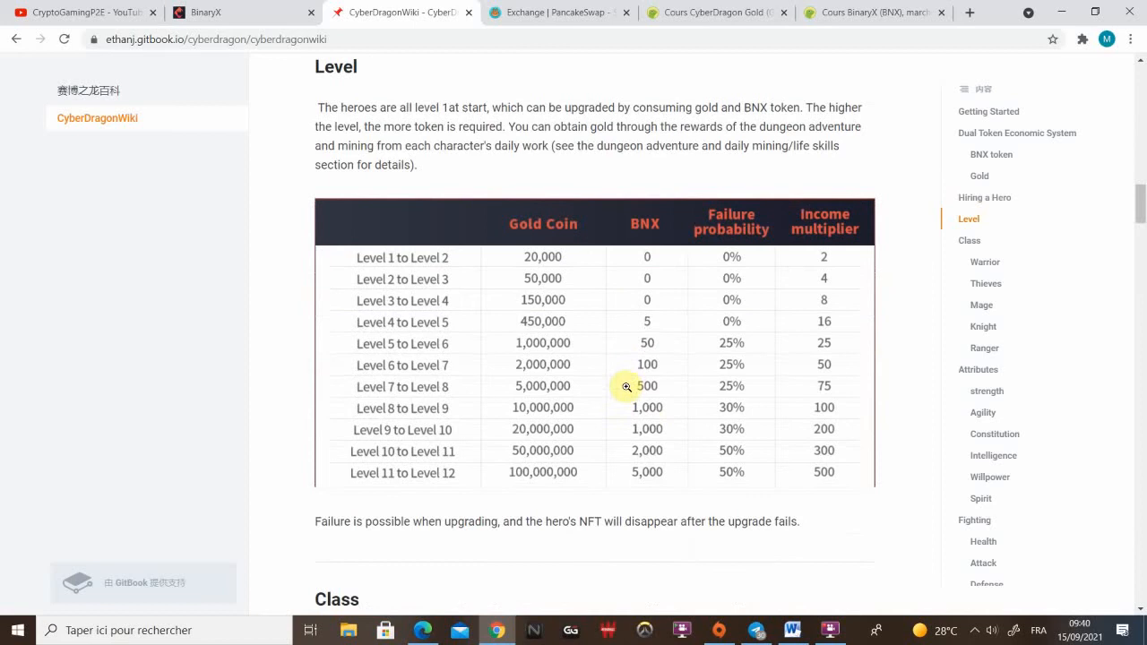
pyautogui.scroll(-3)
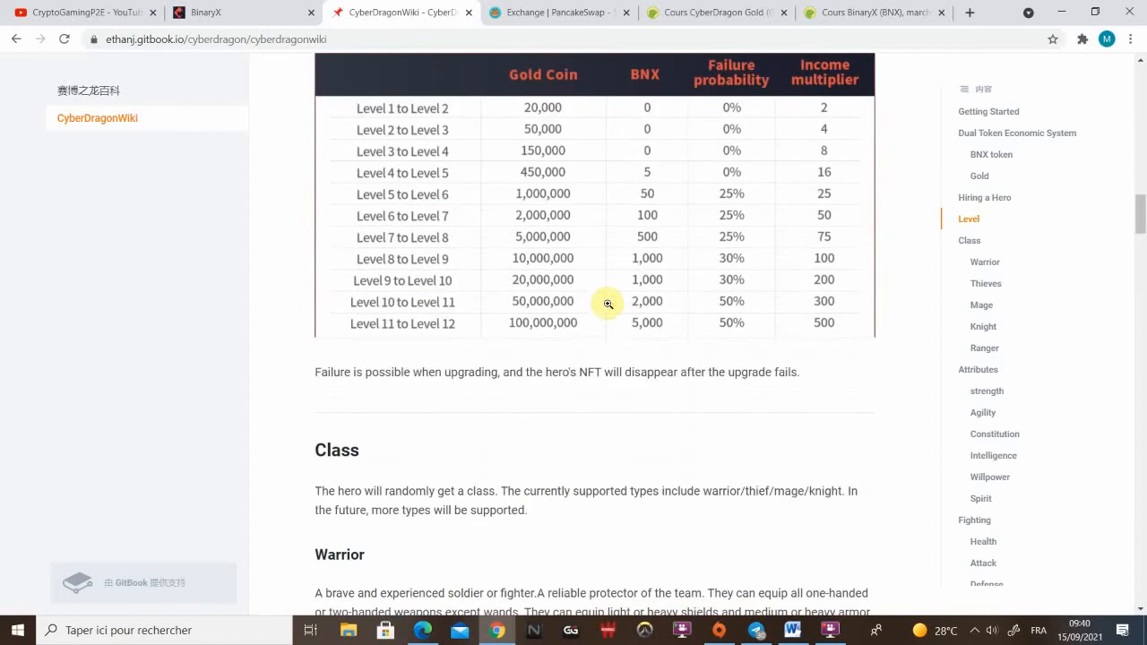
pyautogui.moveTo(582, 308)
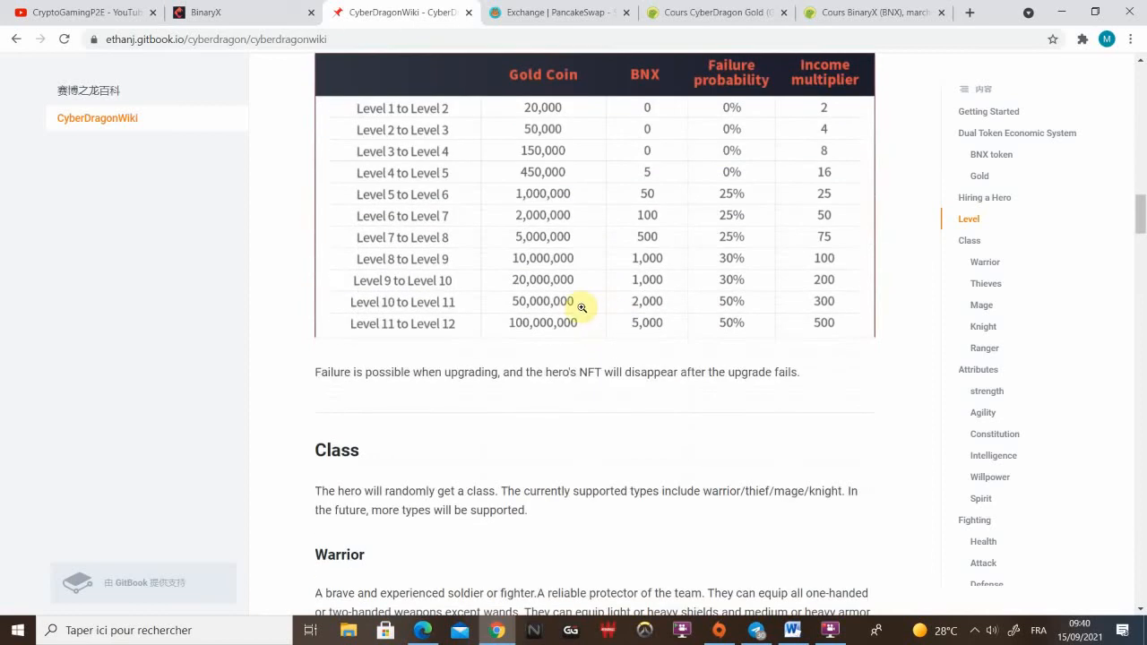
# - Read further down the wiki and highlight the Ranger class heading
pyautogui.scroll(-3)
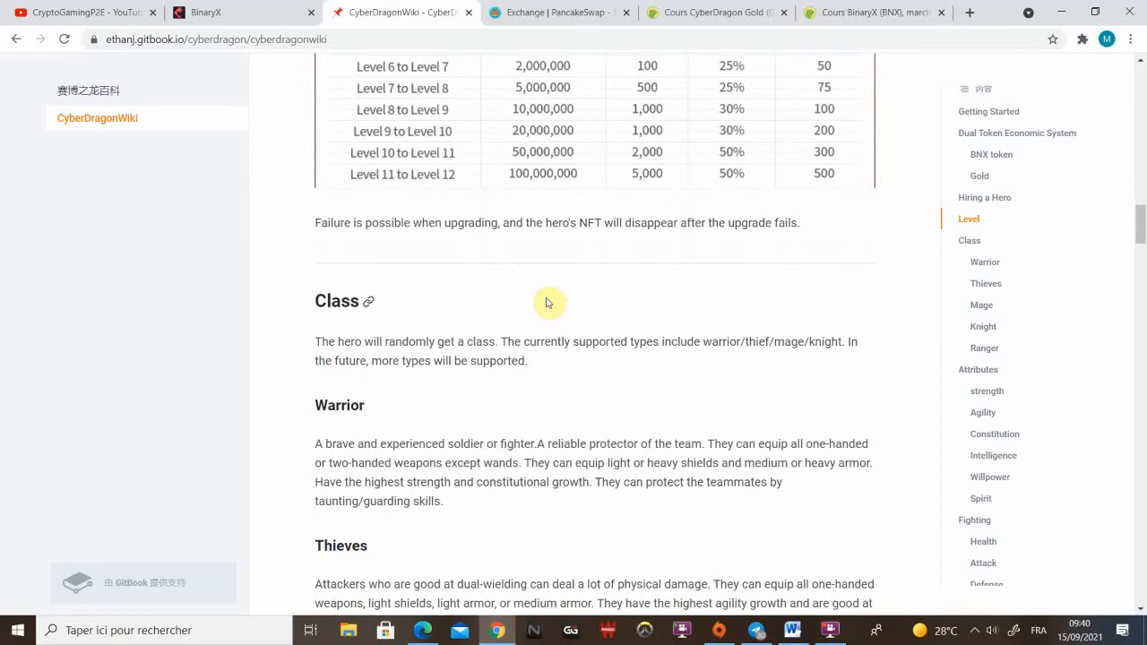
pyautogui.scroll(-3)
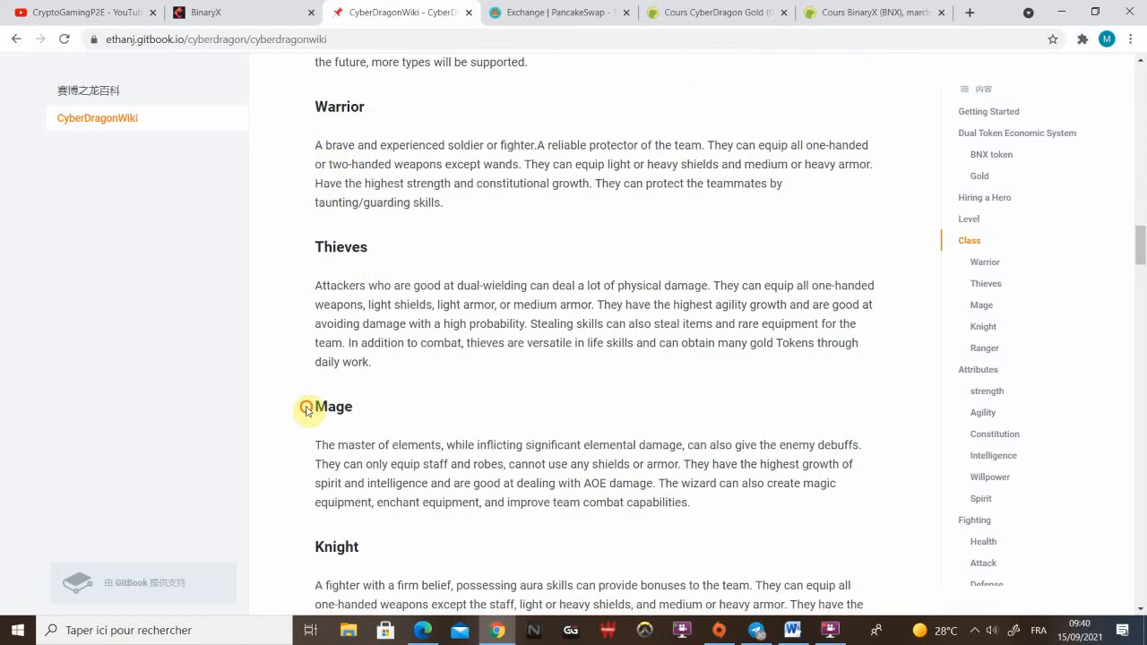
pyautogui.scroll(-3)
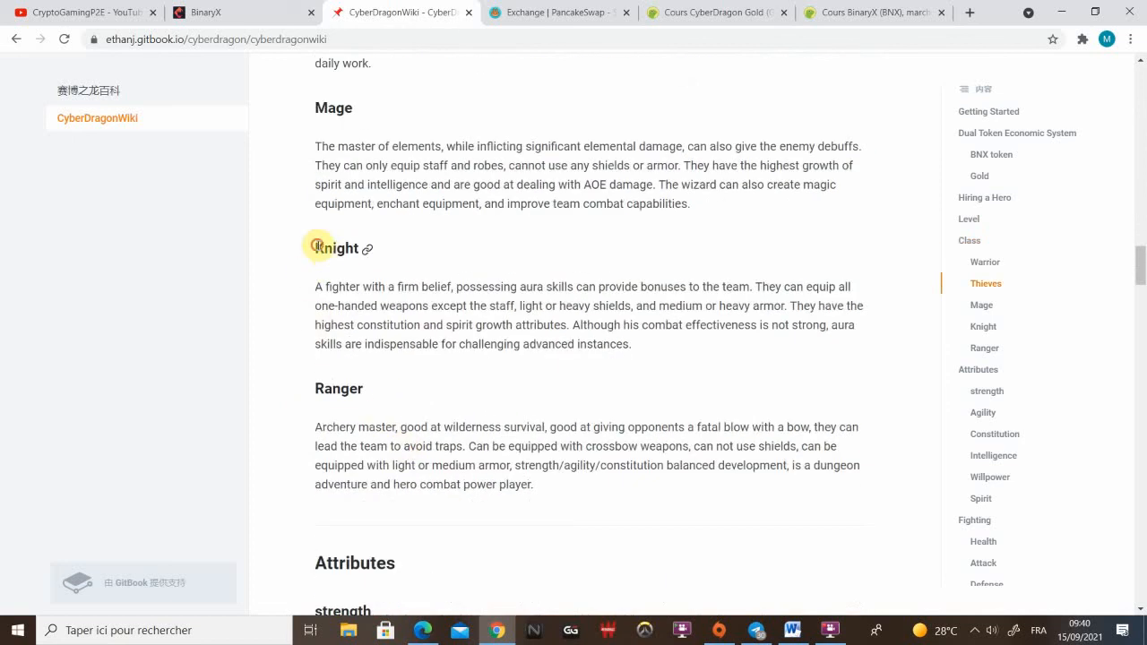
pyautogui.doubleClick(333, 388)
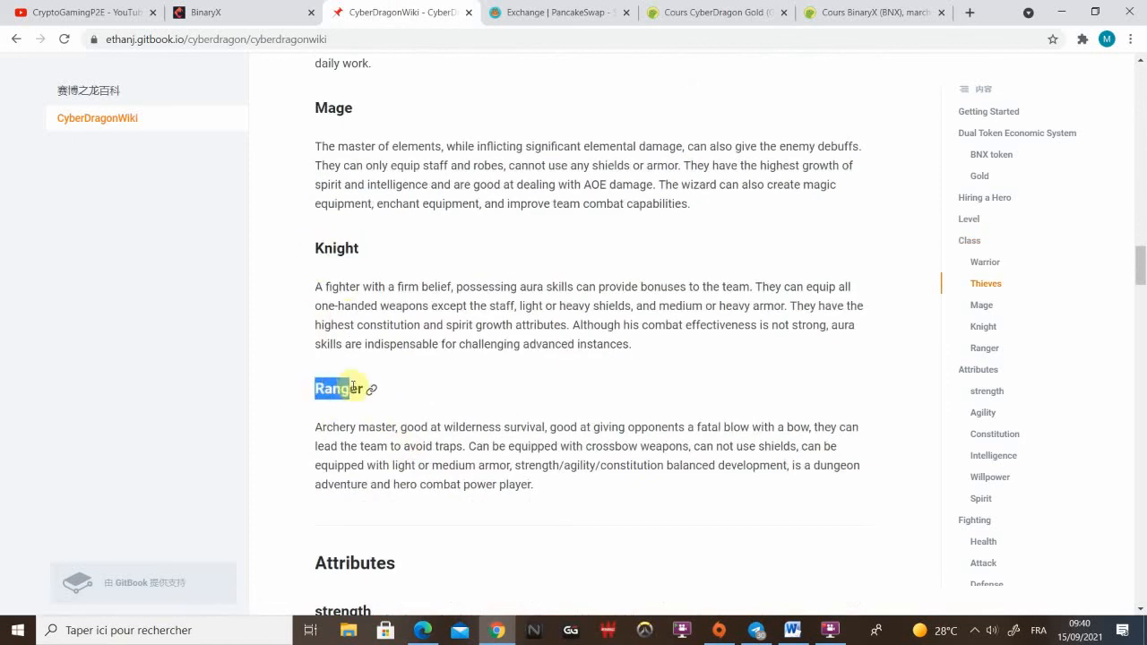
pyautogui.doubleClick(339, 387)
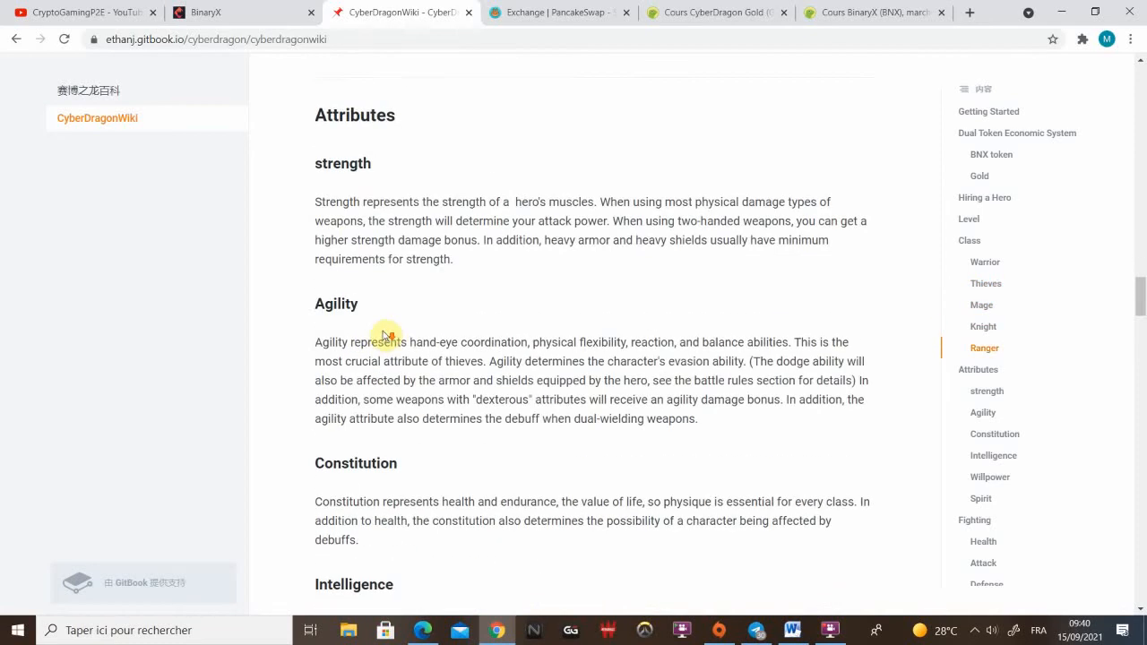
# - Read down through the Combat skills section of the wiki
pyautogui.scroll(-3)
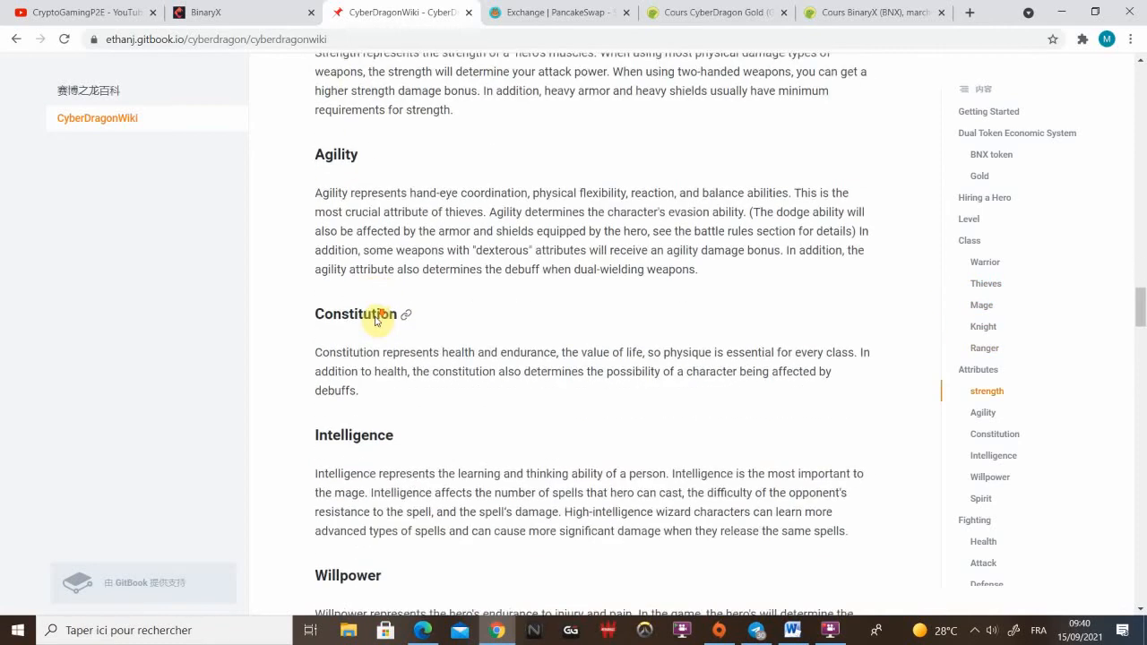
pyautogui.scroll(-3)
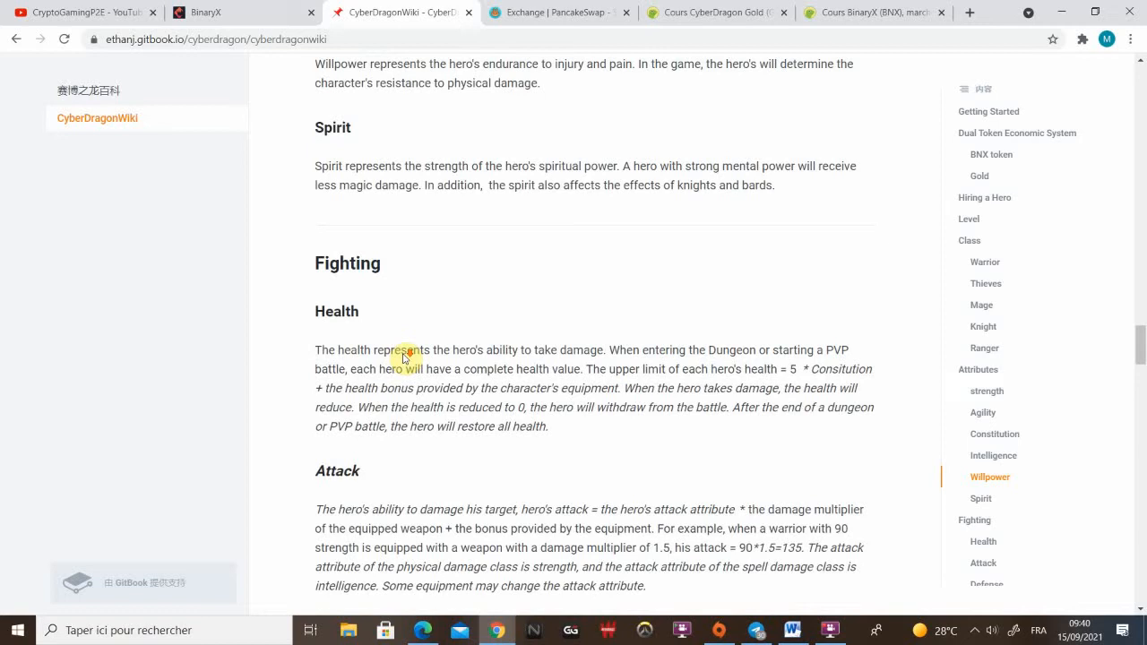
pyautogui.scroll(-3)
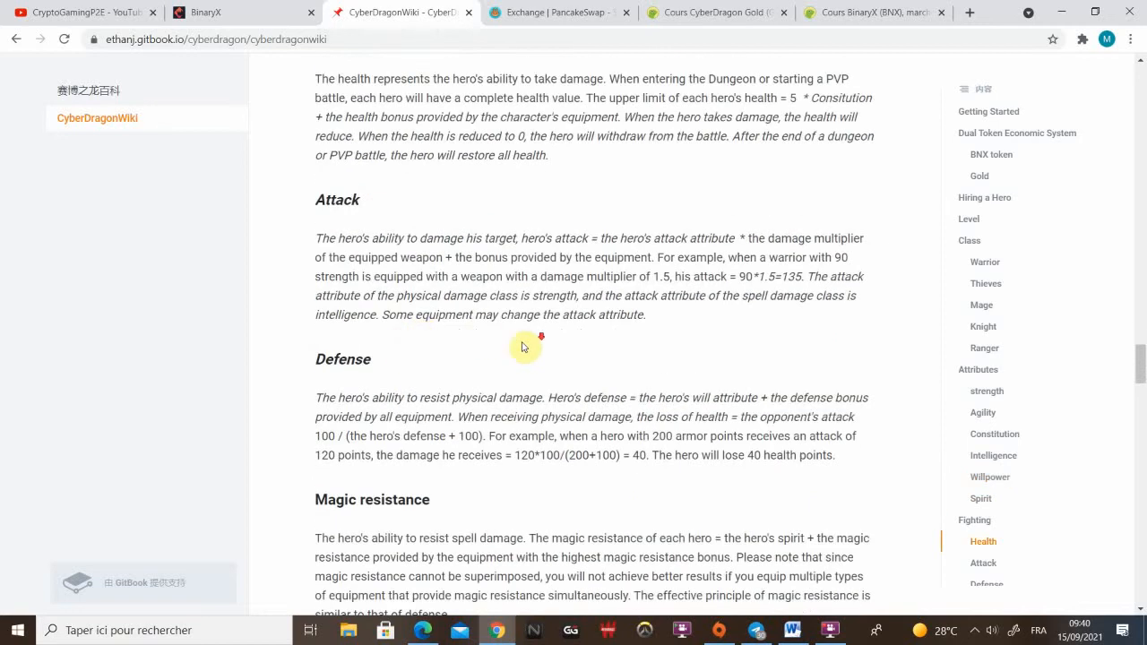
pyautogui.scroll(-3)
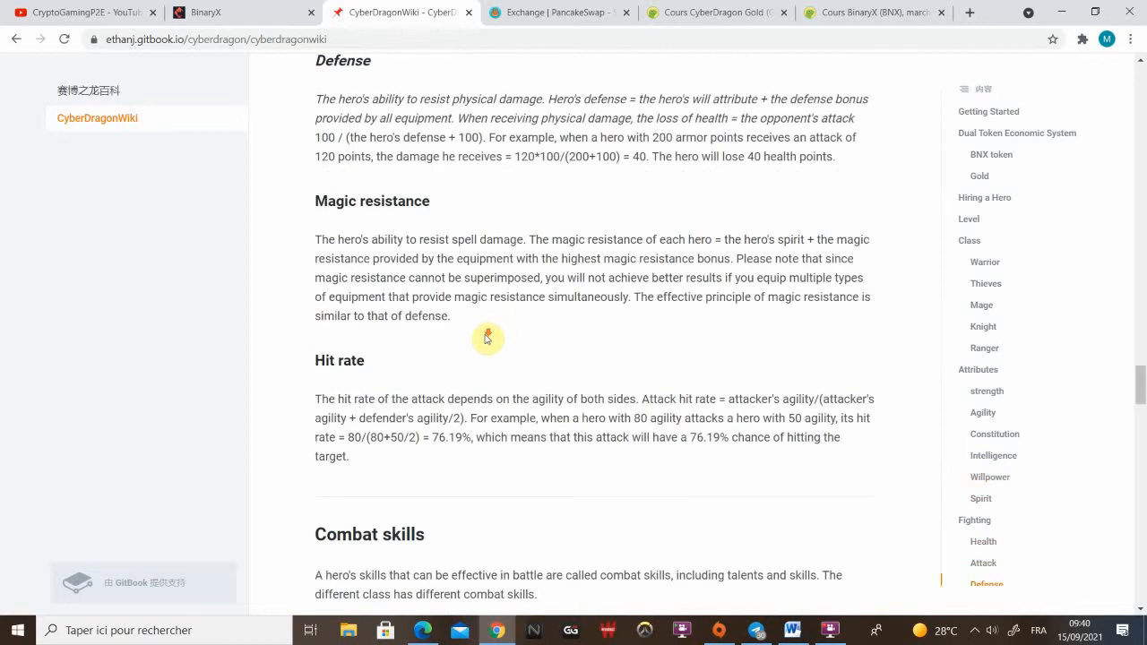
pyautogui.scroll(-3)
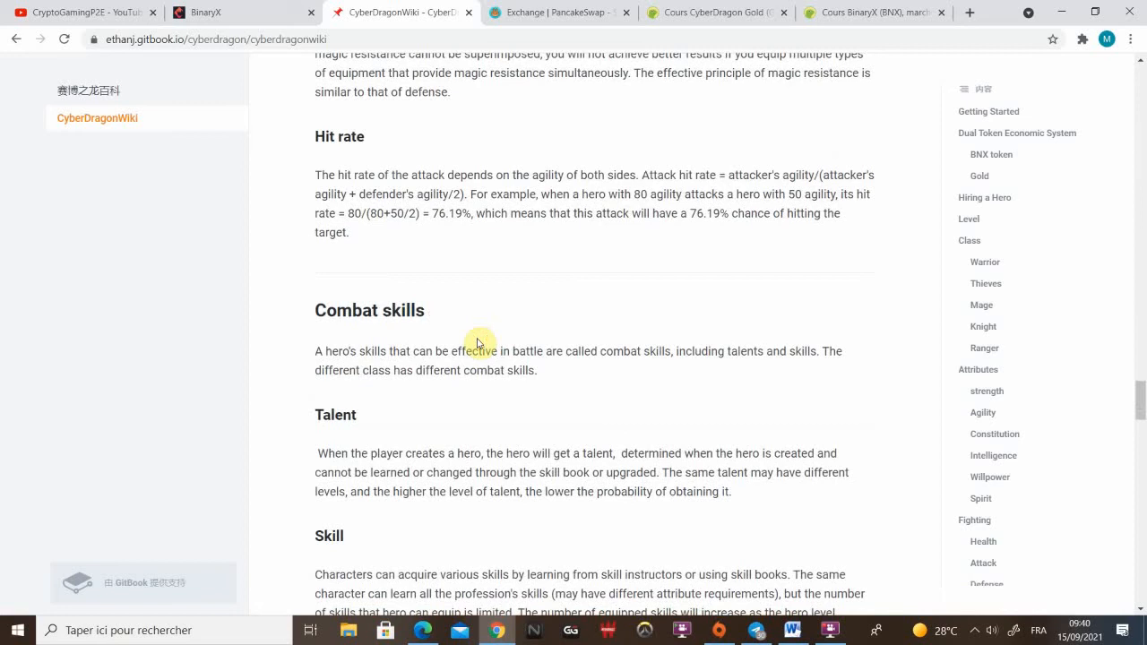
pyautogui.scroll(-3)
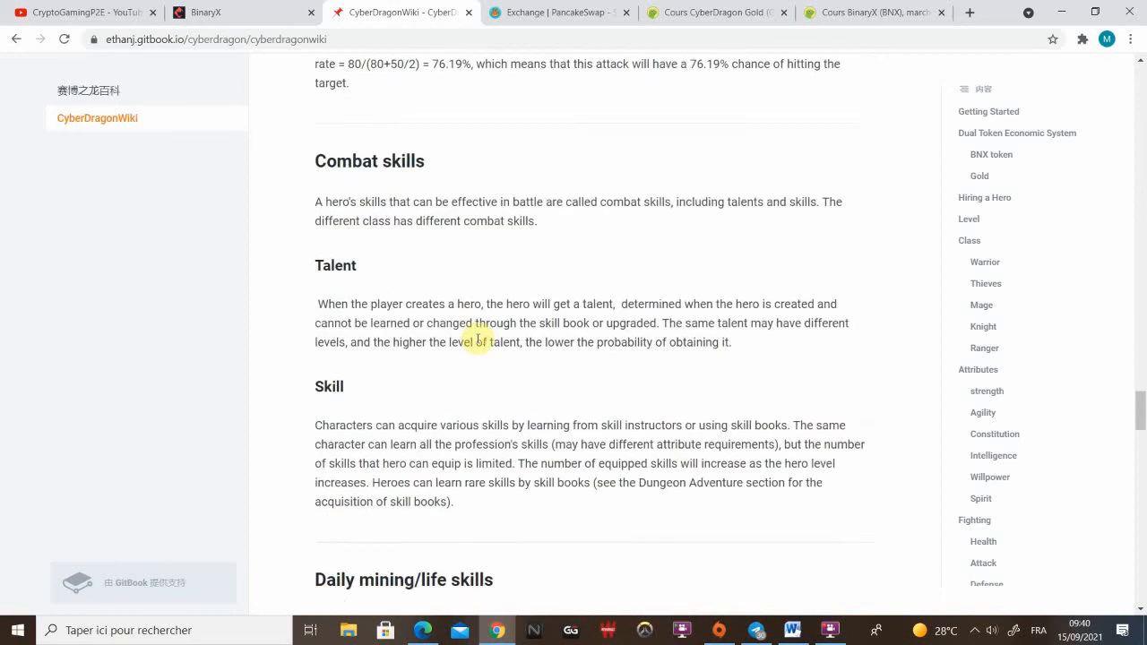
pyautogui.scroll(-3)
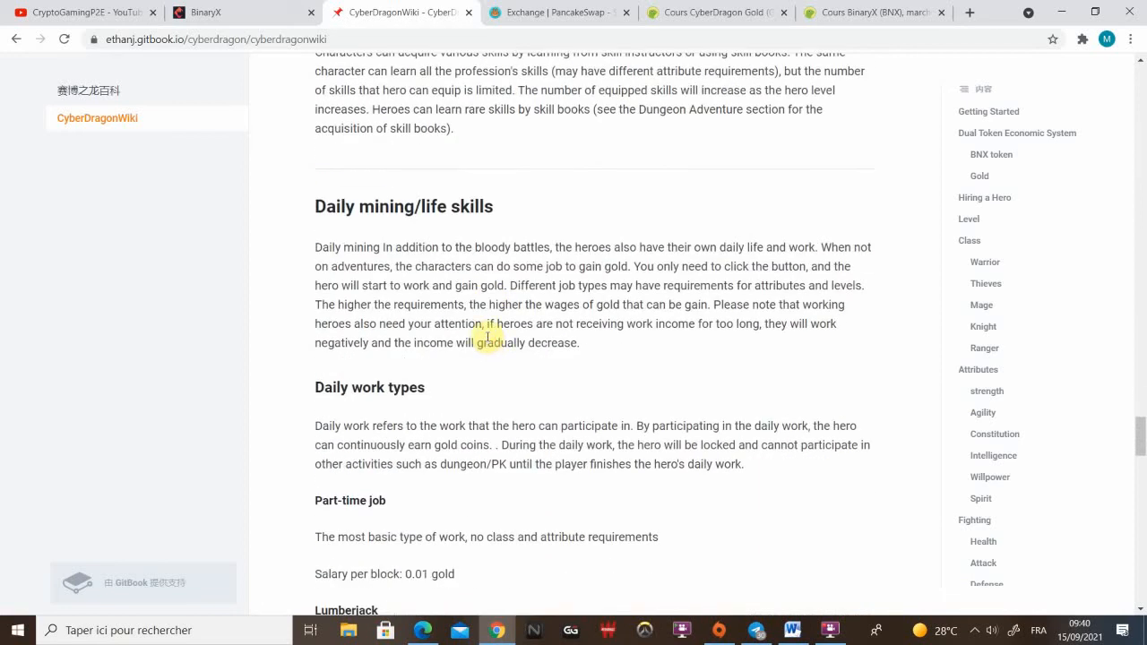
pyautogui.scroll(-3)
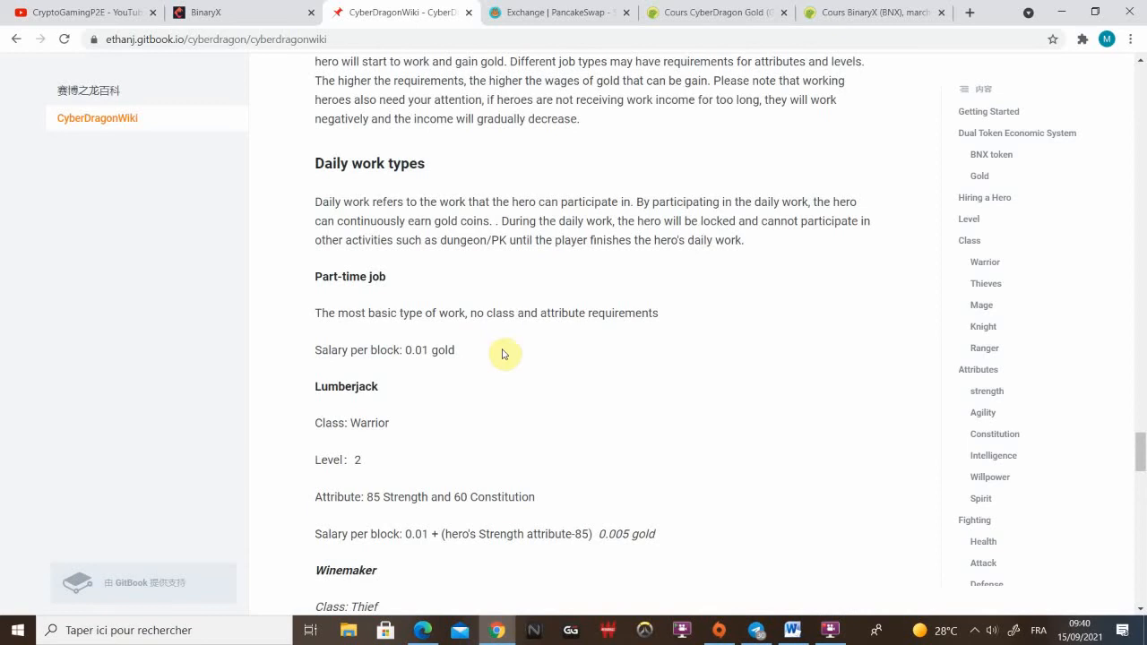
pyautogui.moveTo(313, 170)
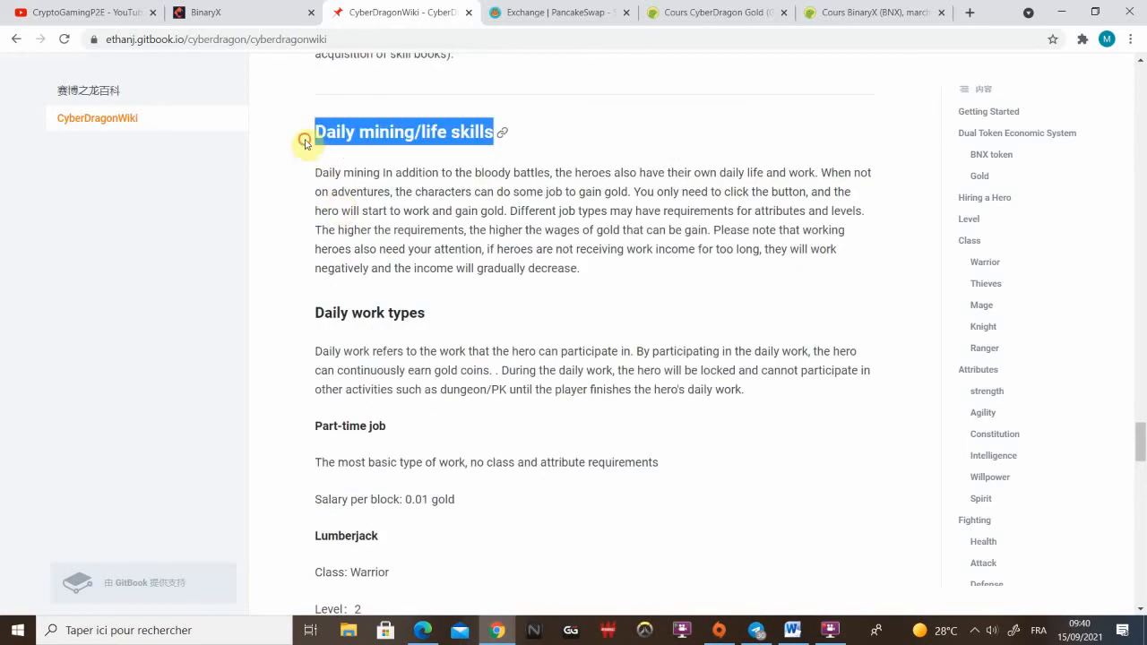
# - Read the Daily work types, including Lumberjack requirements, down to Dungeon Adventure
pyautogui.scroll(-3)
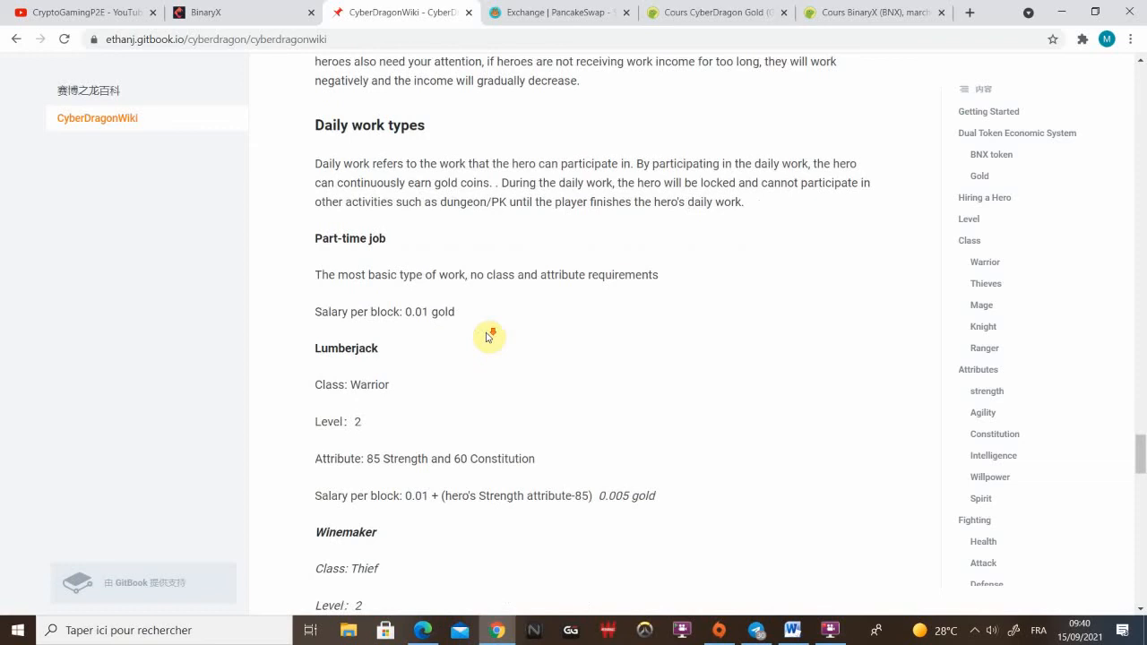
pyautogui.scroll(-3)
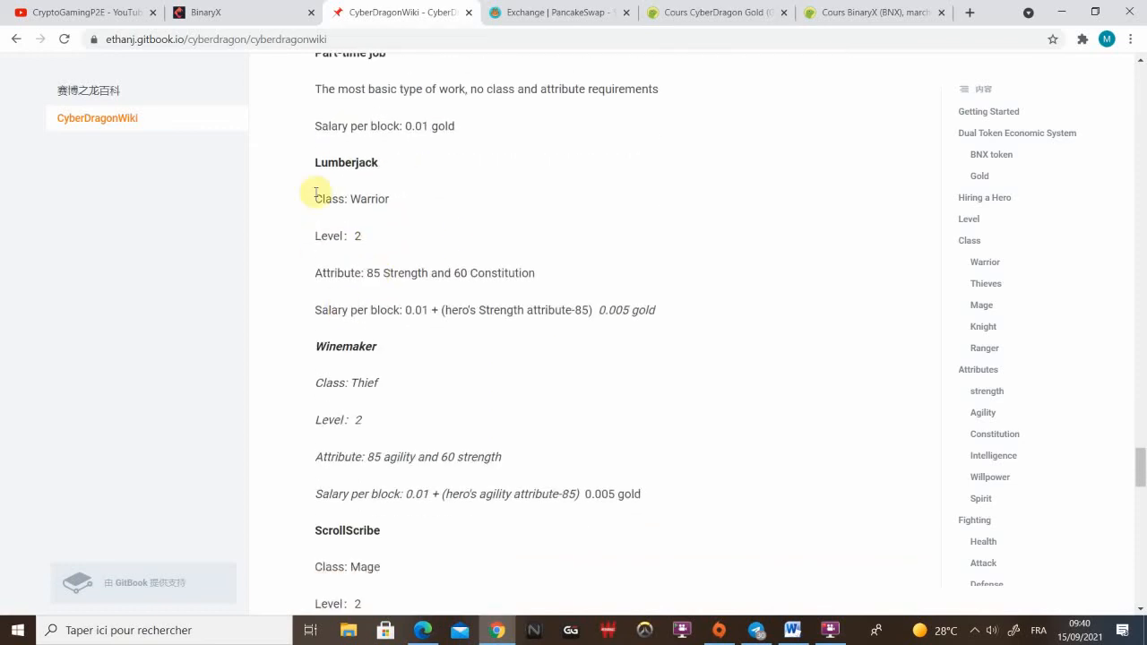
pyautogui.scroll(-3)
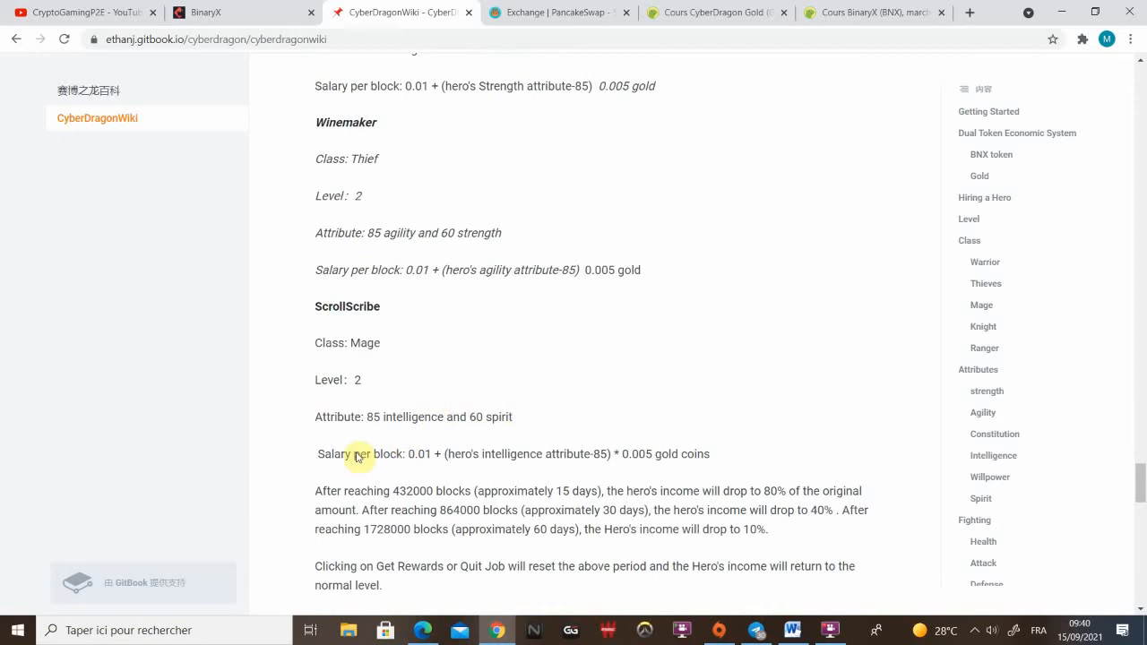
pyautogui.scroll(-3)
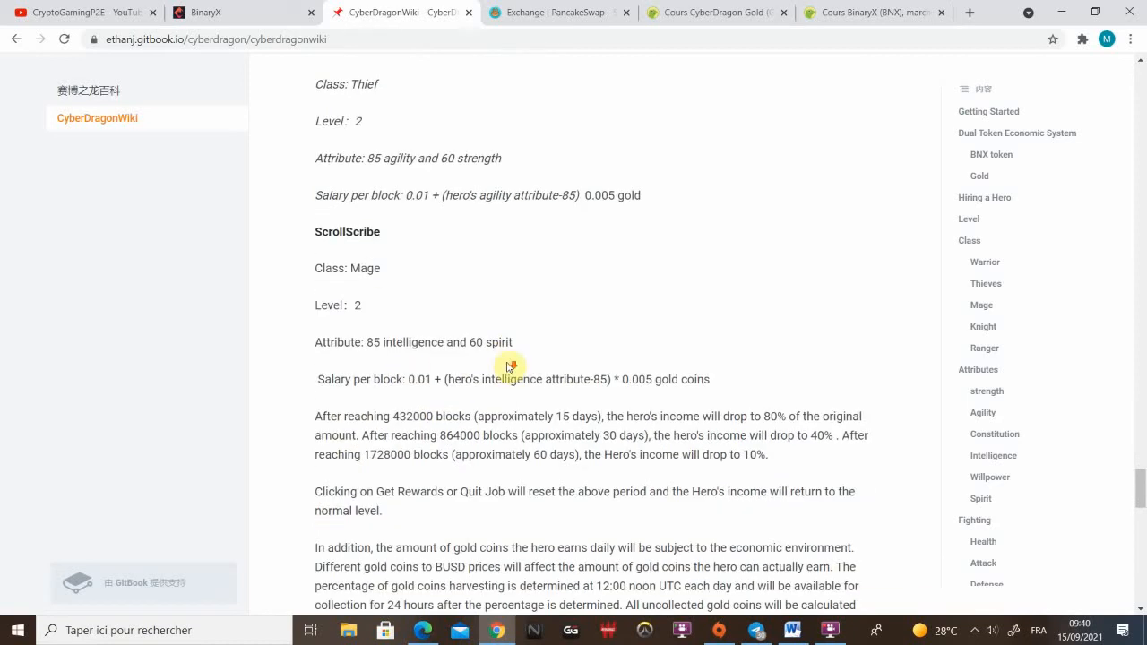
pyautogui.scroll(-3)
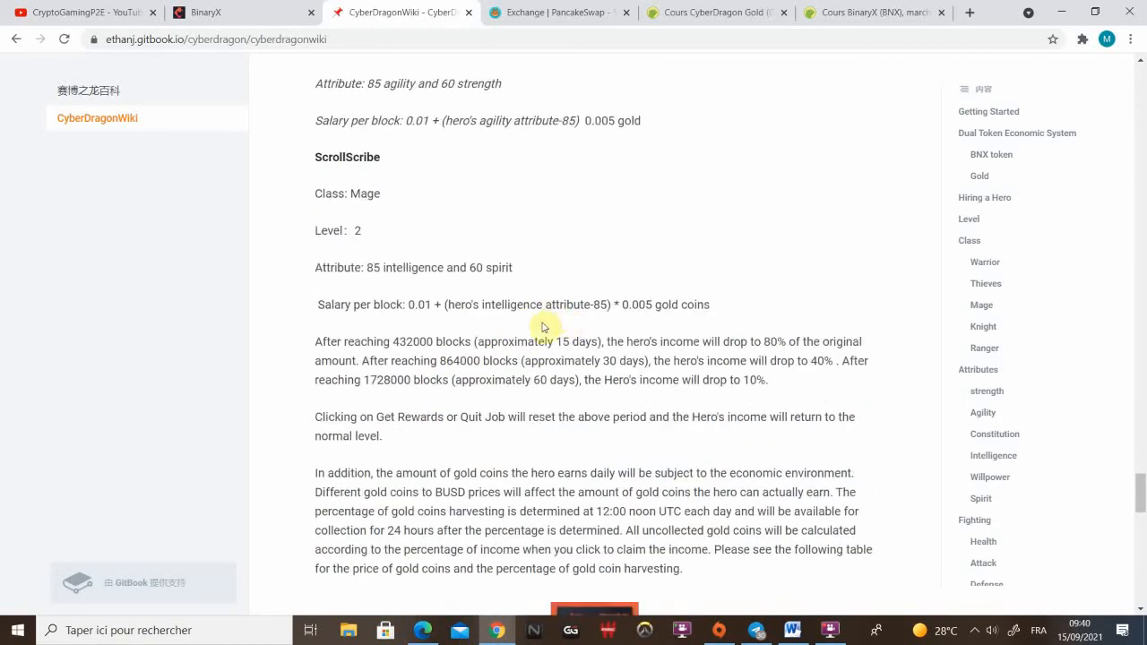
pyautogui.scroll(-3)
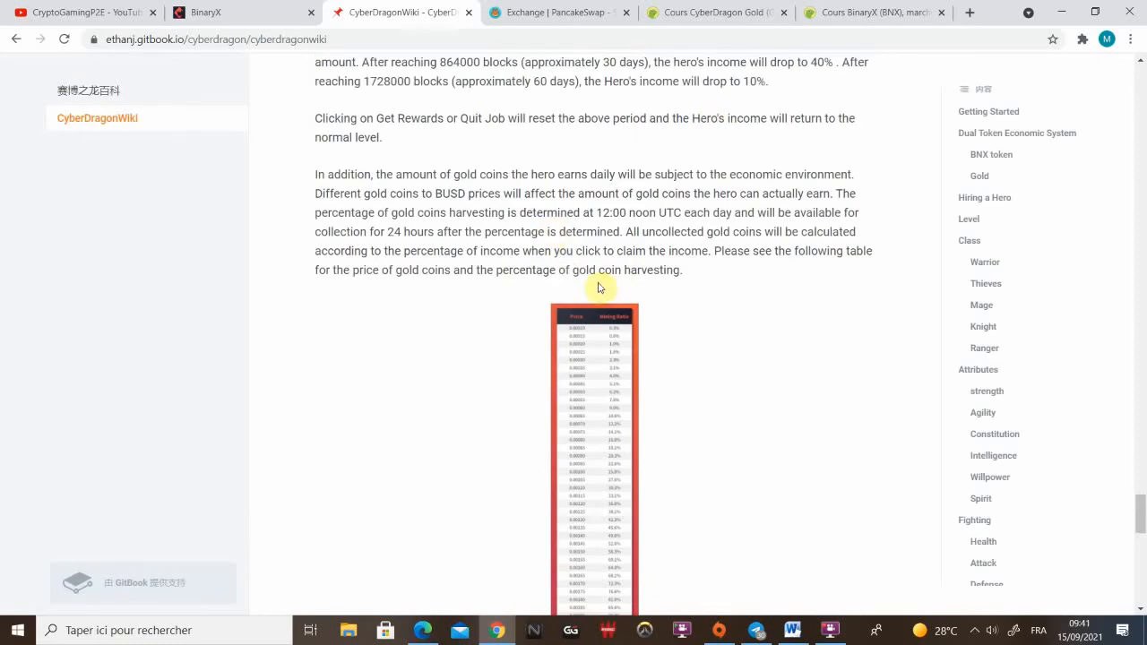
pyautogui.scroll(-3)
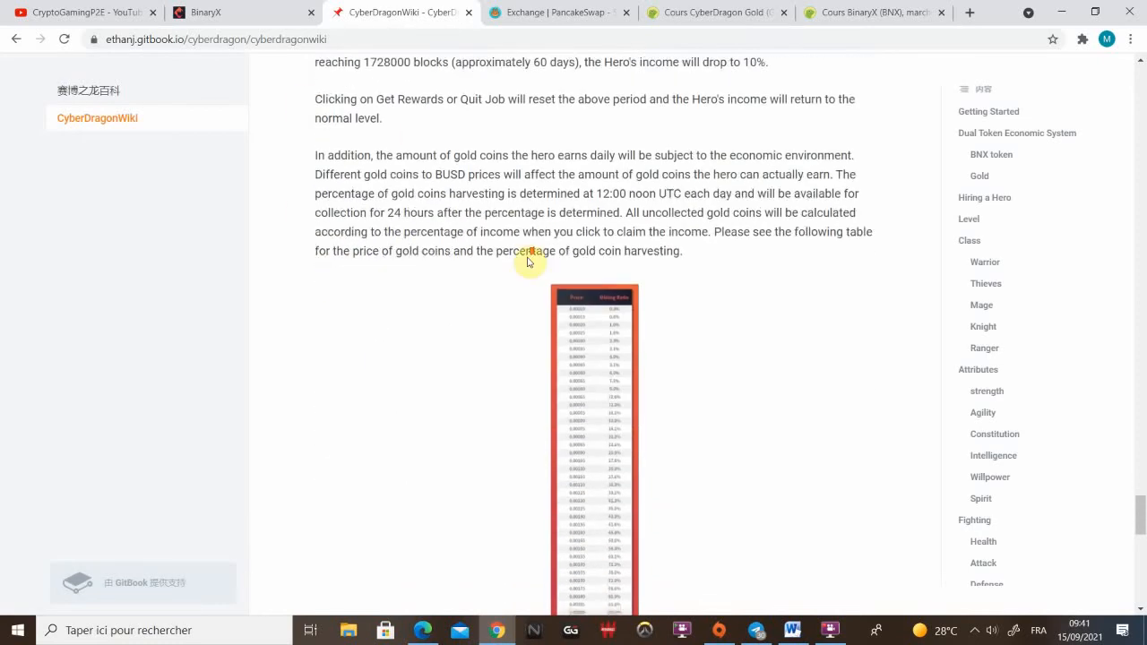
pyautogui.scroll(-3)
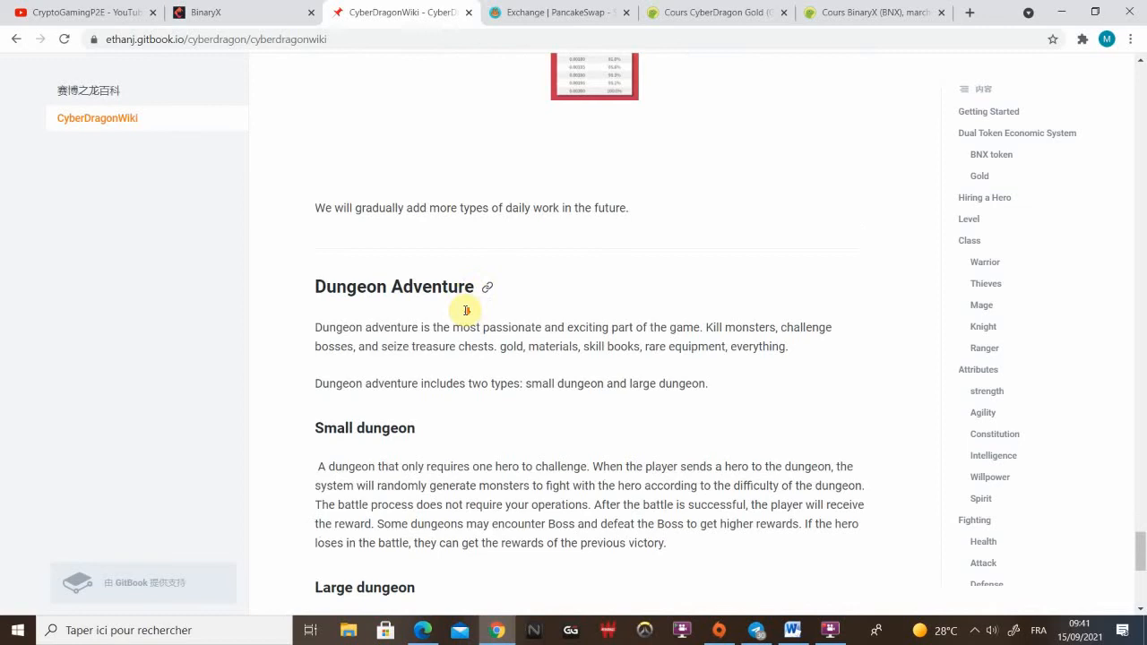
pyautogui.scroll(-3)
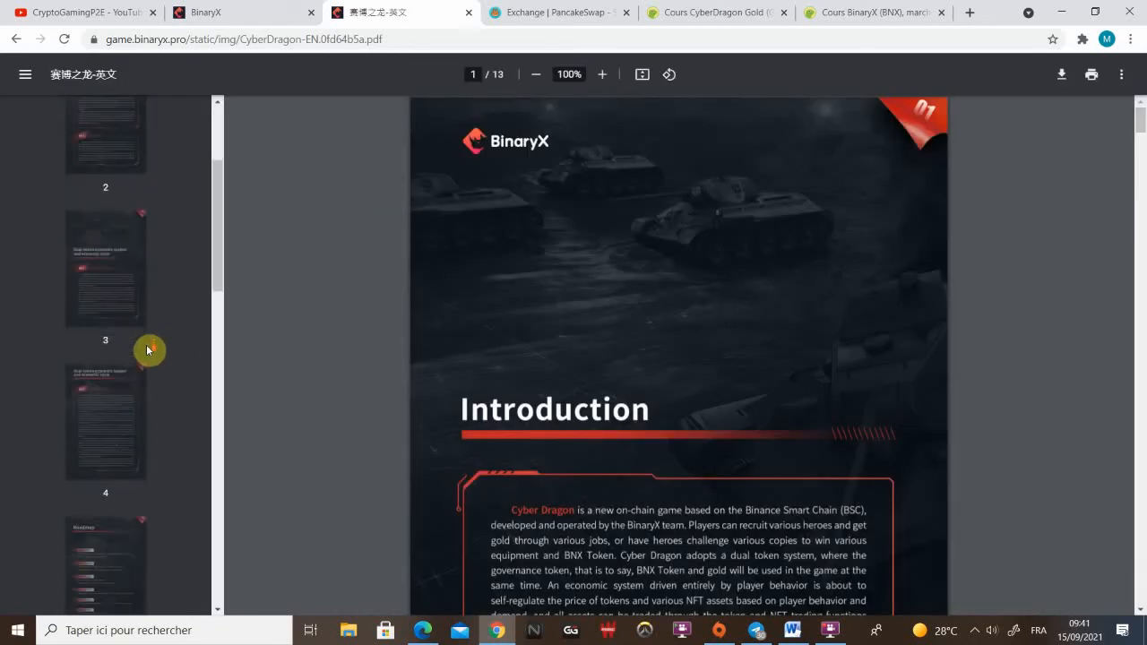
# - Jump to the whitepaper's Roadmap page and read the October 2021–January 2022 milestones
pyautogui.click(105, 408)
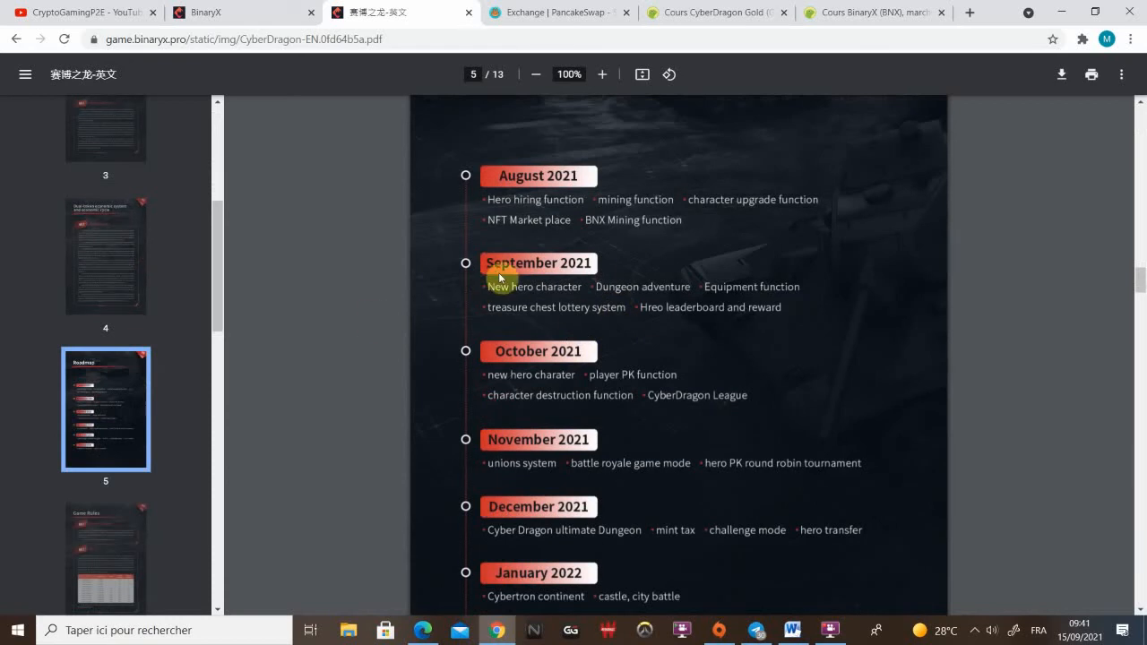
pyautogui.moveTo(610, 293)
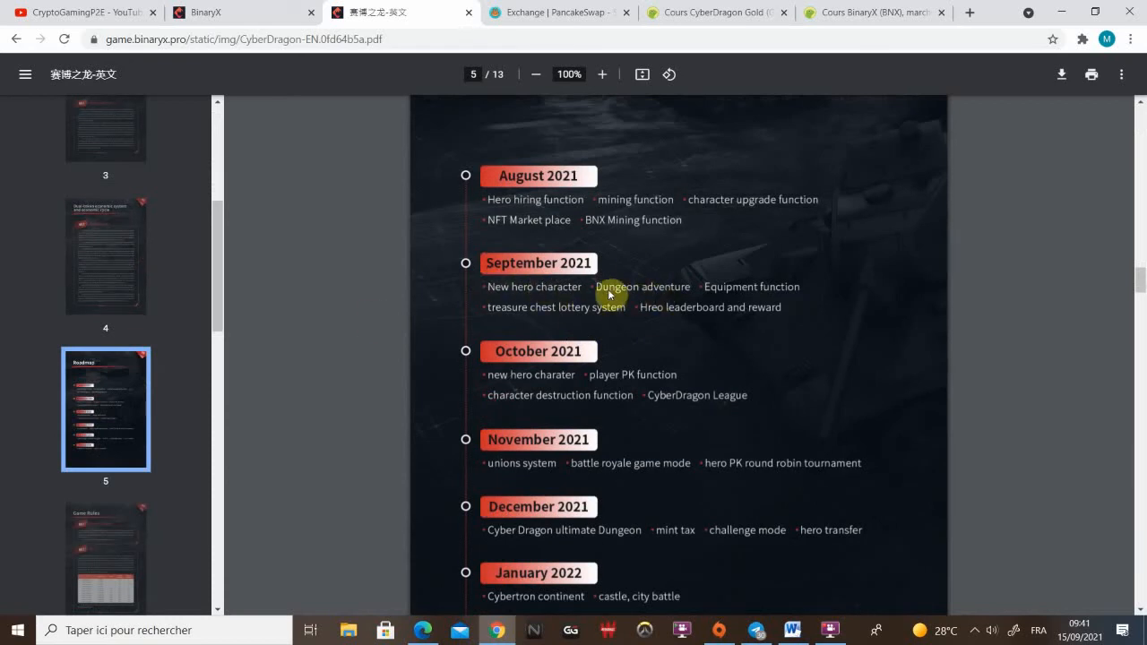
pyautogui.moveTo(638, 297)
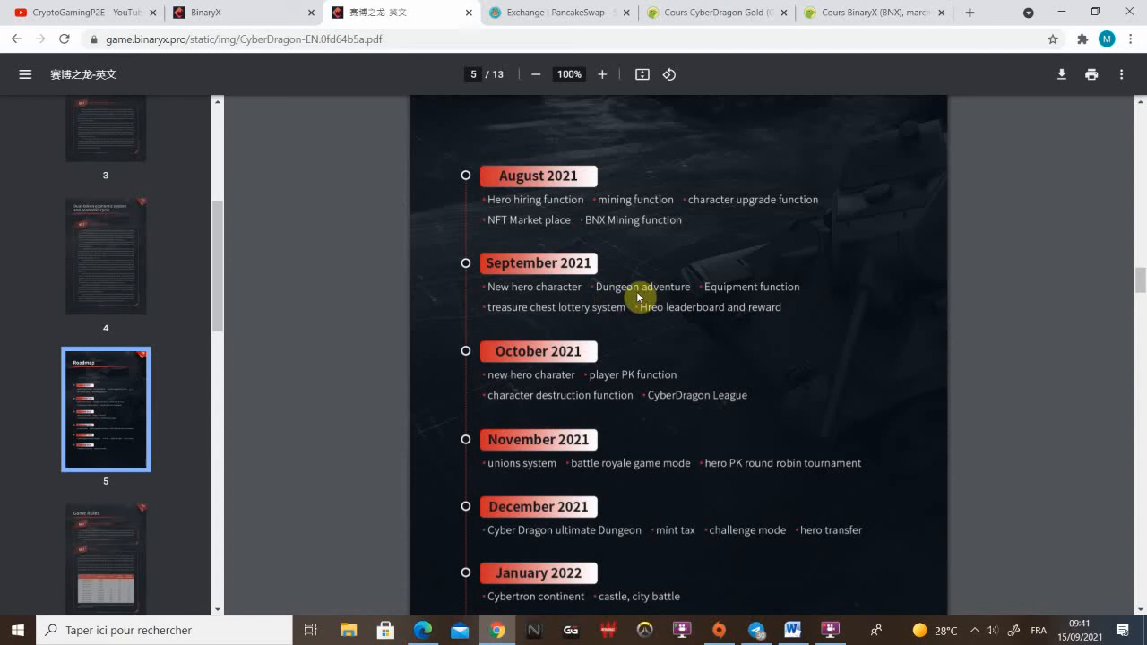
pyautogui.moveTo(561, 306)
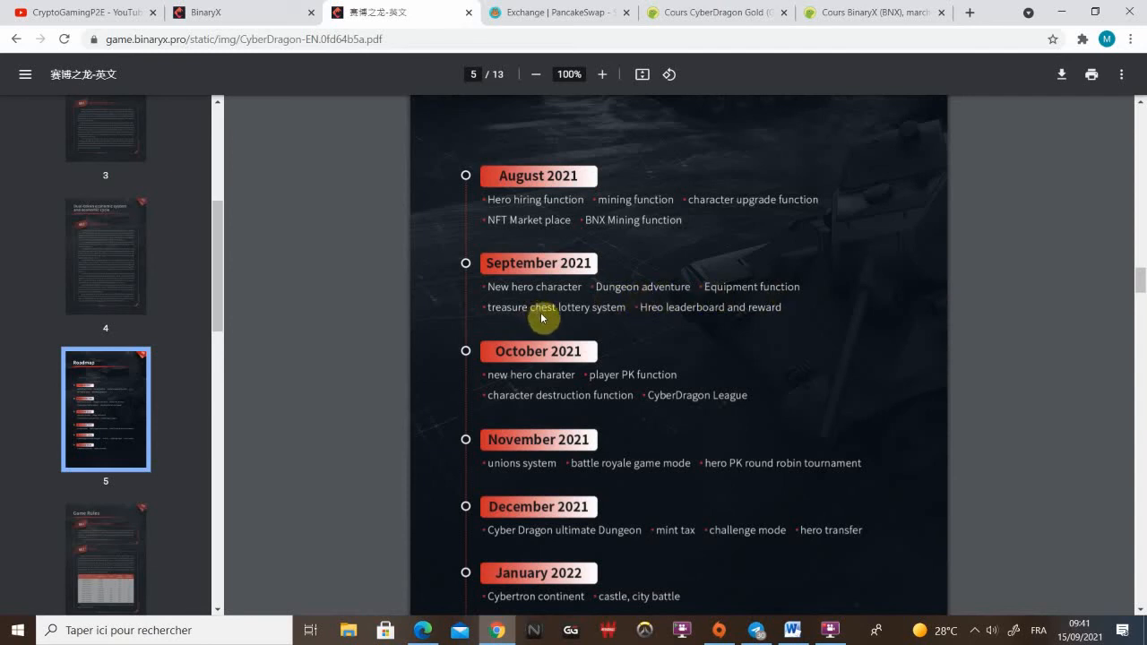
pyautogui.moveTo(550, 319)
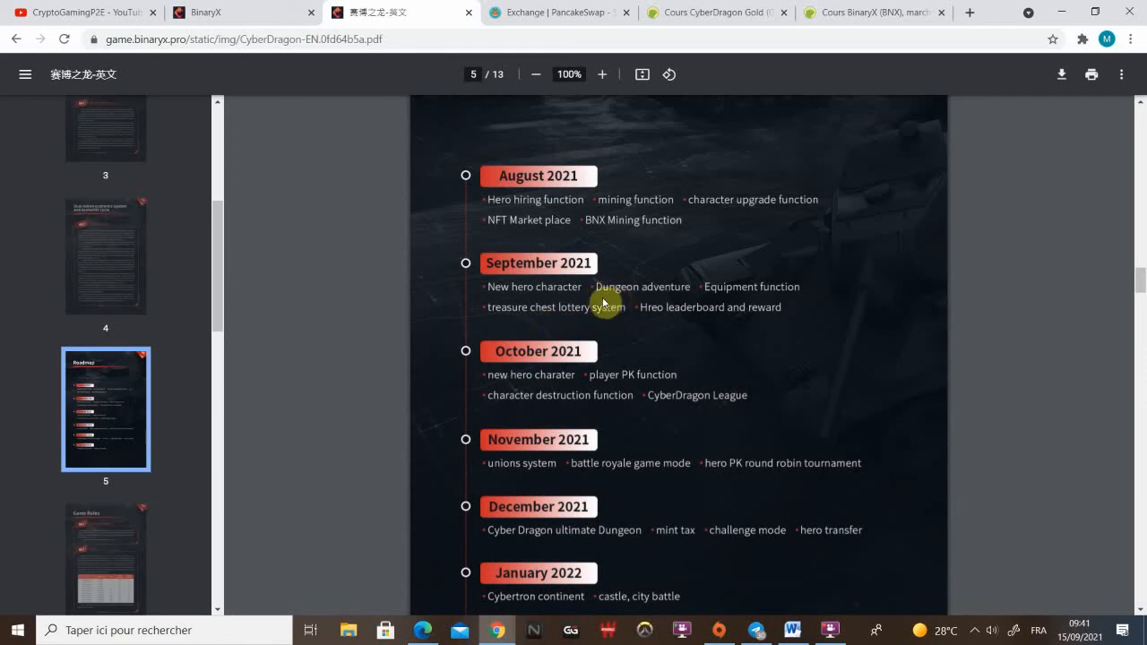
pyautogui.moveTo(738, 320)
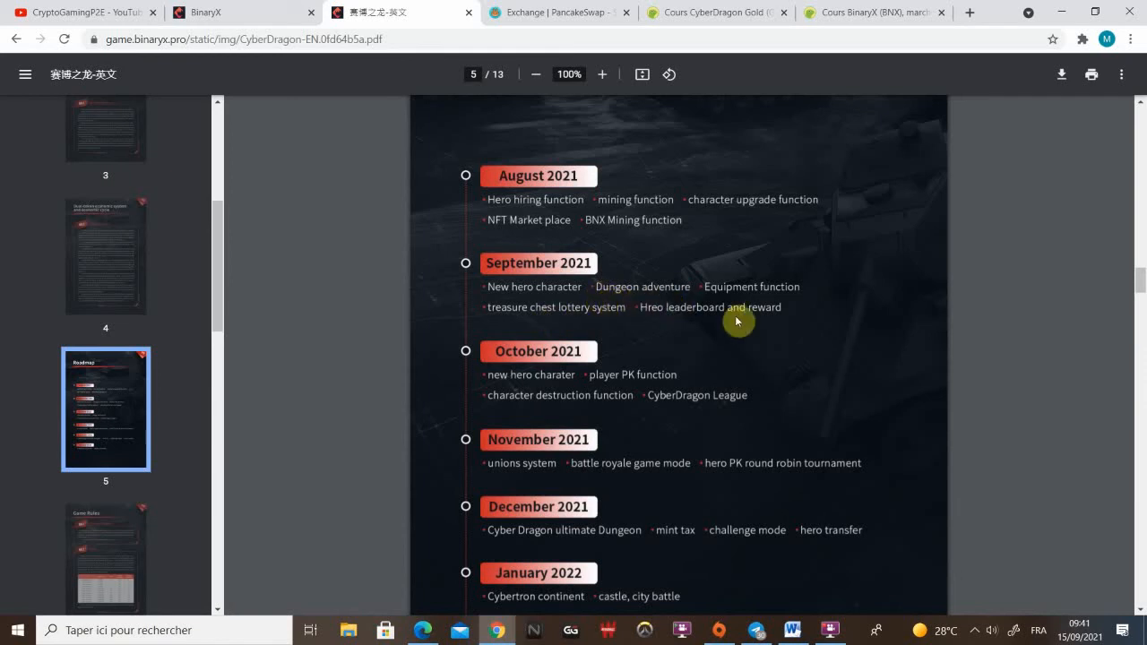
pyautogui.moveTo(778, 301)
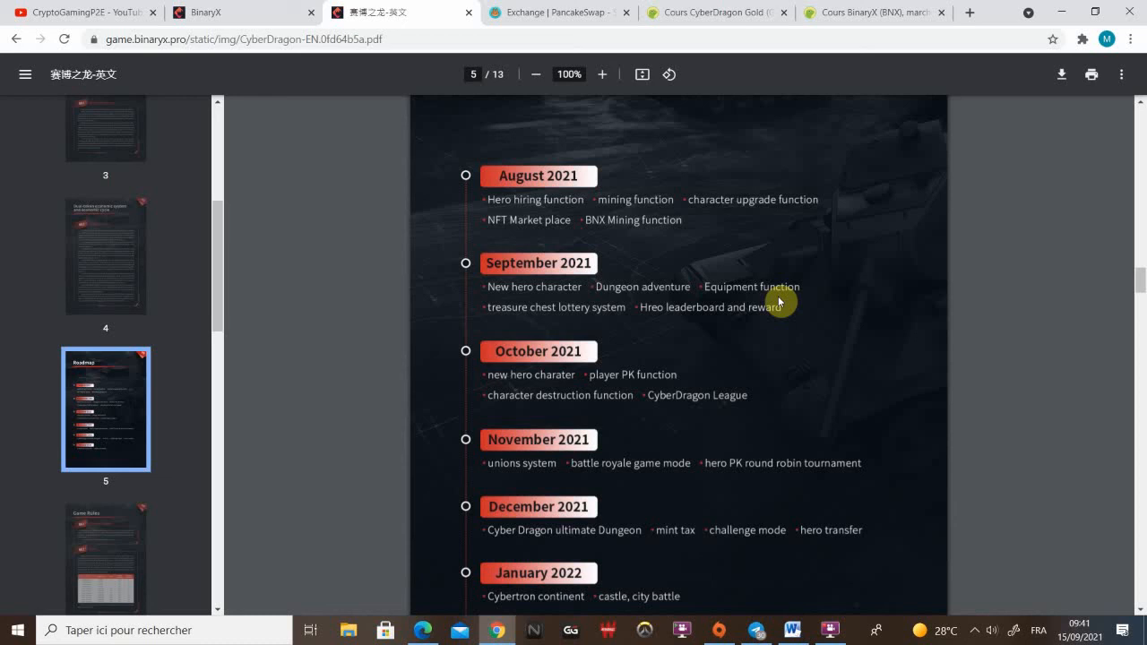
pyautogui.moveTo(627, 323)
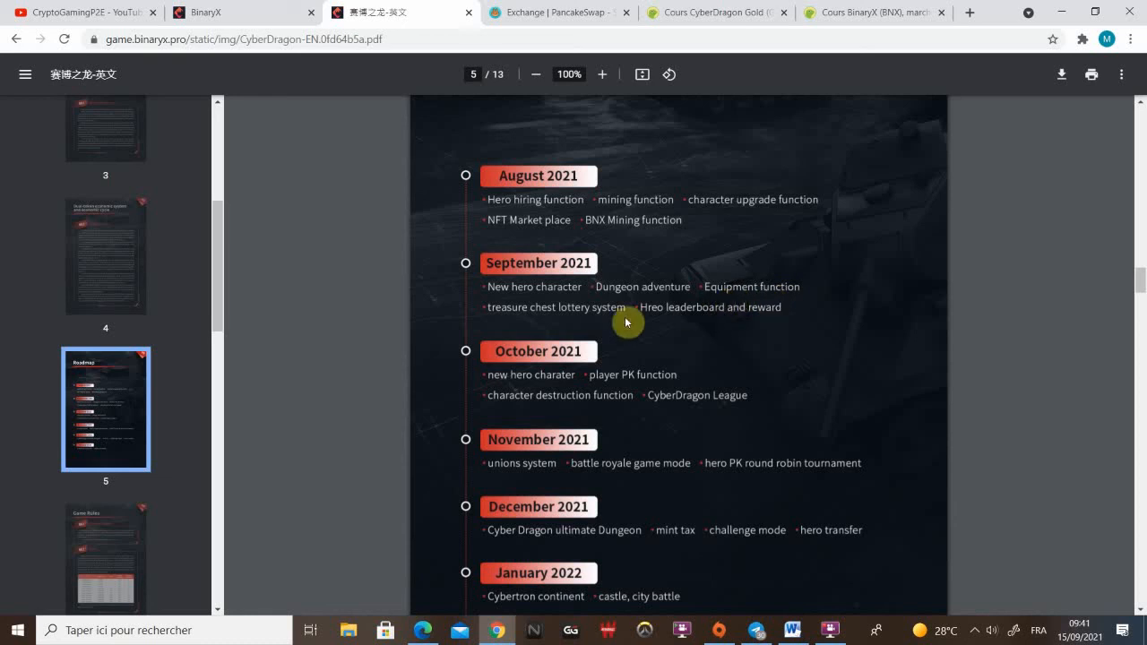
pyautogui.moveTo(535, 324)
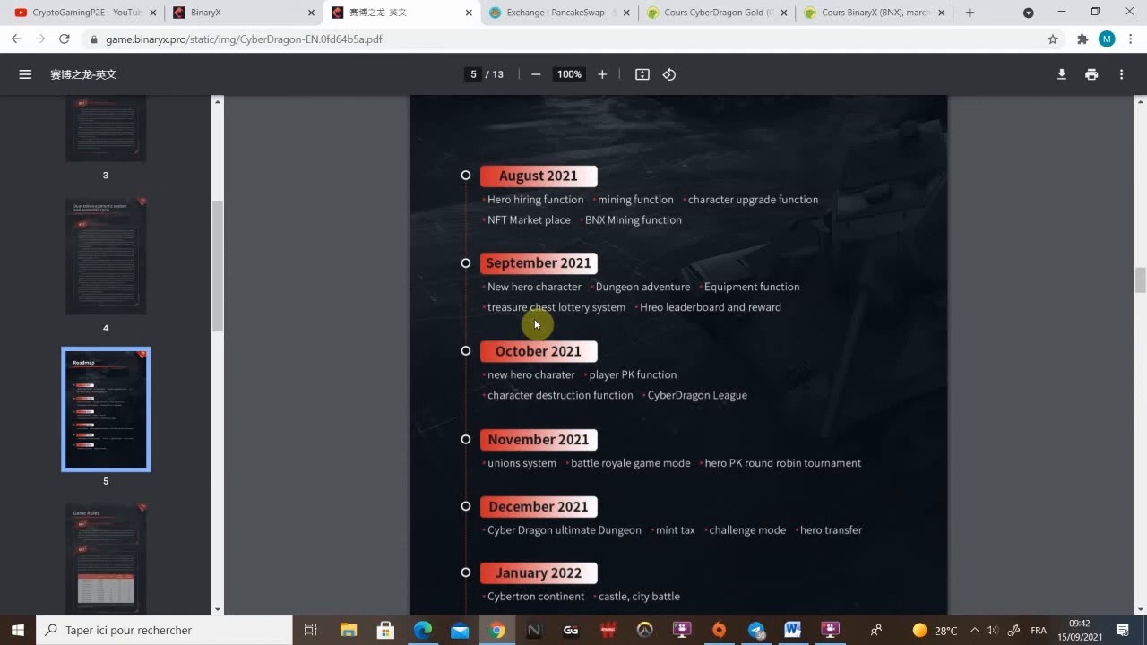
pyautogui.scroll(-3)
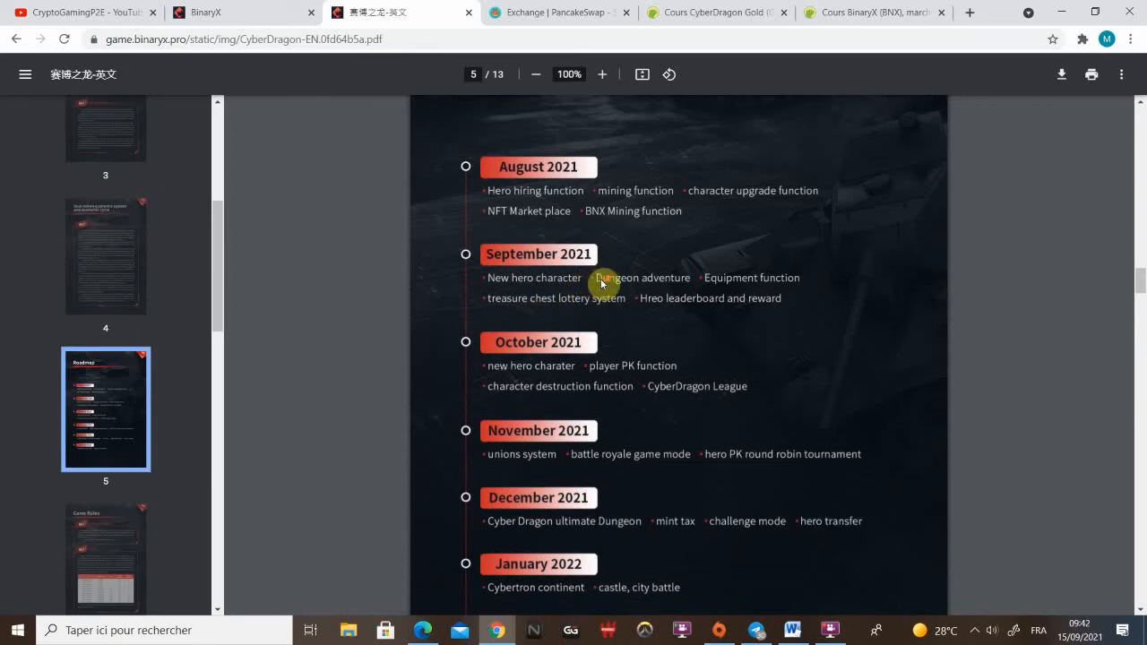
pyautogui.scroll(-3)
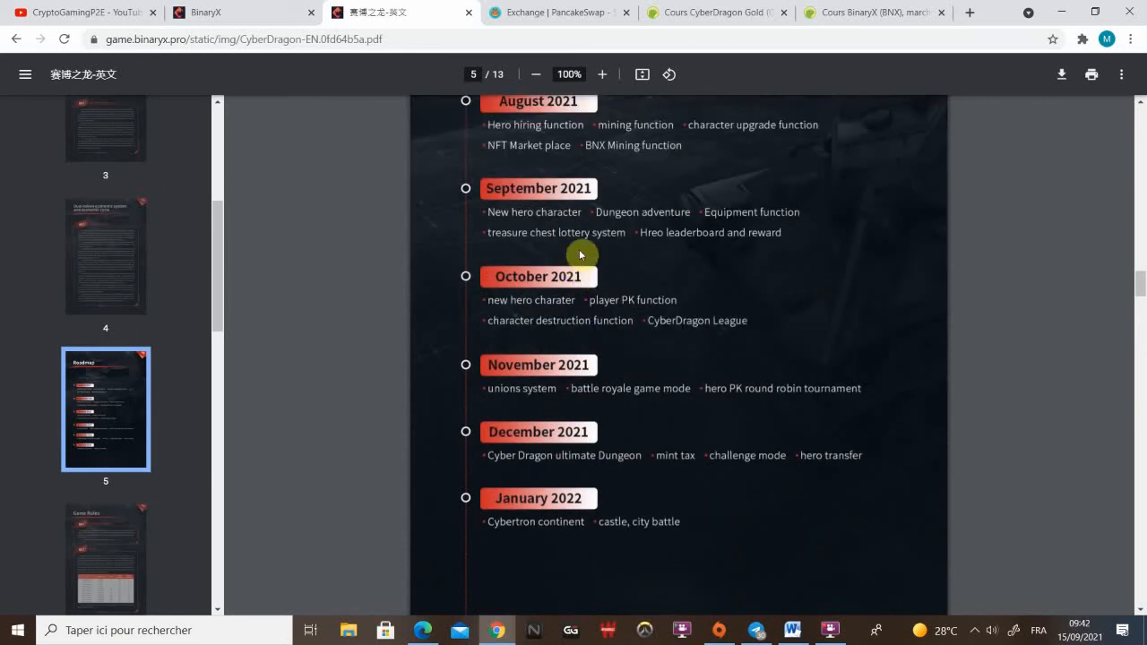
pyautogui.moveTo(510, 328)
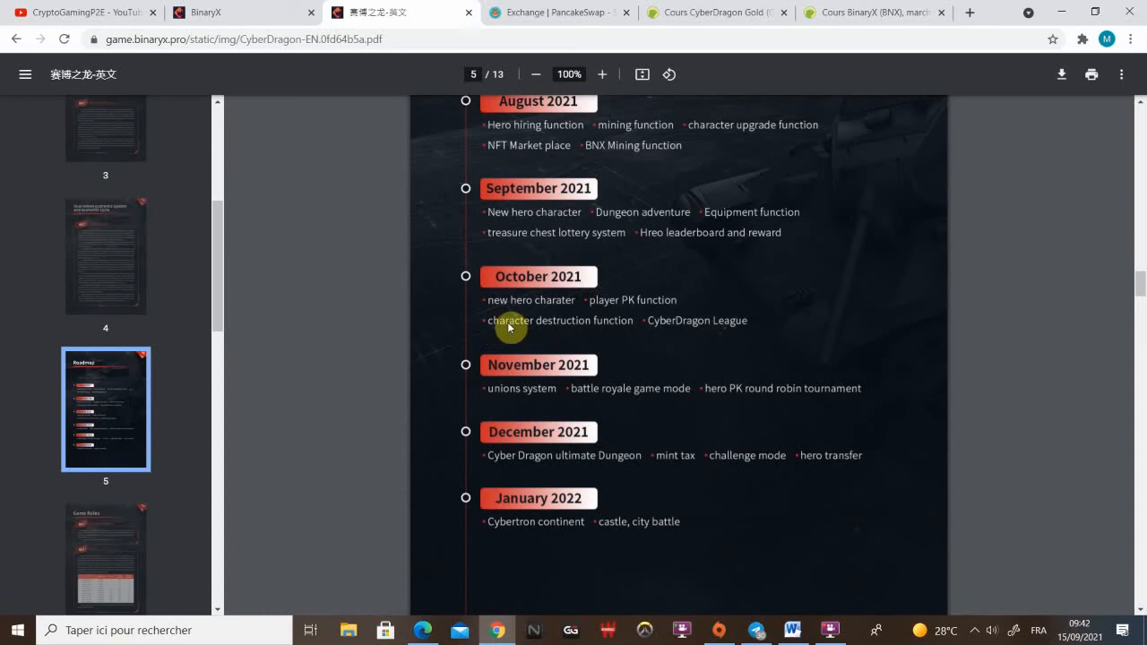
pyautogui.moveTo(632, 327)
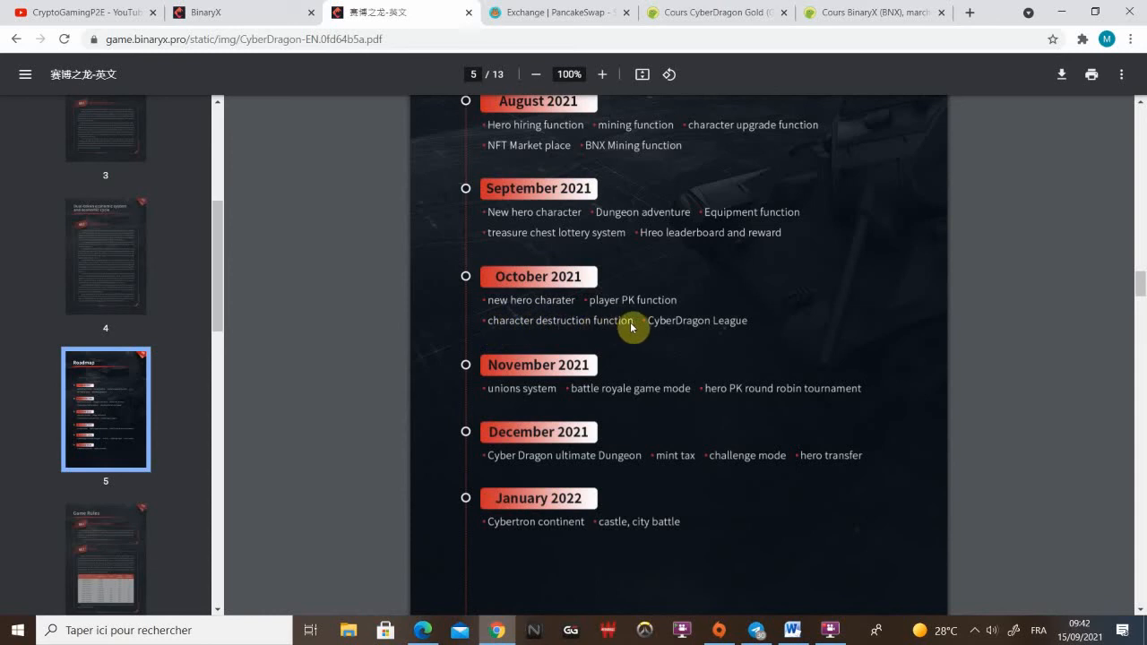
pyautogui.moveTo(581, 326)
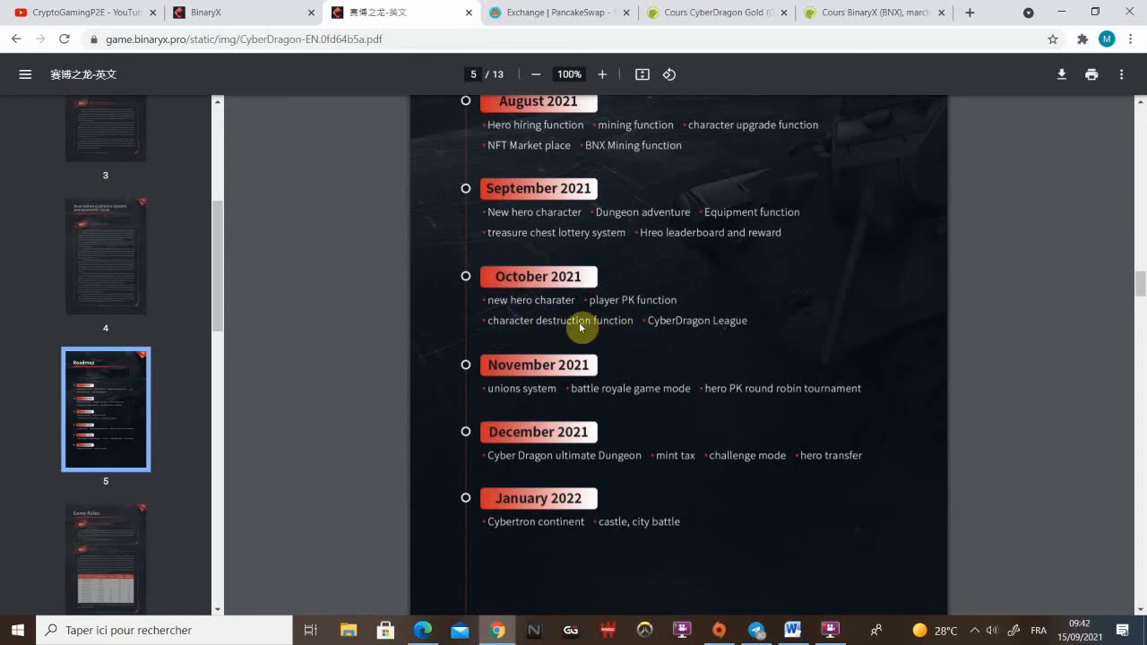
pyautogui.moveTo(542, 330)
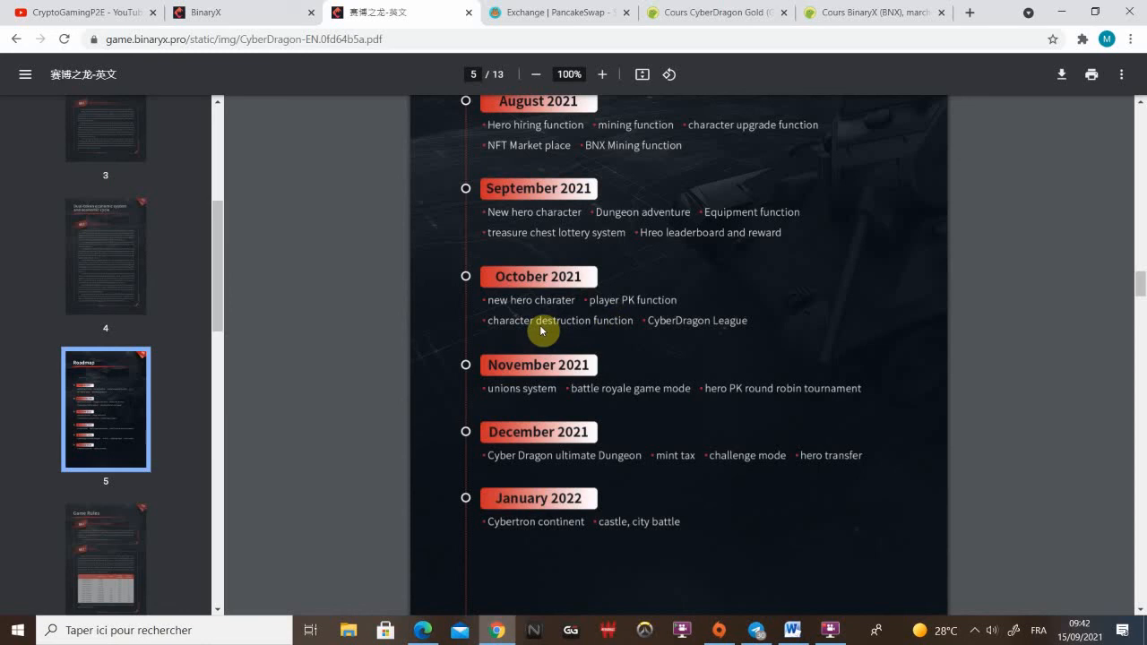
pyautogui.scroll(-3)
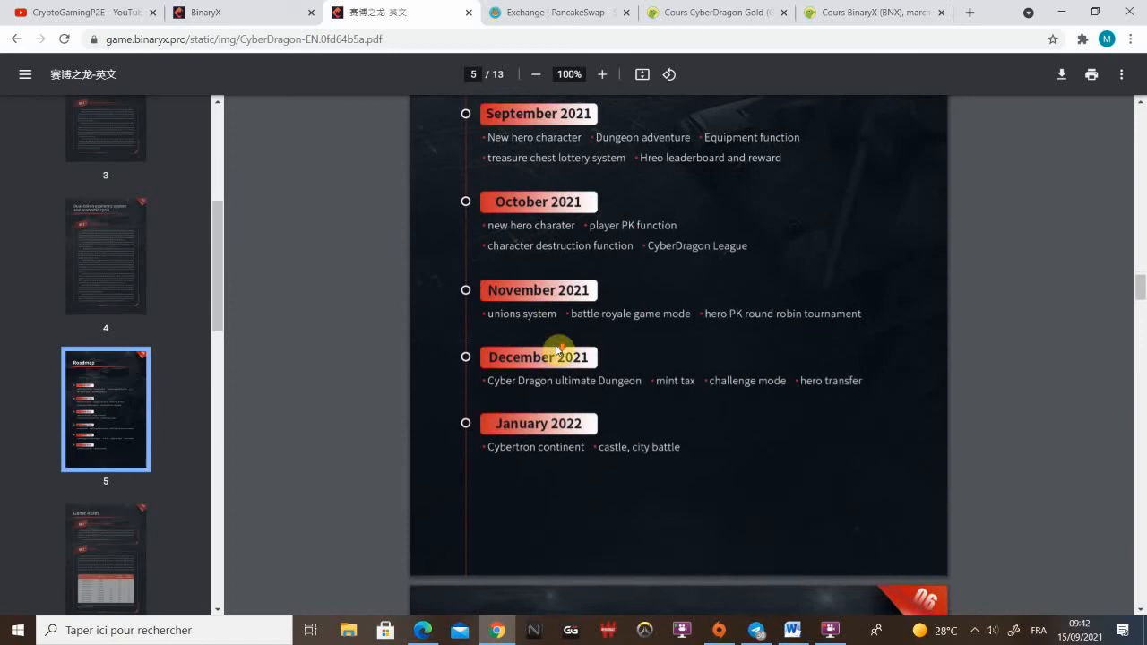
pyautogui.scroll(-3)
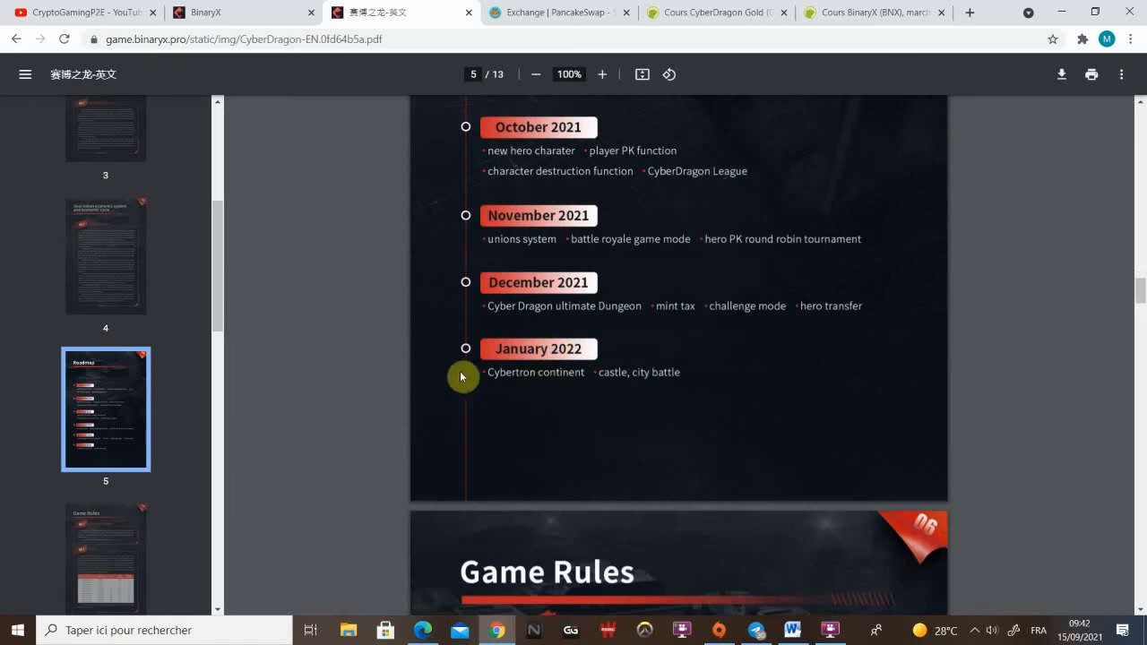
pyautogui.moveTo(499, 378)
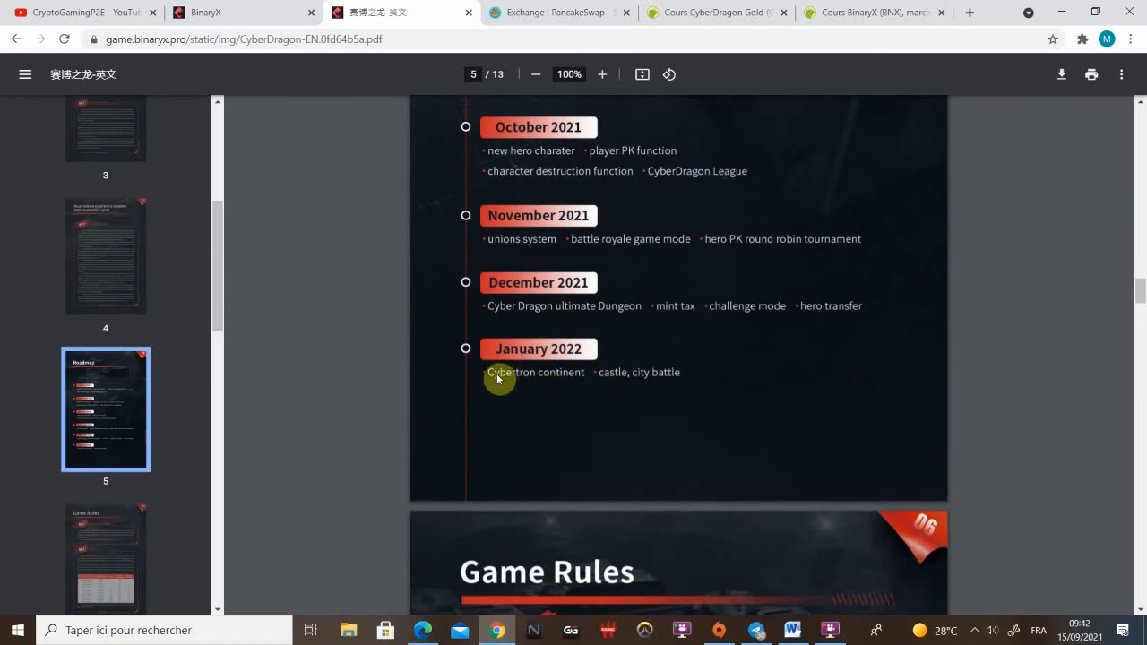
pyautogui.moveTo(612, 382)
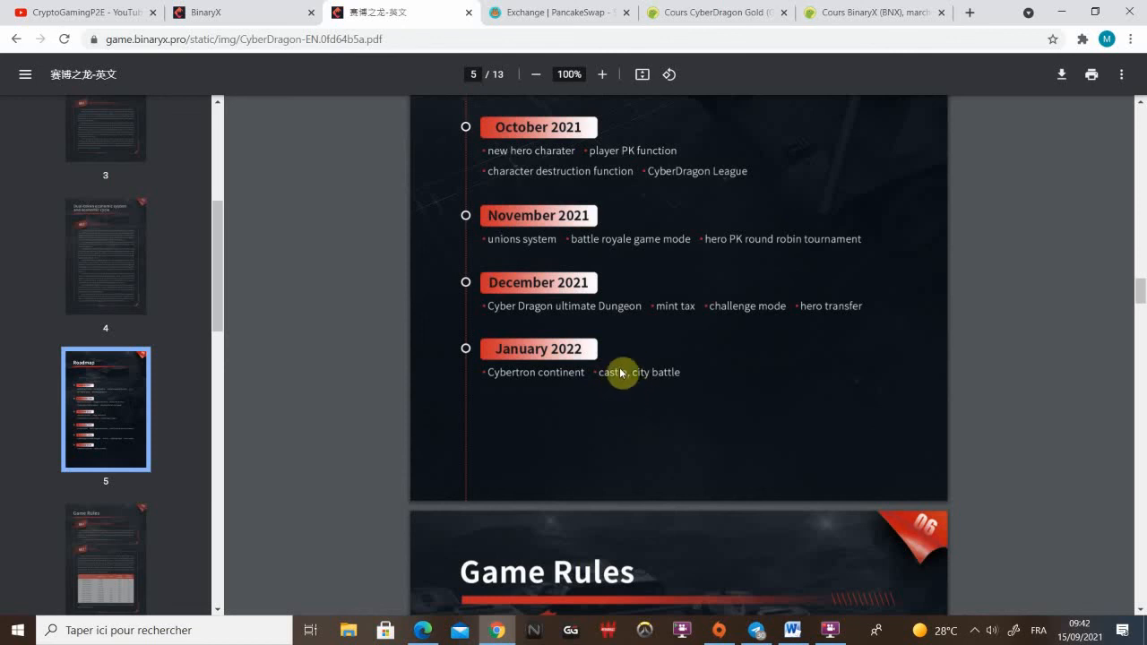
pyautogui.moveTo(610, 401)
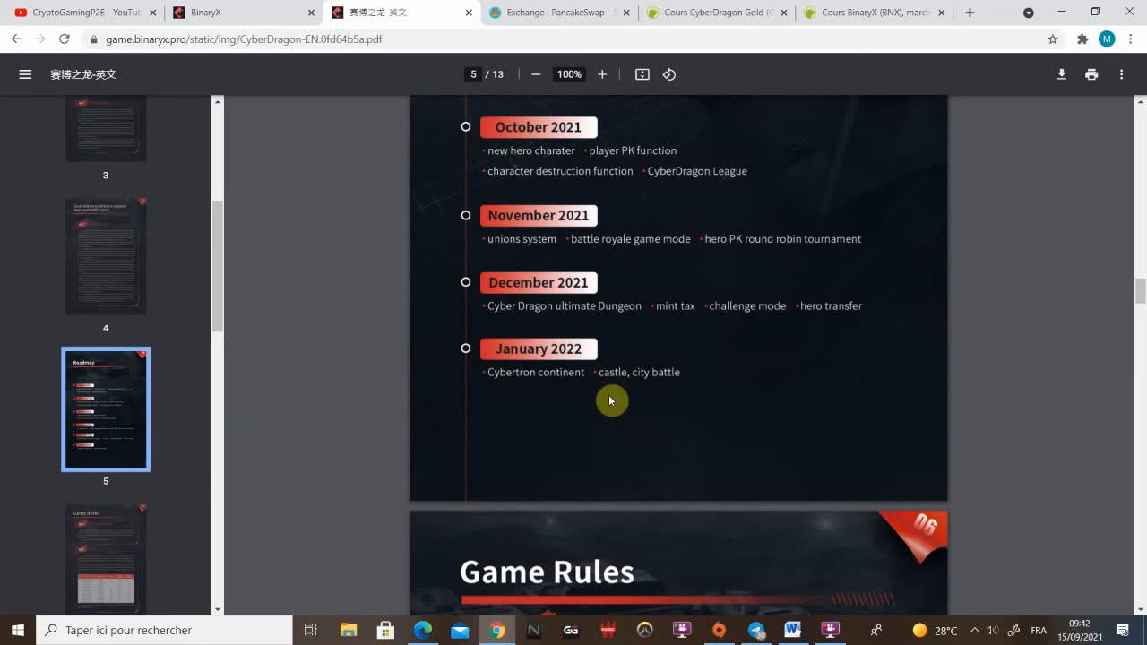
pyautogui.scroll(-3)
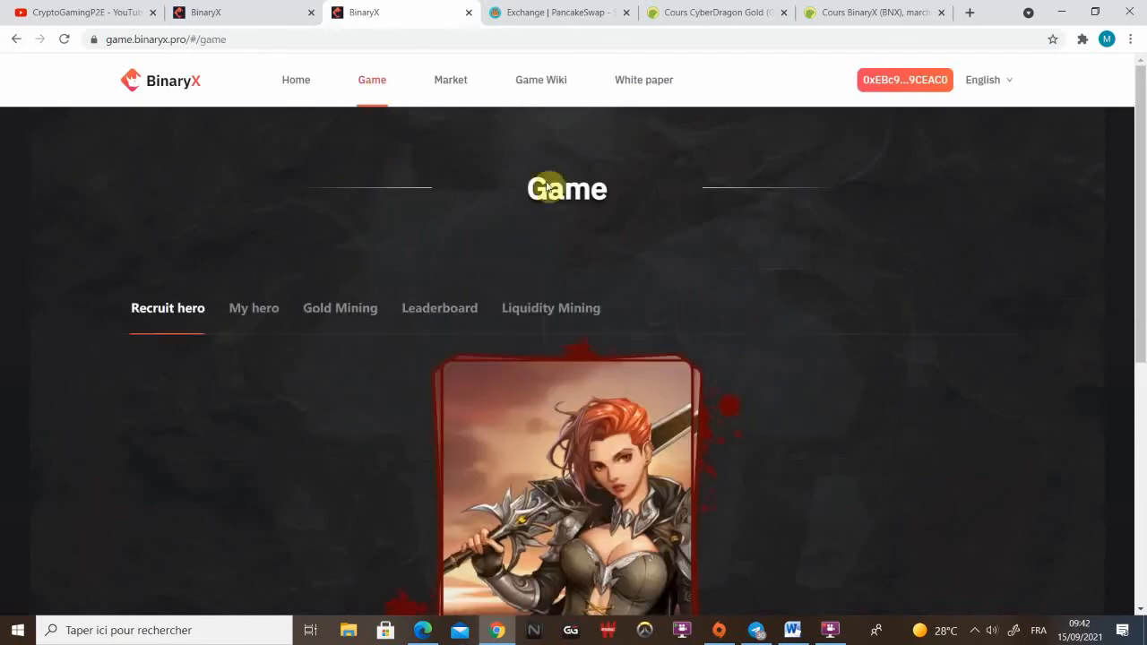
pyautogui.scroll(-3)
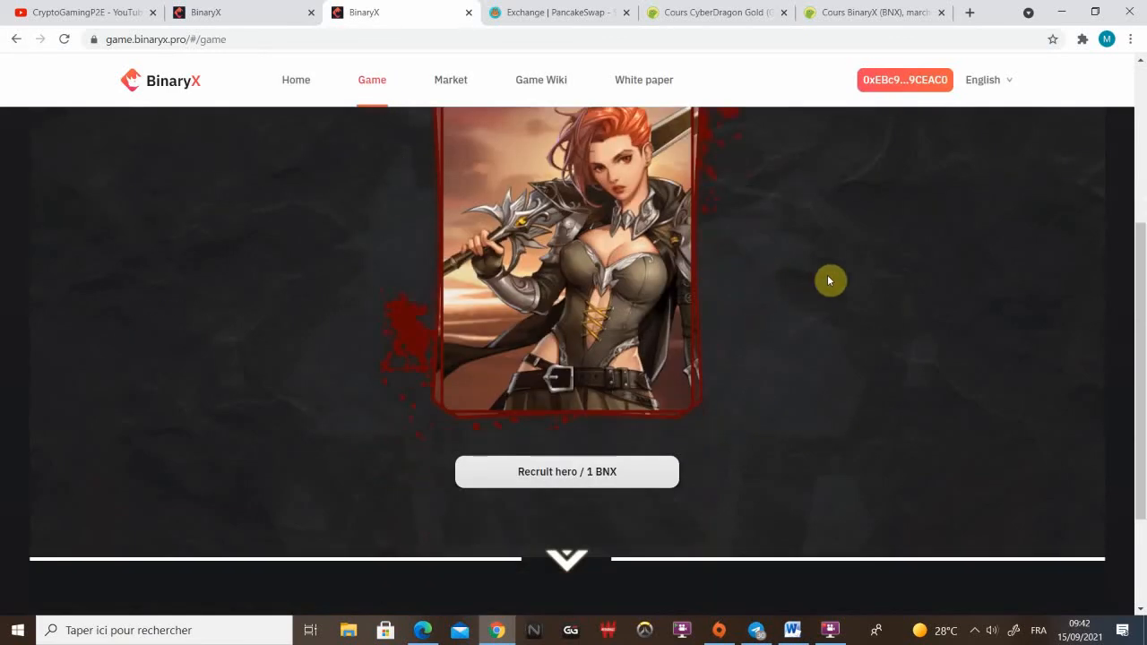
pyautogui.moveTo(439, 493)
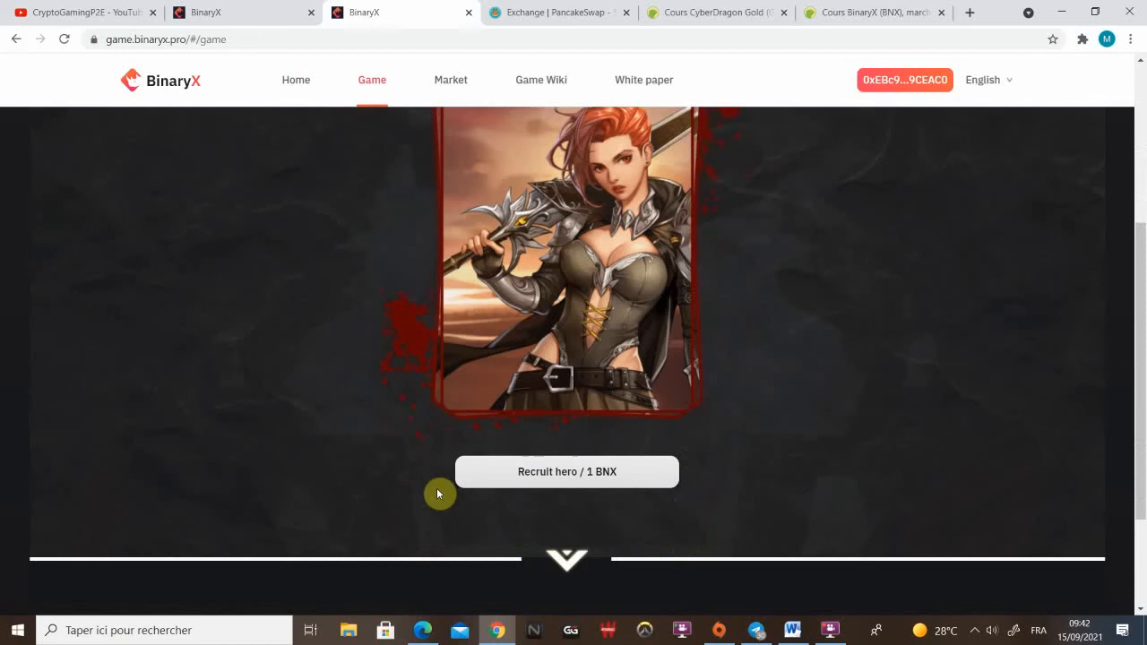
pyautogui.moveTo(442, 474)
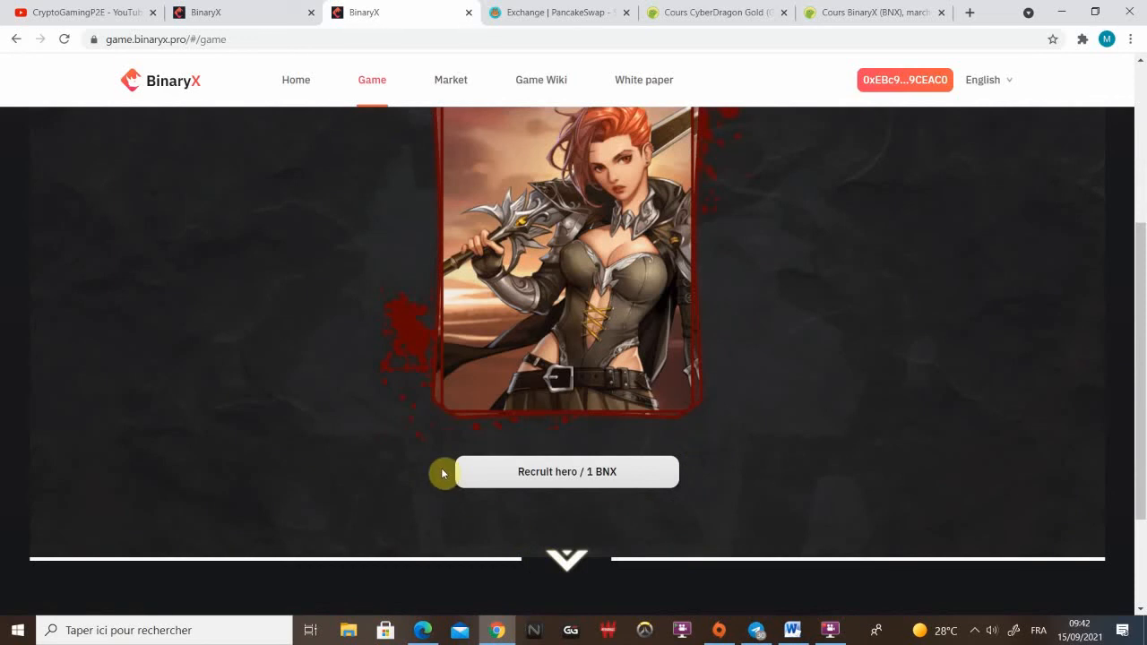
pyautogui.moveTo(631, 492)
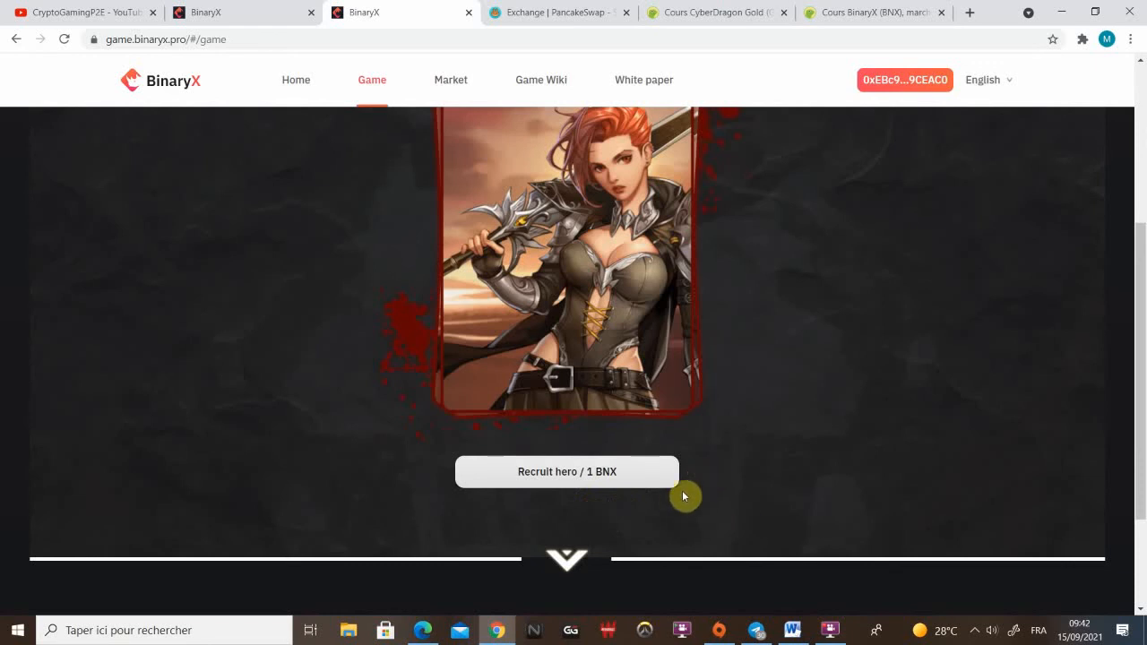
pyautogui.moveTo(1044, 269)
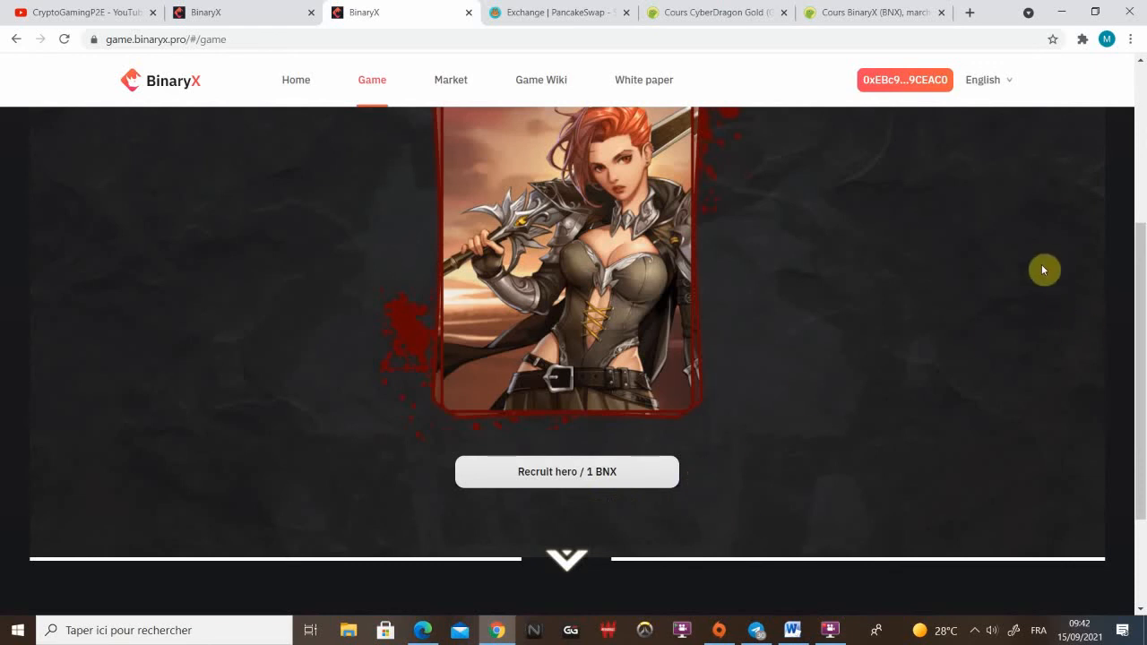
pyautogui.moveTo(1052, 333)
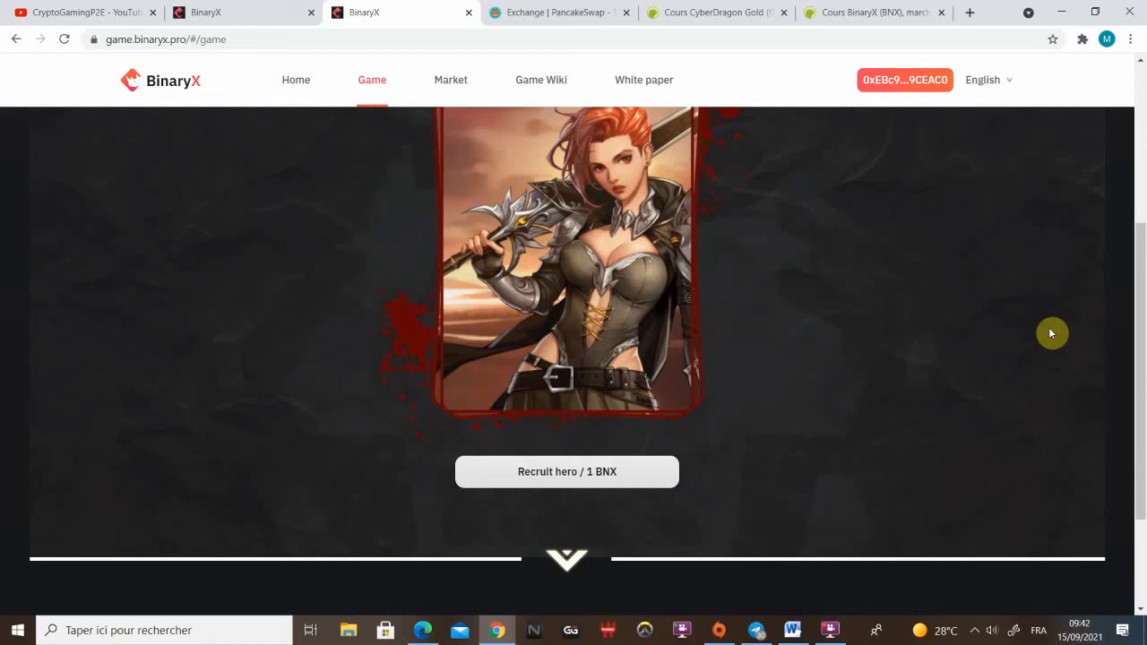
pyautogui.moveTo(831, 397)
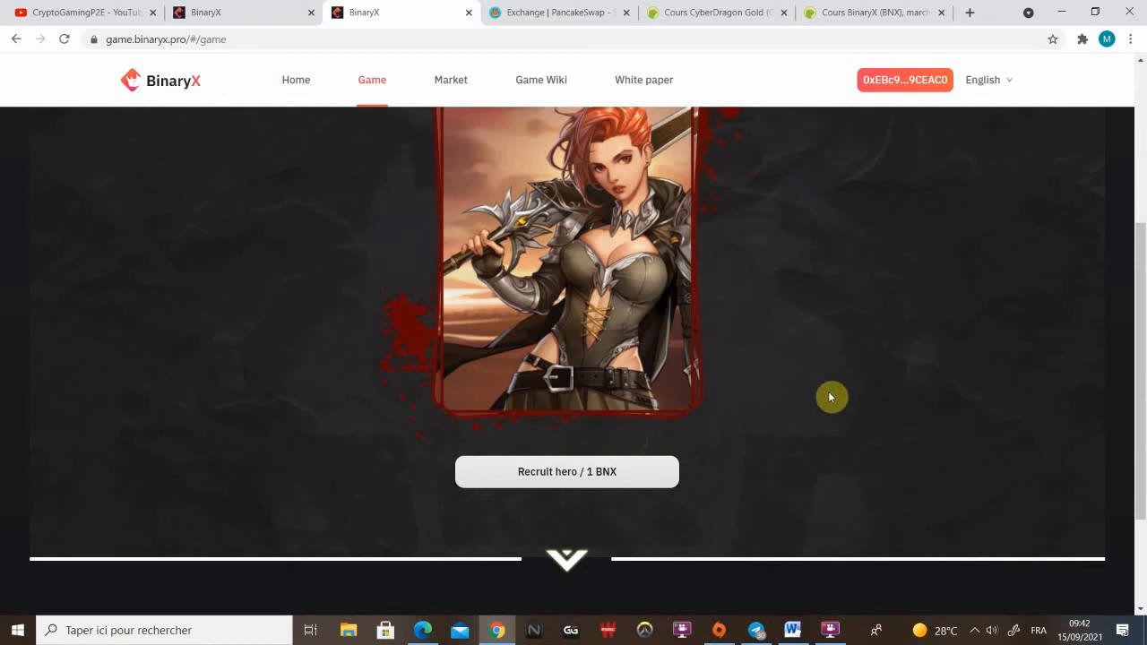
pyautogui.moveTo(816, 359)
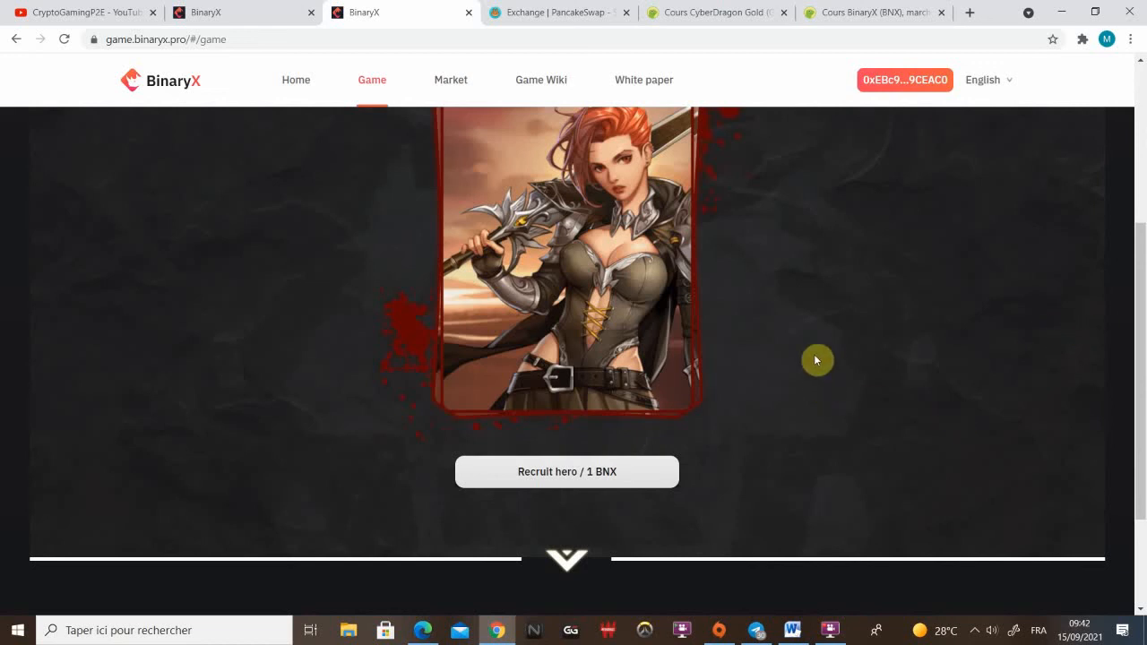
pyautogui.moveTo(757, 422)
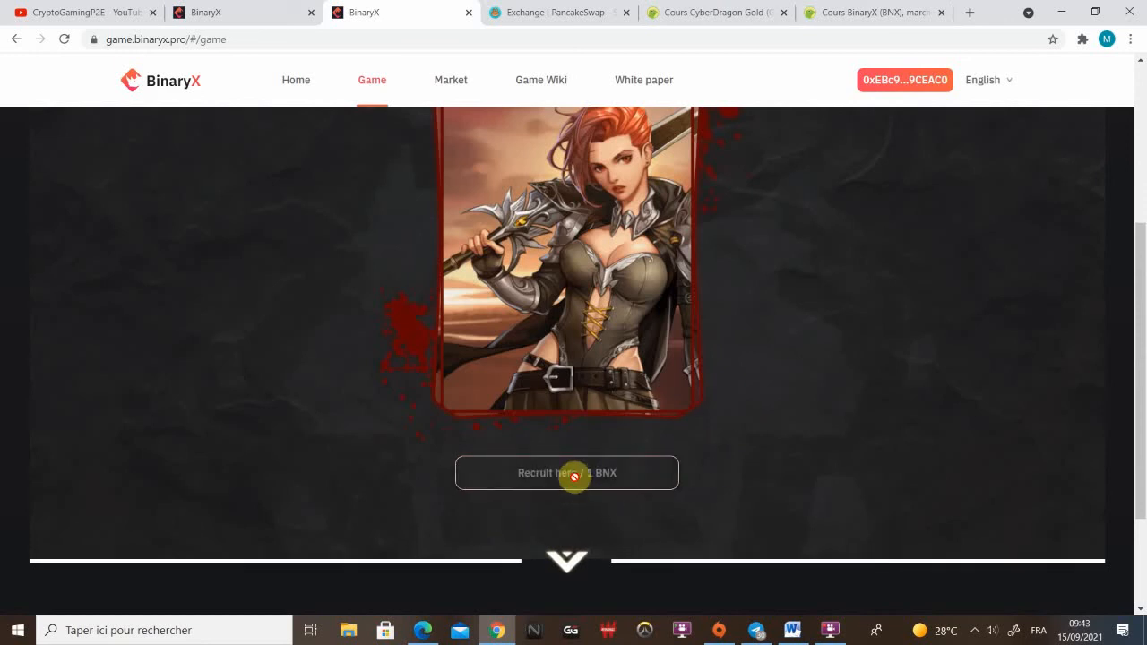
pyautogui.click(566, 472)
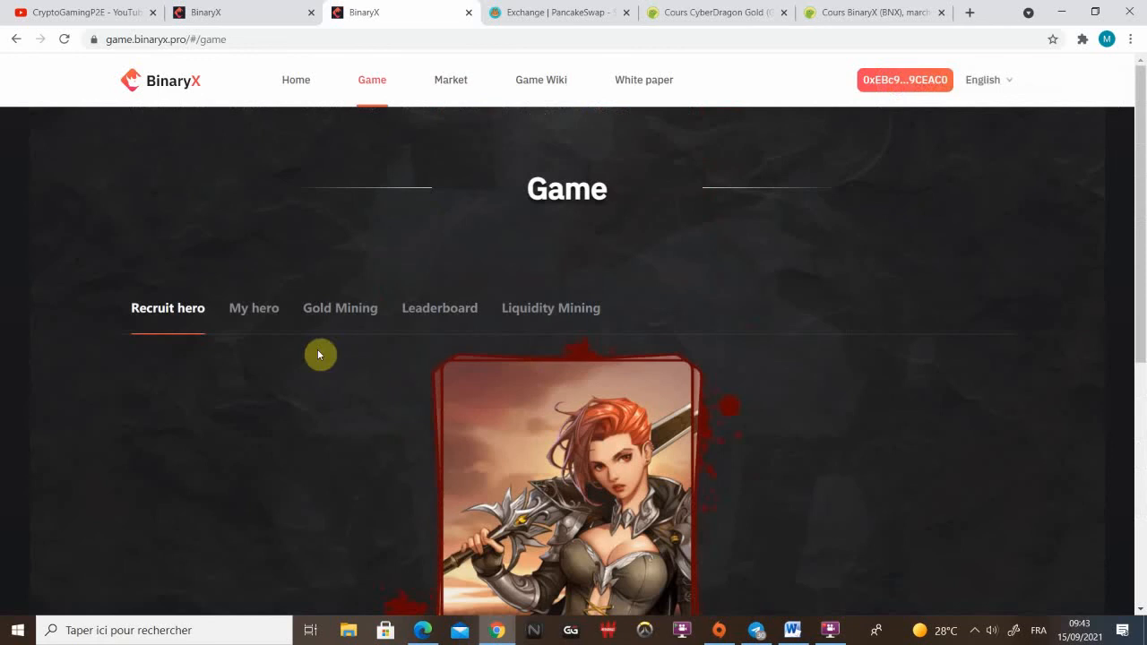
# - Open the level 3 warrior's detail page and view attributes like Strength 98
pyautogui.click(253, 307)
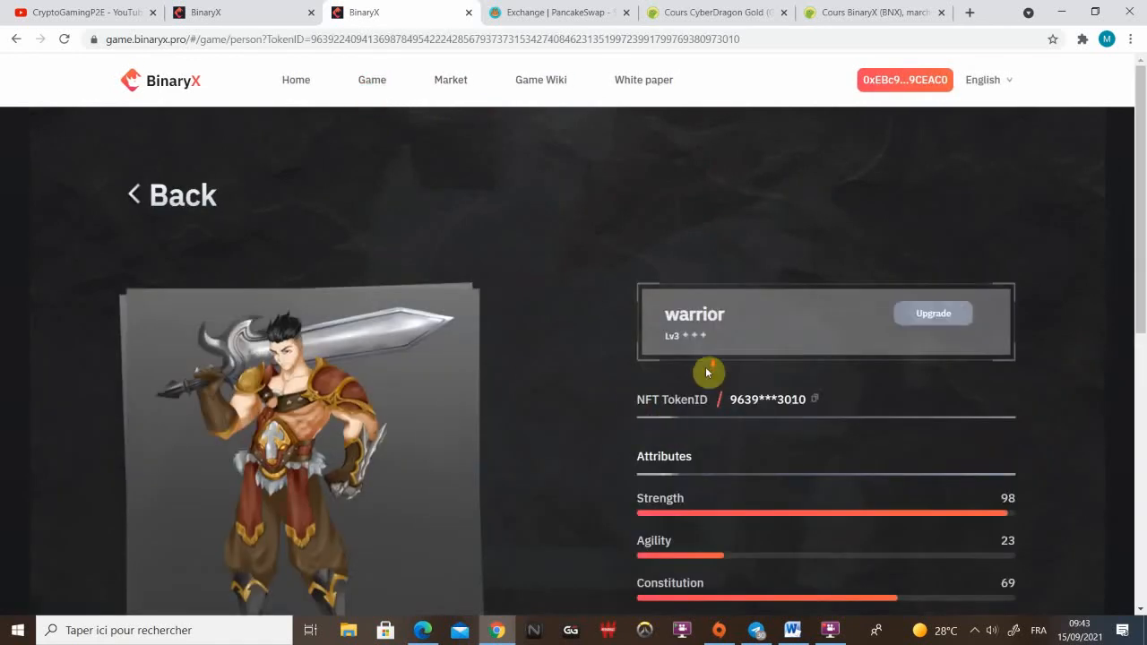
pyautogui.scroll(-3)
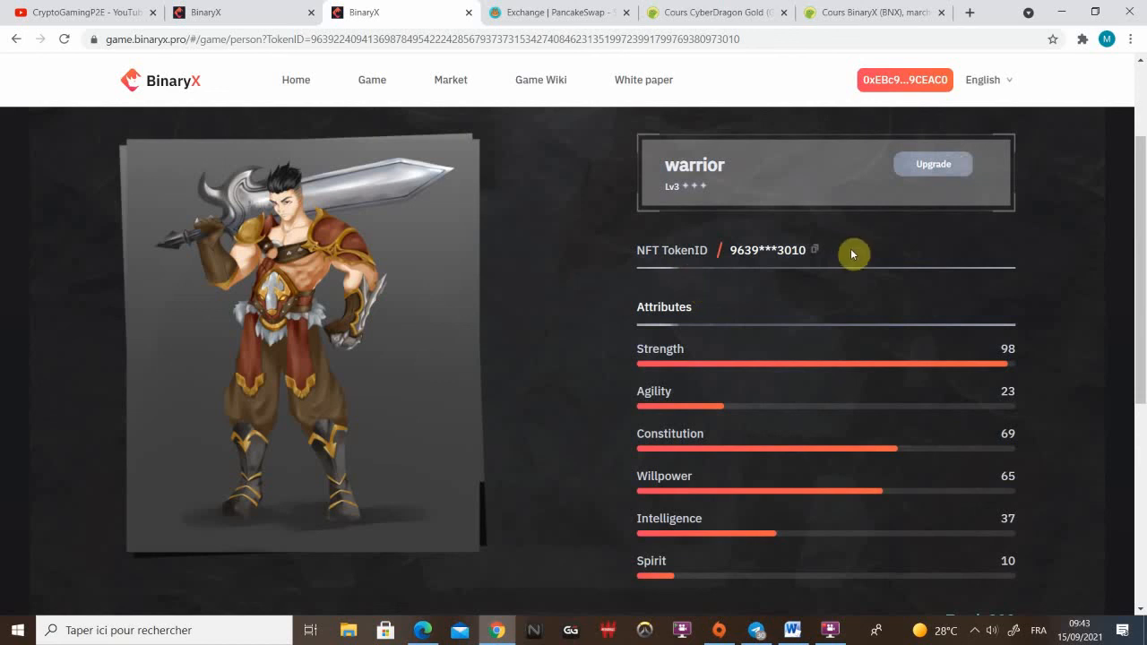
pyautogui.moveTo(943, 164)
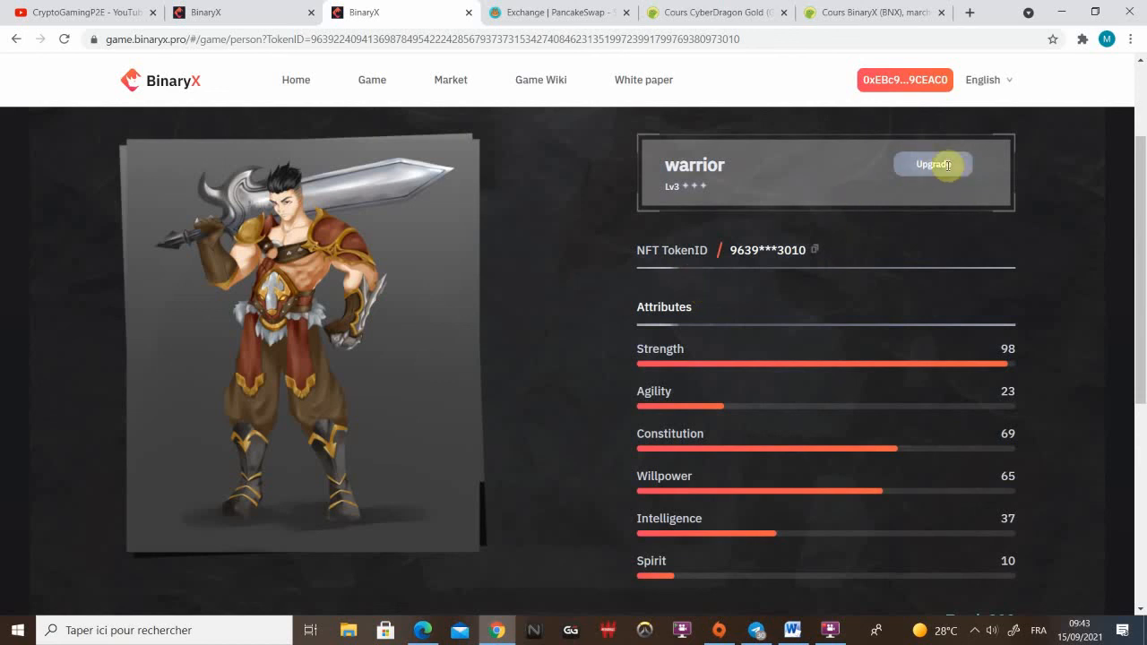
# - Review the LV.3 to LV.4 upgrade cost (150000 gold, 0 BNX), then dismiss it
pyautogui.click(933, 164)
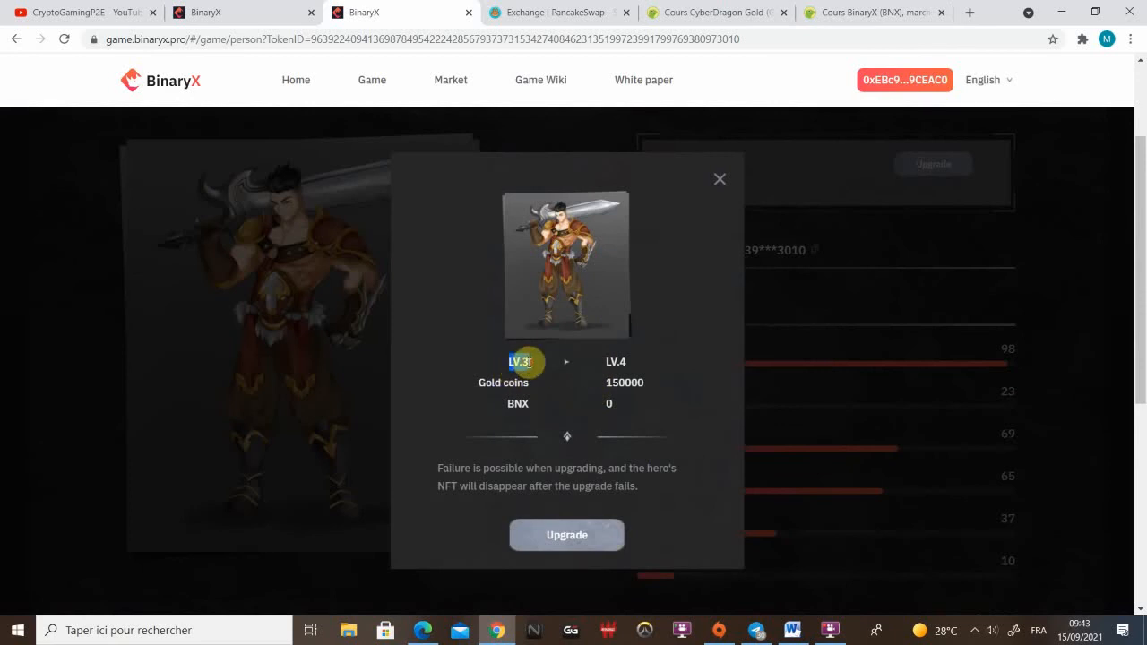
pyautogui.moveTo(654, 384)
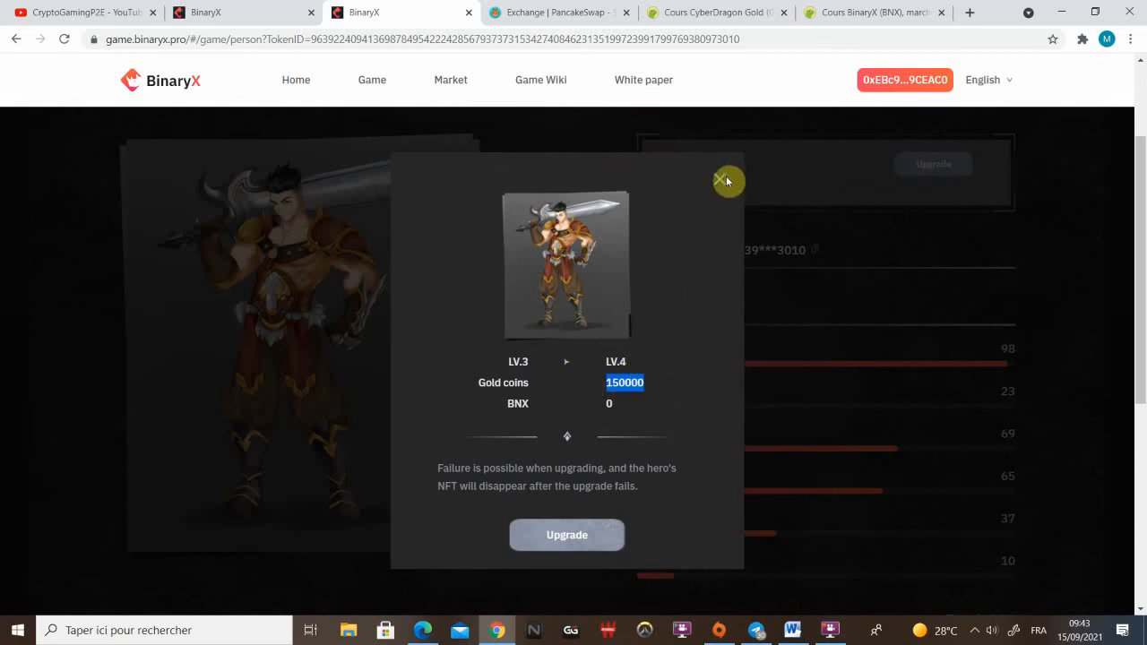
pyautogui.click(724, 179)
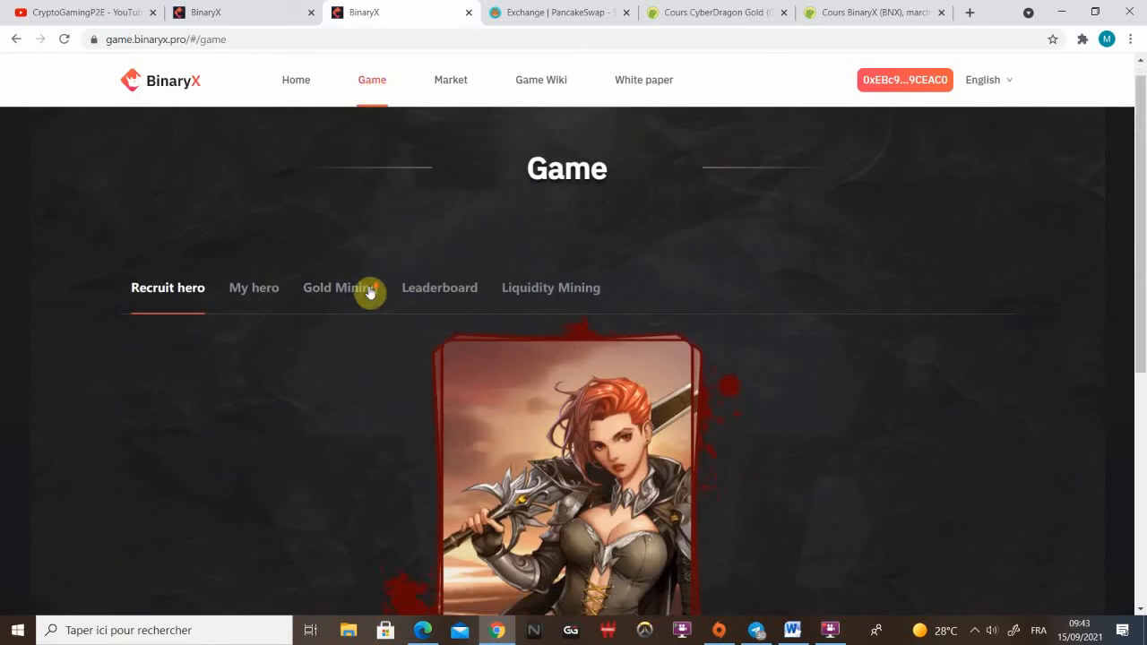
pyautogui.click(340, 287)
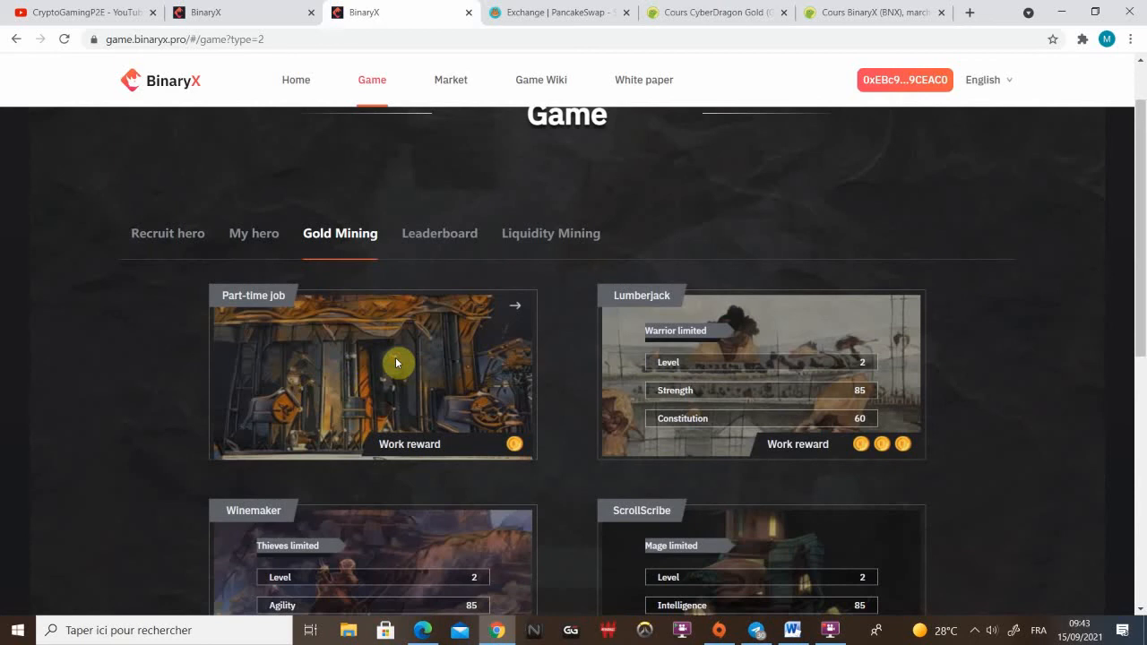
pyautogui.click(371, 377)
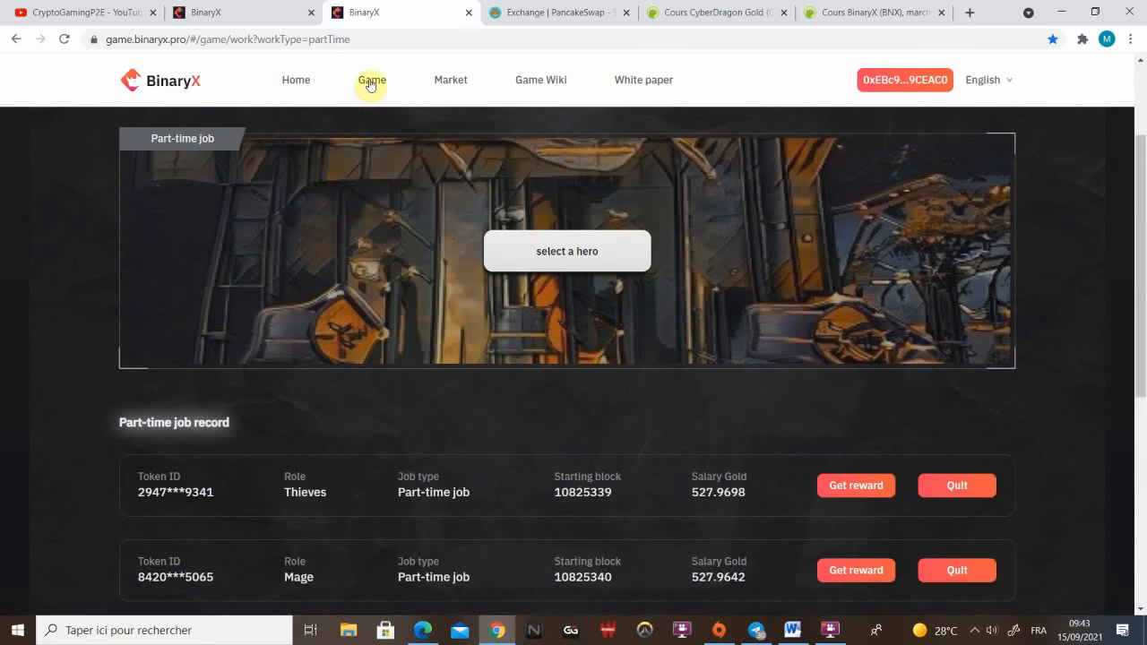
pyautogui.scroll(-3)
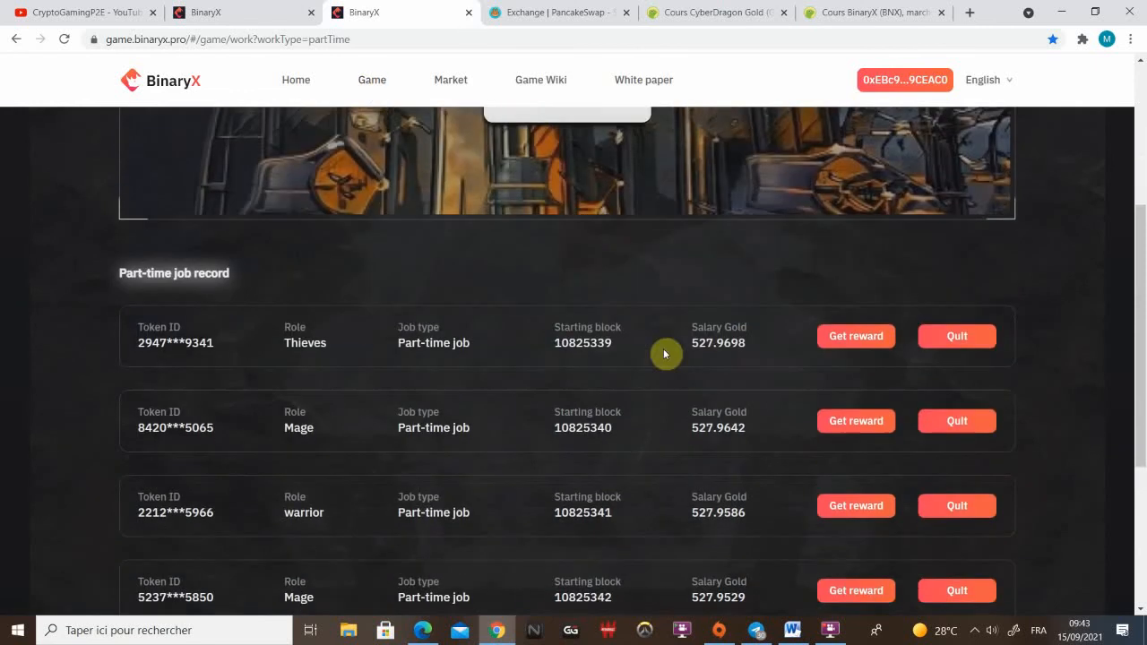
pyautogui.scroll(-3)
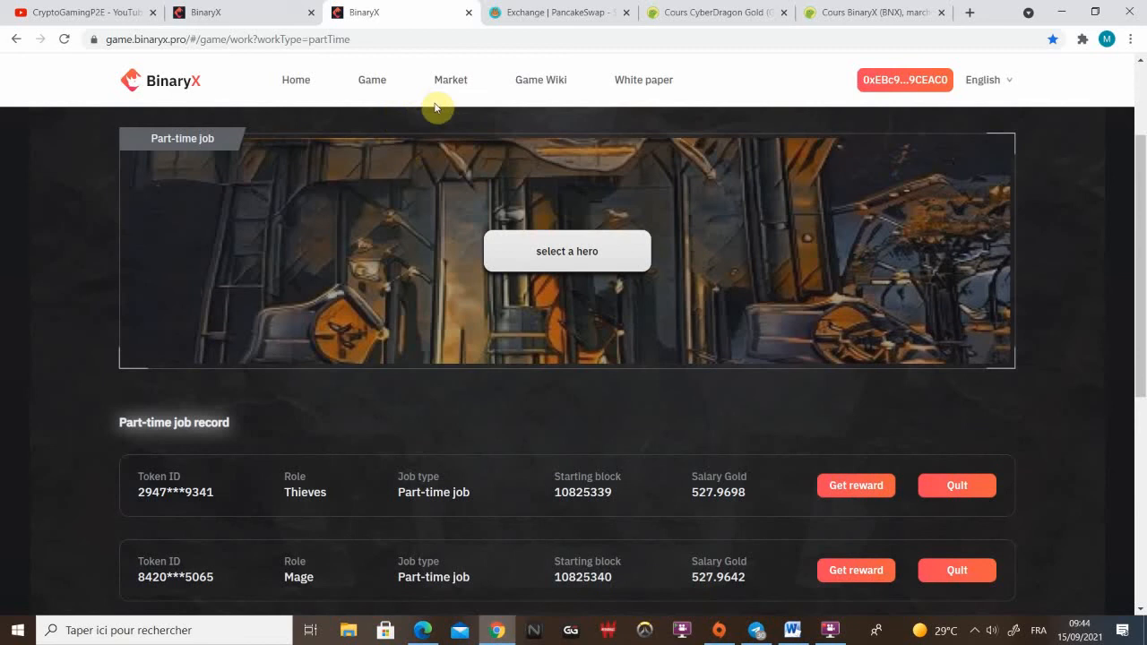
pyautogui.scroll(-3)
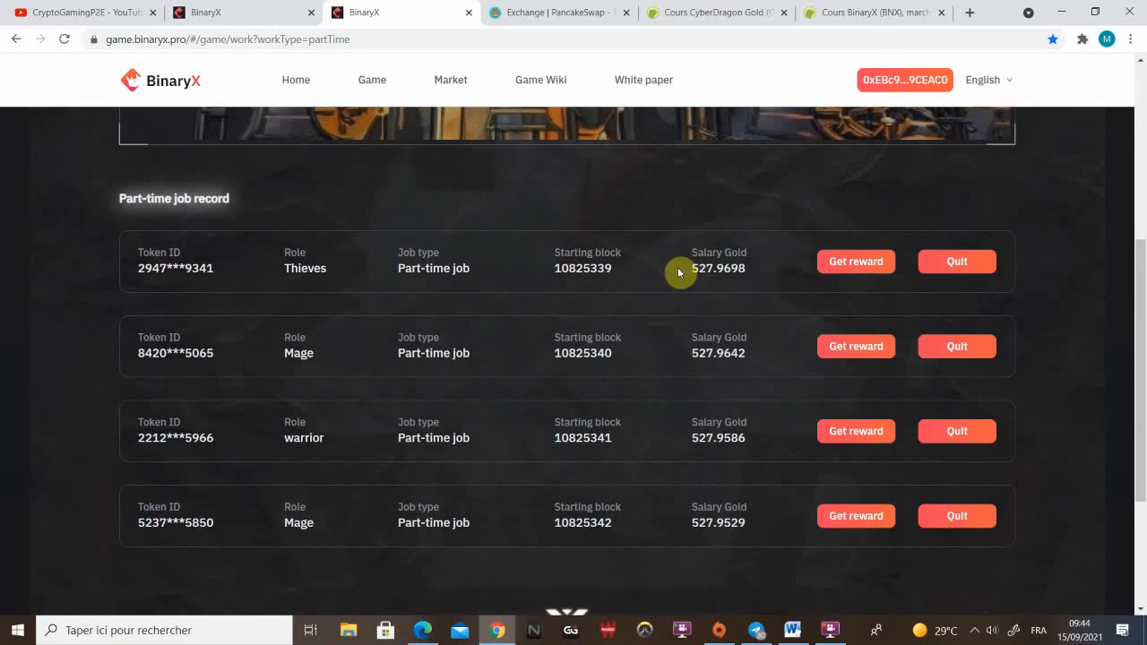
pyautogui.moveTo(383, 207)
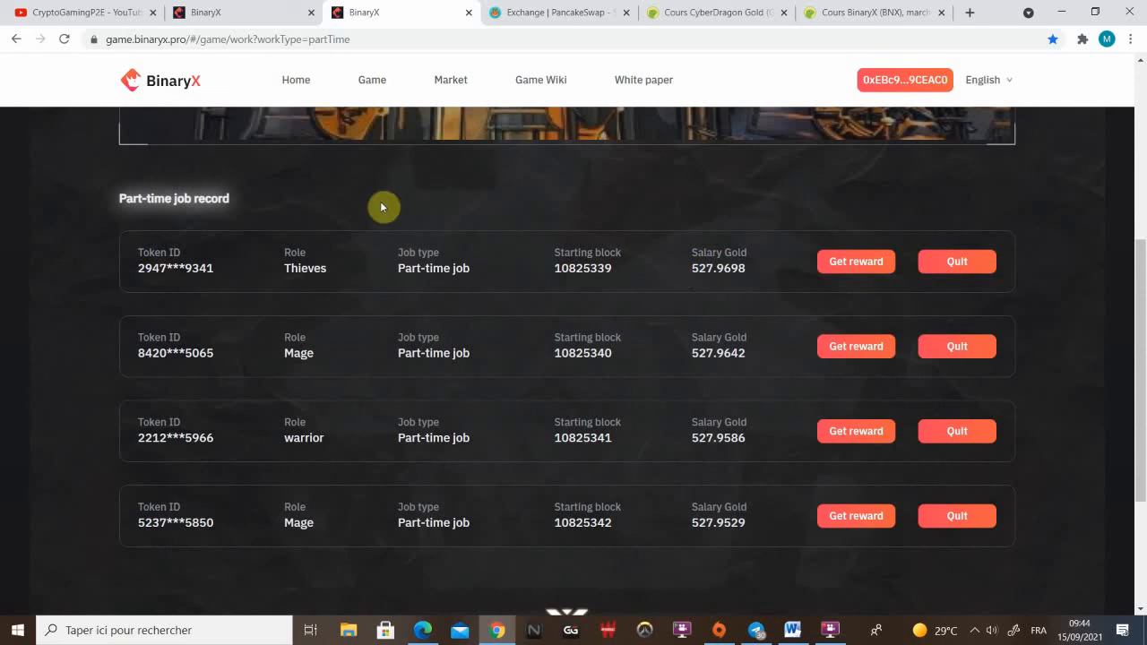
pyautogui.moveTo(408, 269)
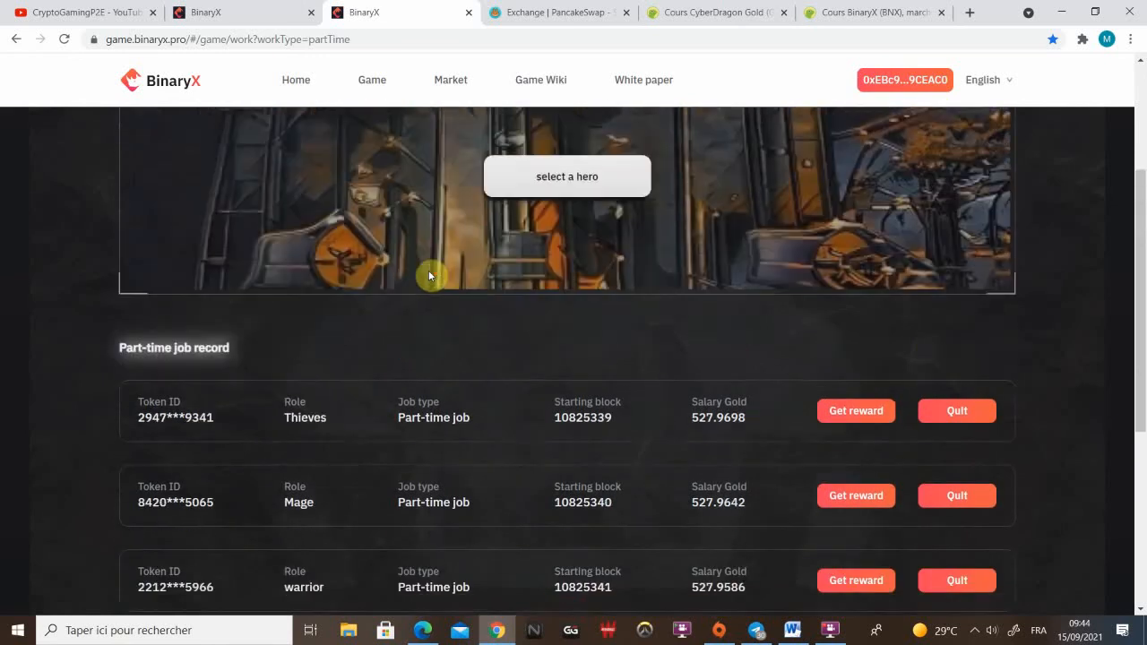
pyautogui.click(371, 80)
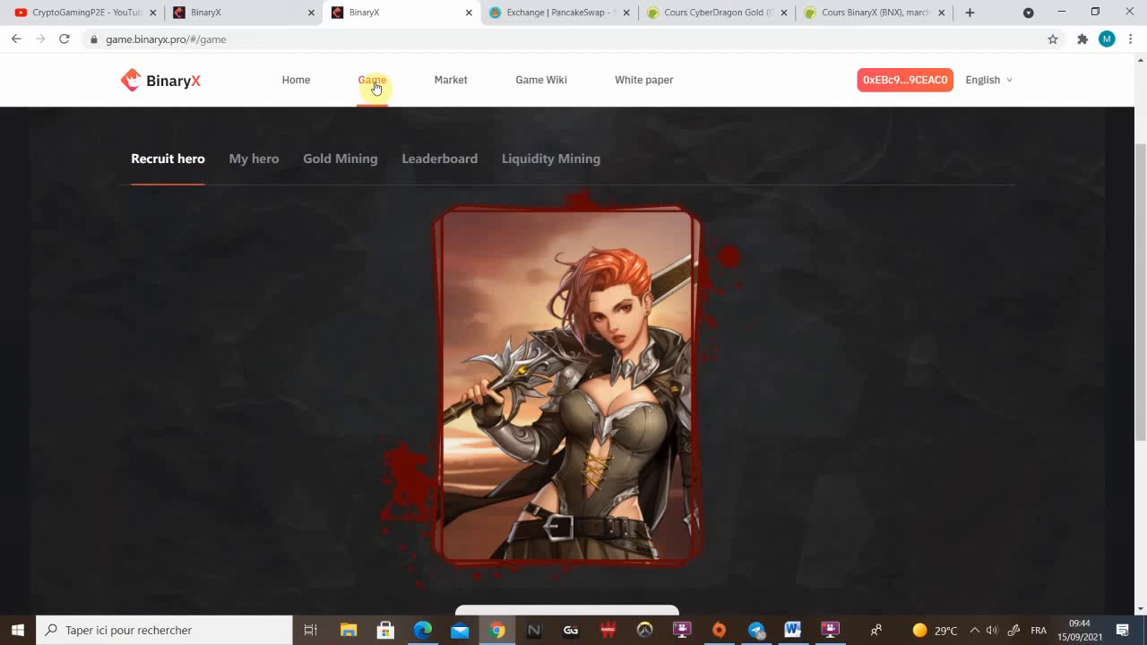
pyautogui.click(340, 308)
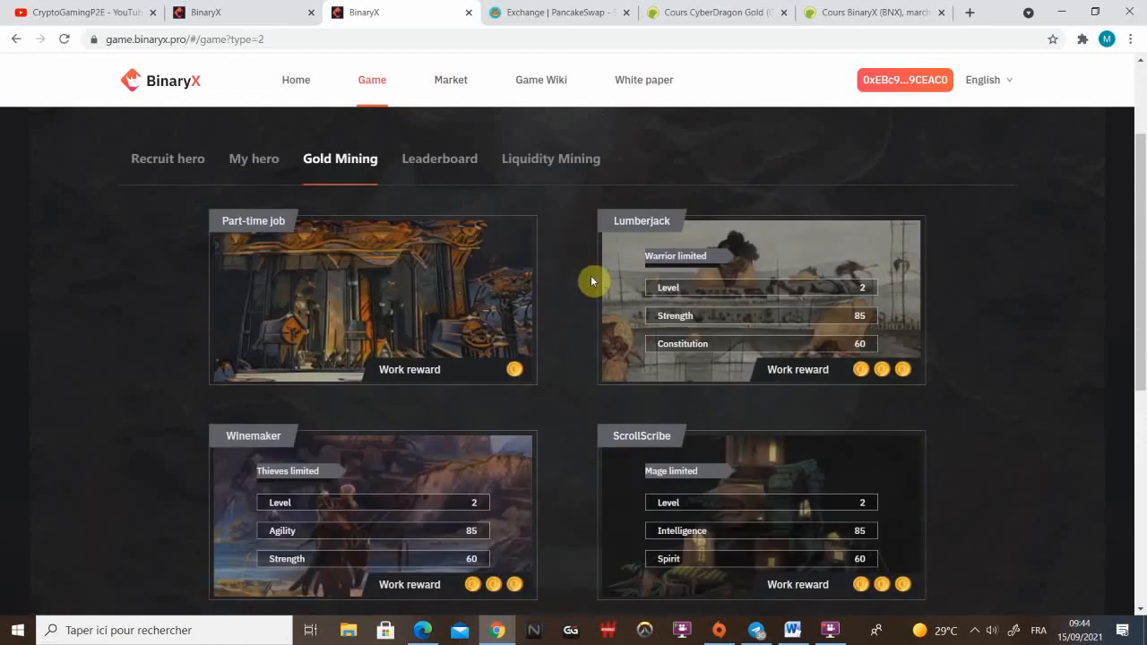
pyautogui.moveTo(620, 248)
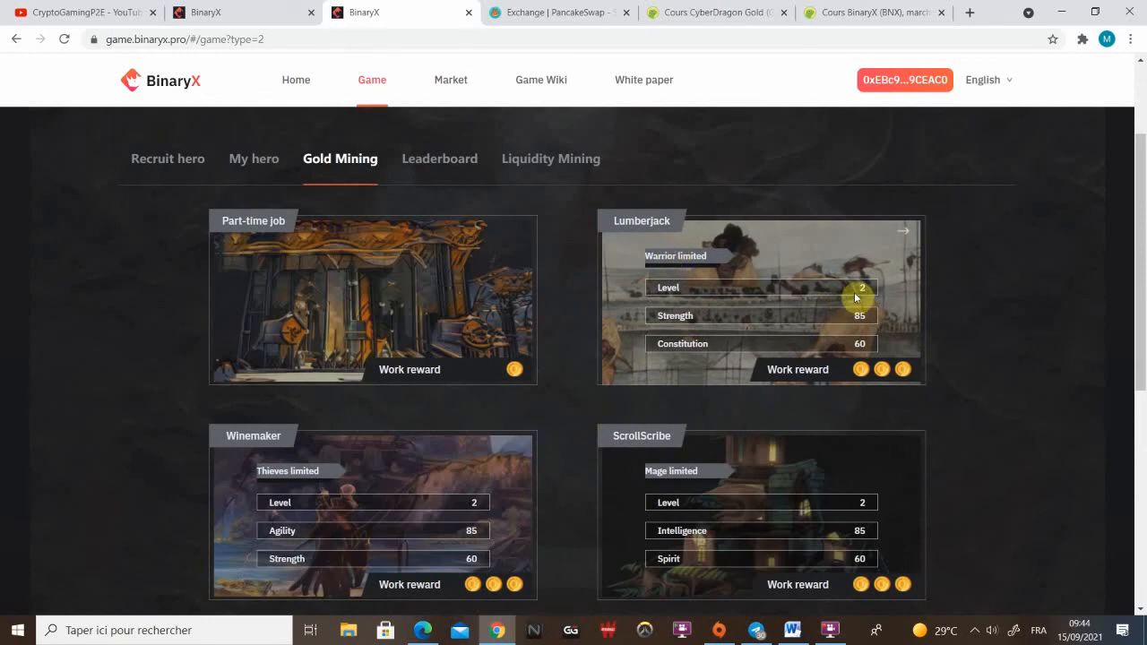
pyautogui.moveTo(855, 315)
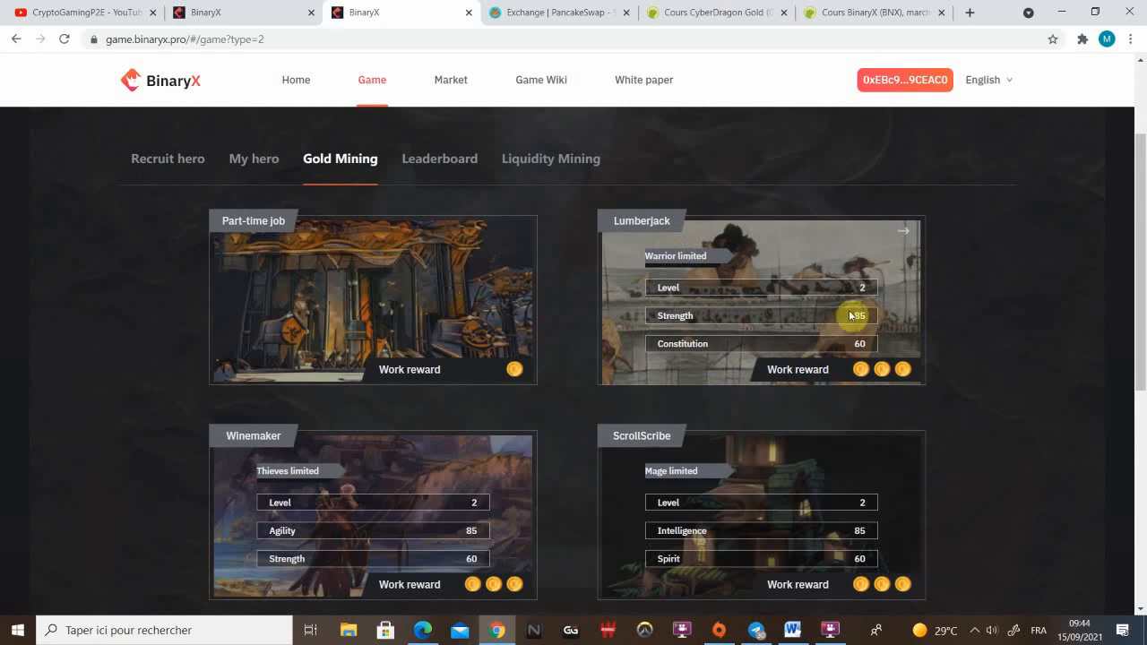
pyautogui.moveTo(852, 329)
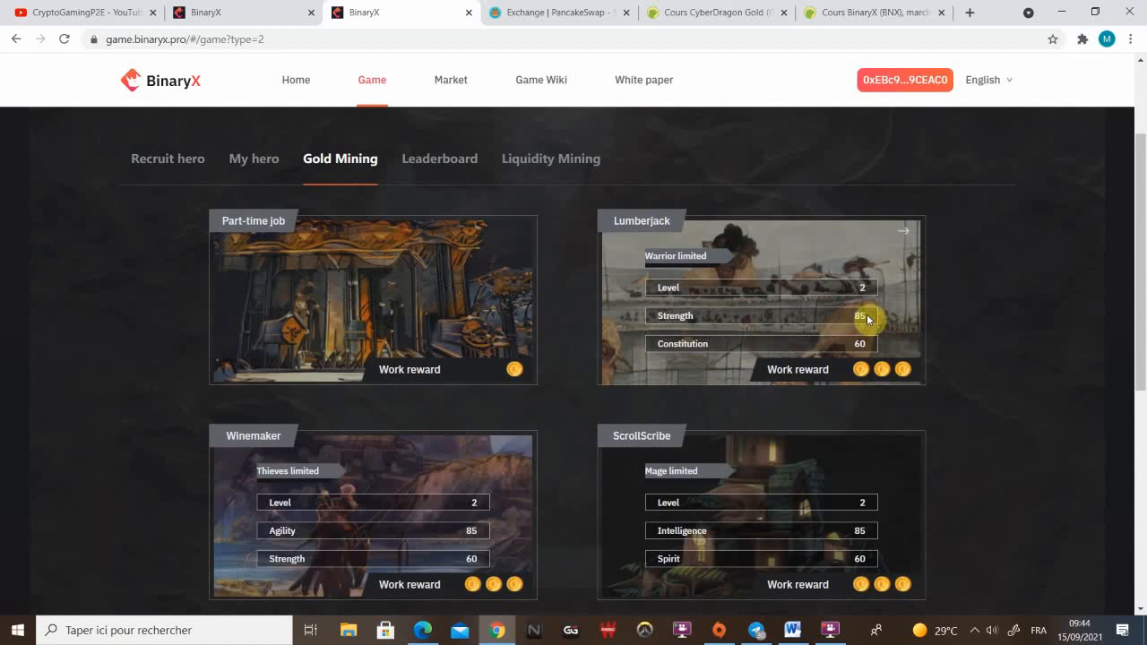
pyautogui.moveTo(868, 348)
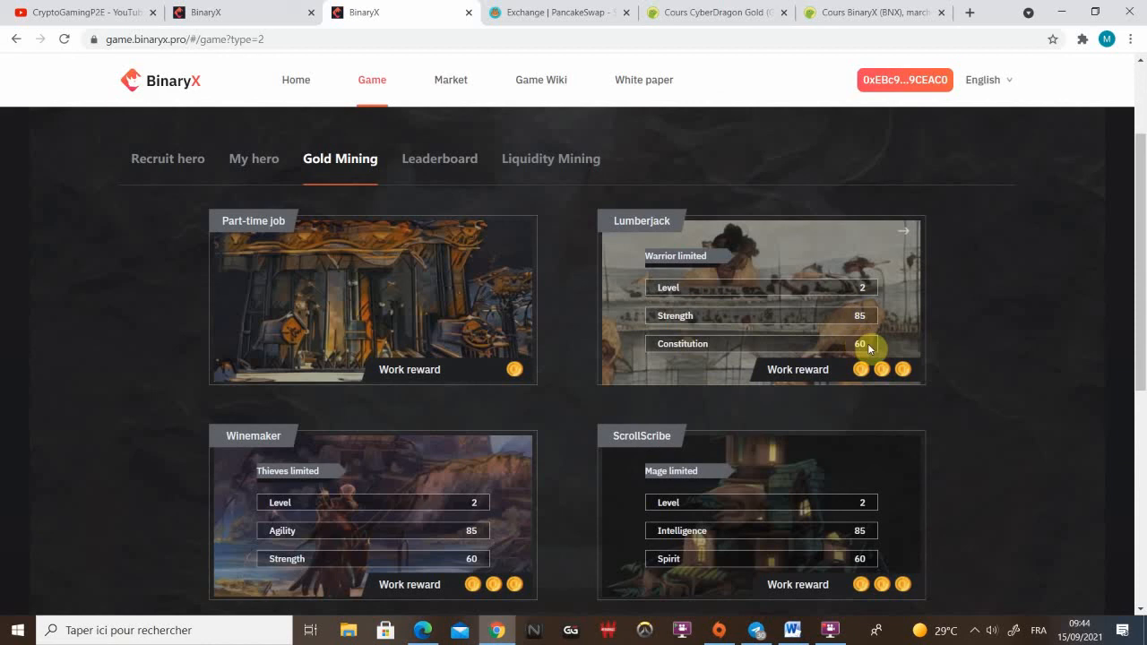
pyautogui.moveTo(863, 329)
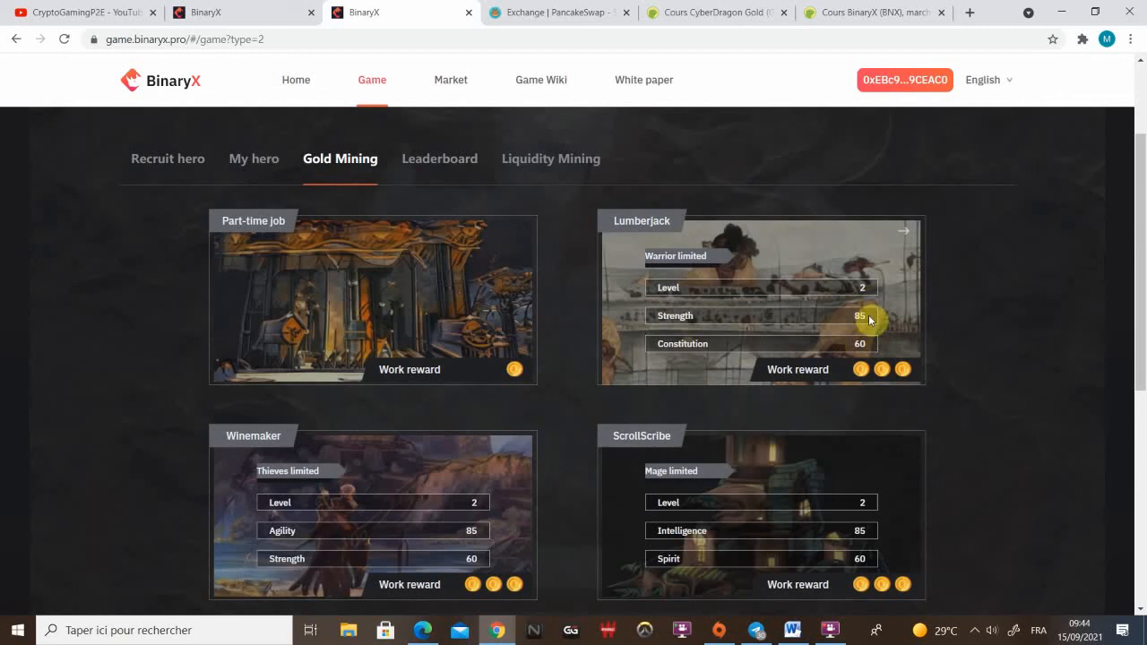
pyautogui.scroll(-3)
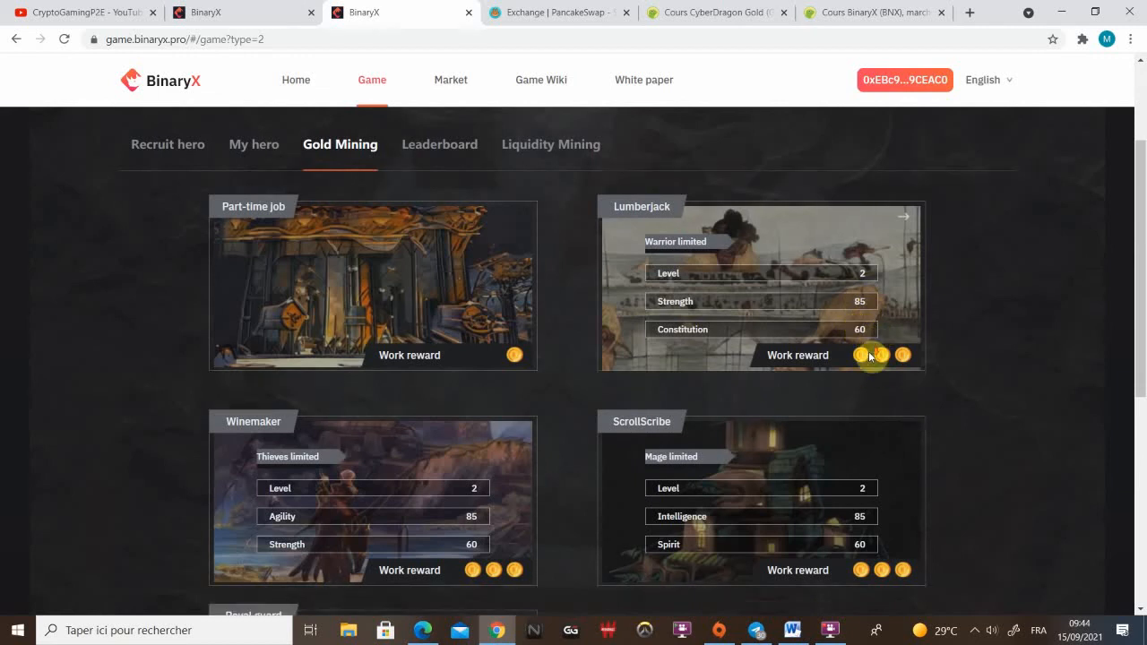
pyautogui.scroll(-3)
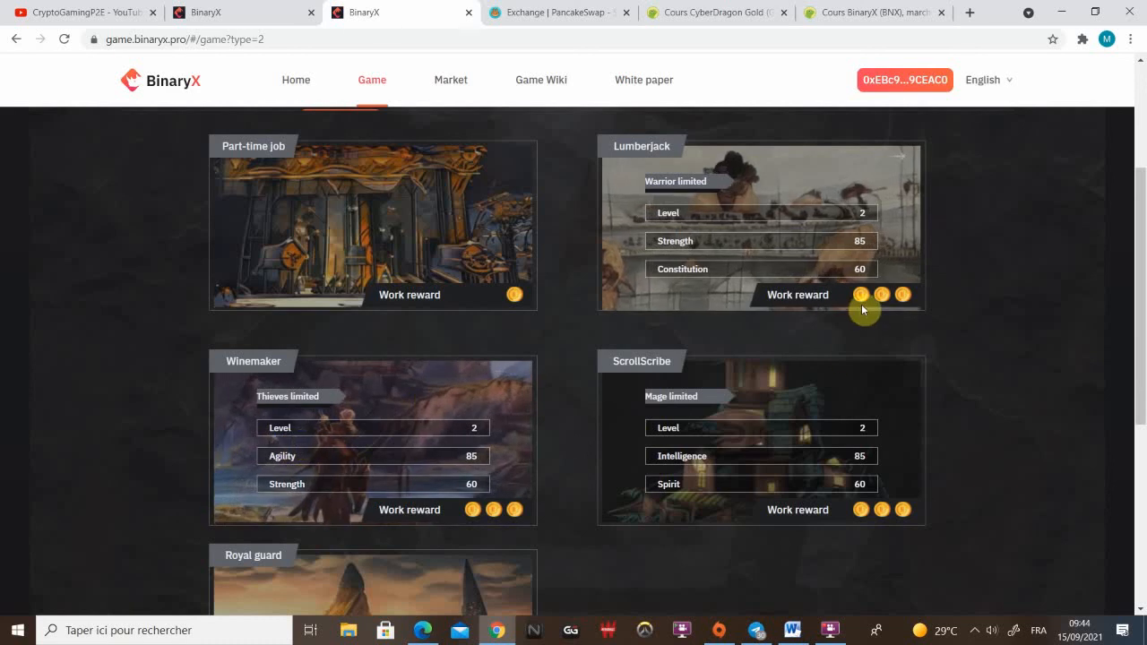
pyautogui.moveTo(882, 253)
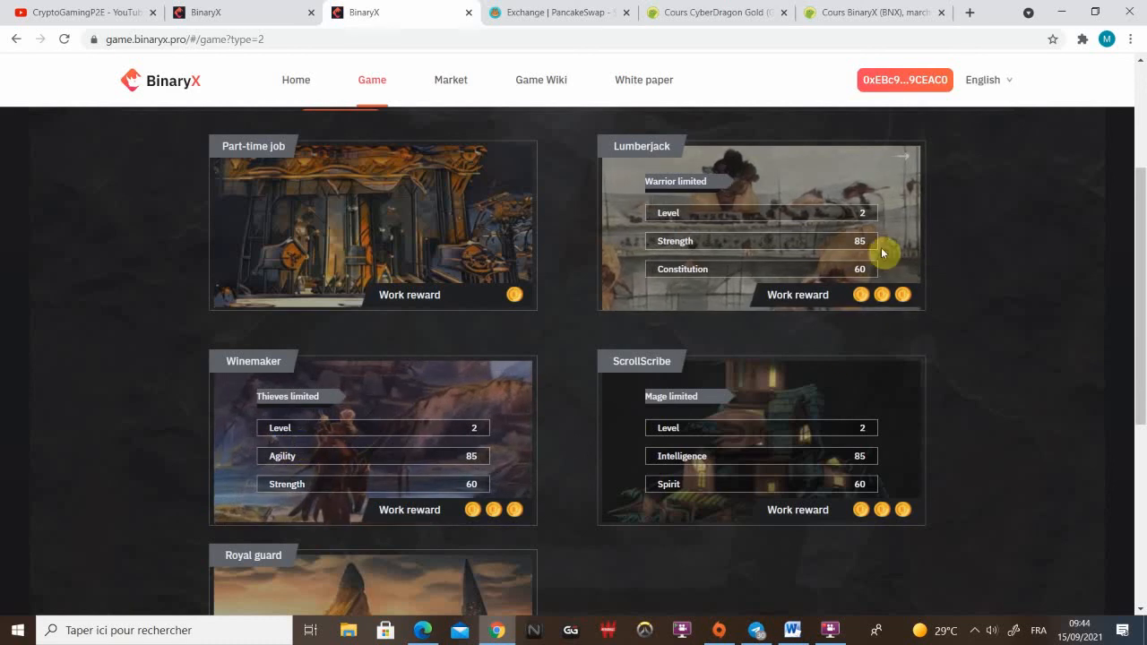
pyautogui.moveTo(876, 227)
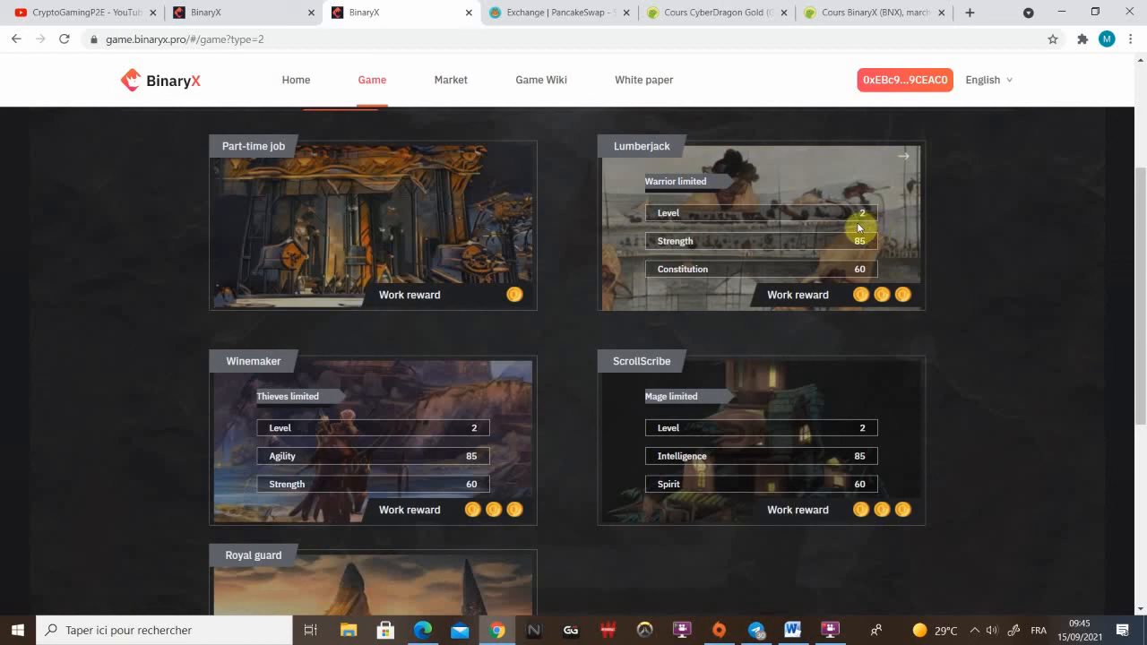
pyautogui.moveTo(704, 251)
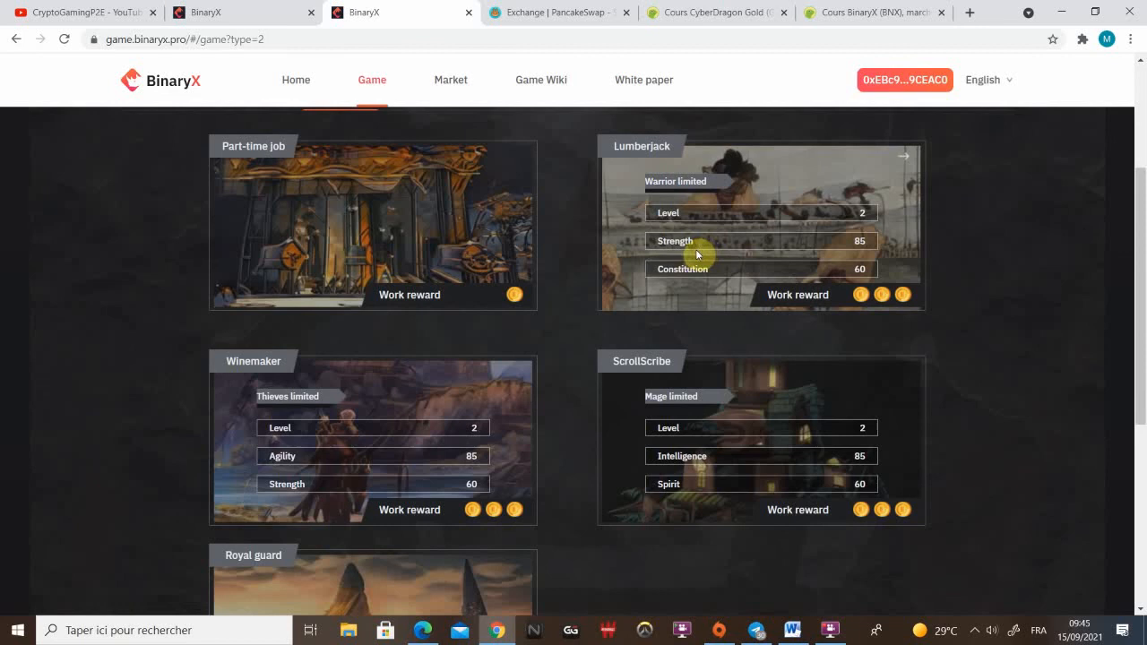
pyautogui.scroll(-3)
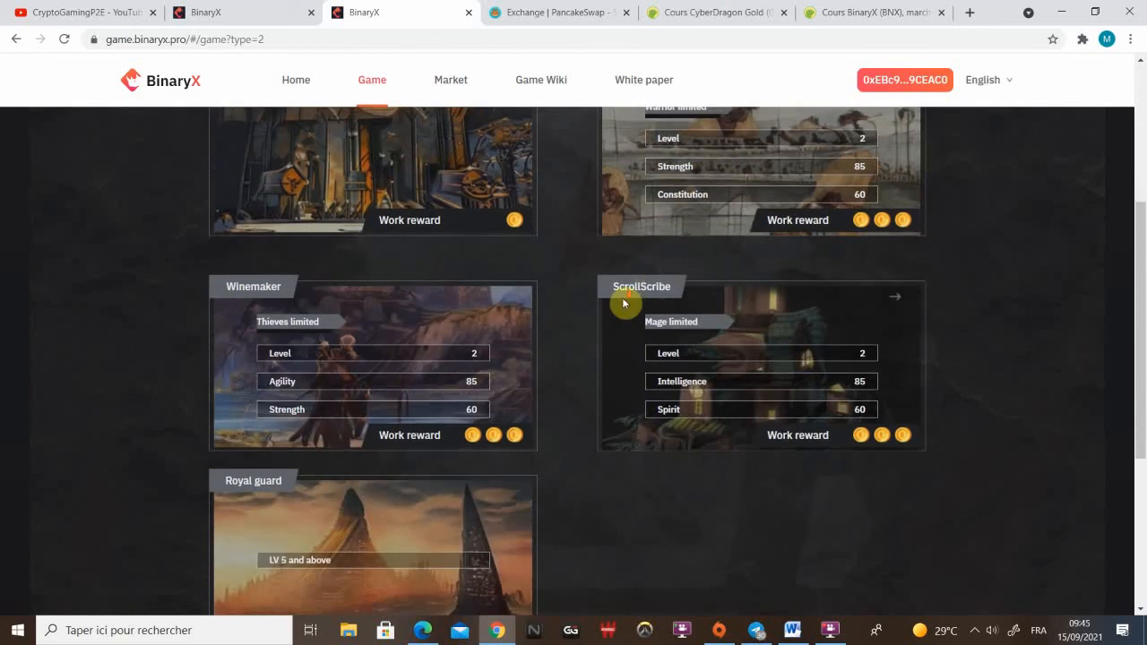
pyautogui.scroll(-3)
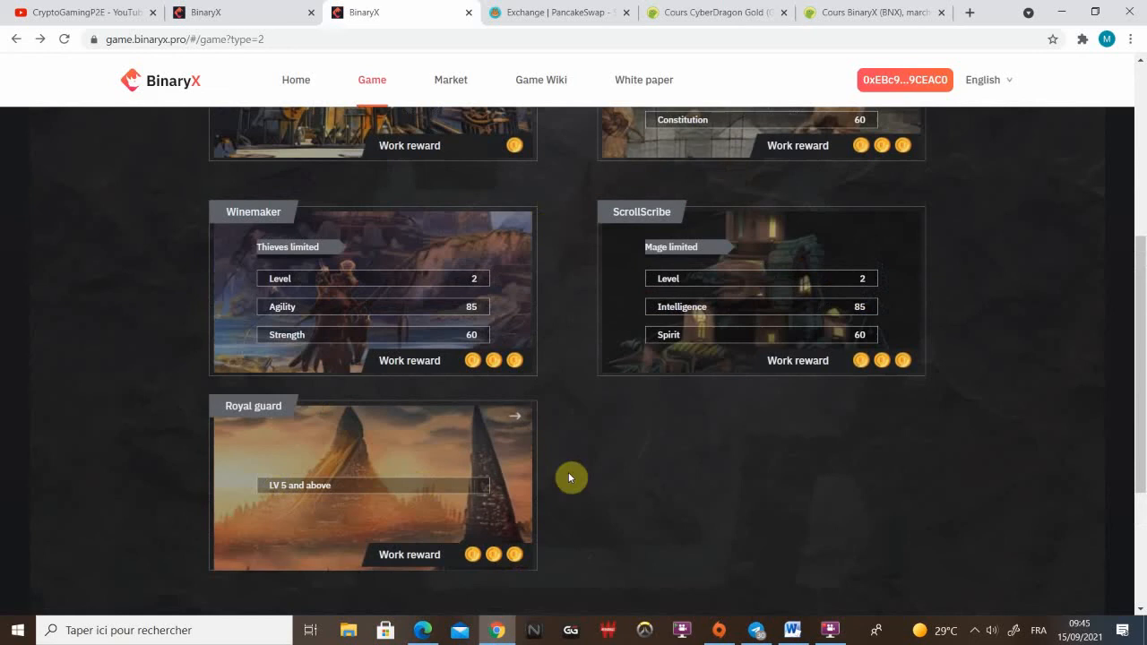
pyautogui.moveTo(305, 478)
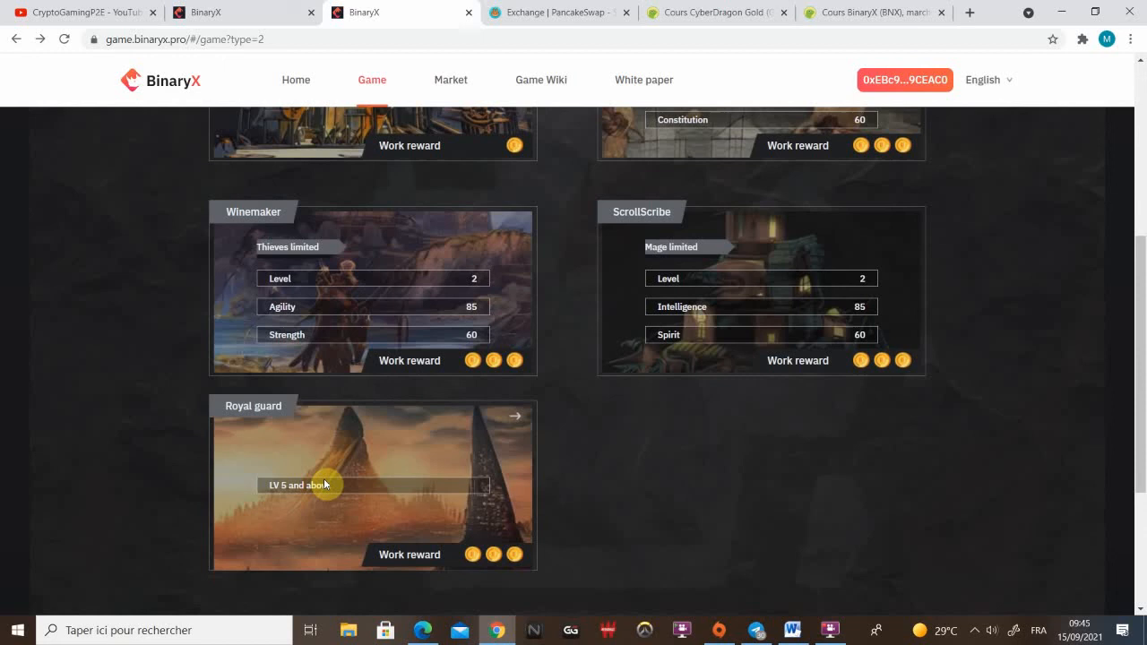
pyautogui.moveTo(502, 488)
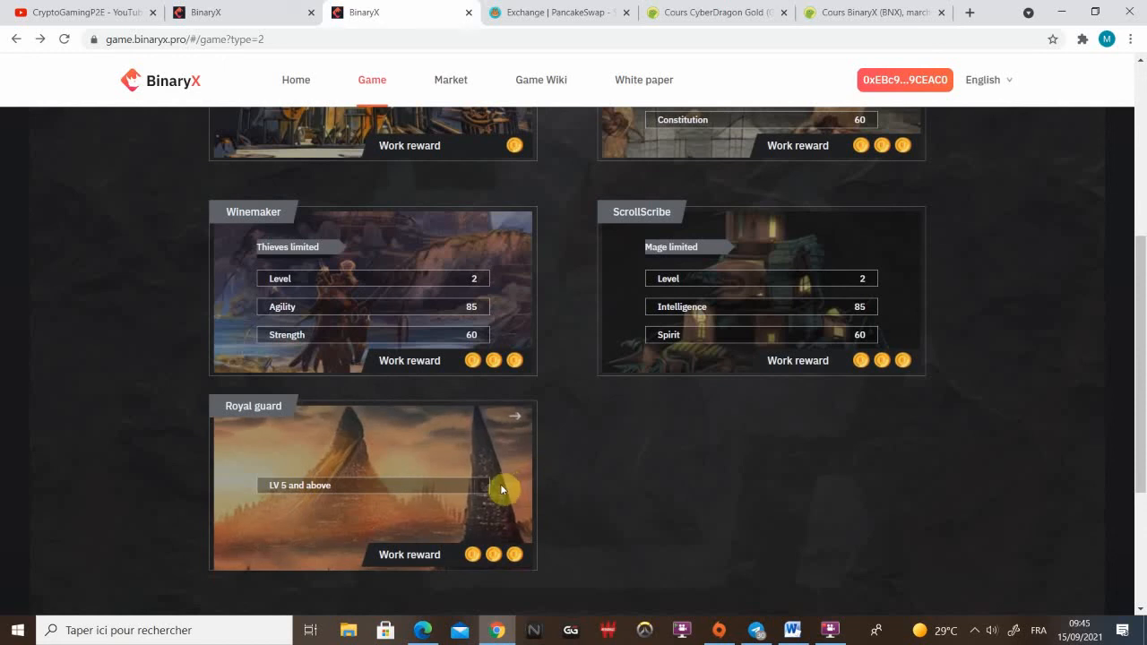
pyautogui.moveTo(526, 446)
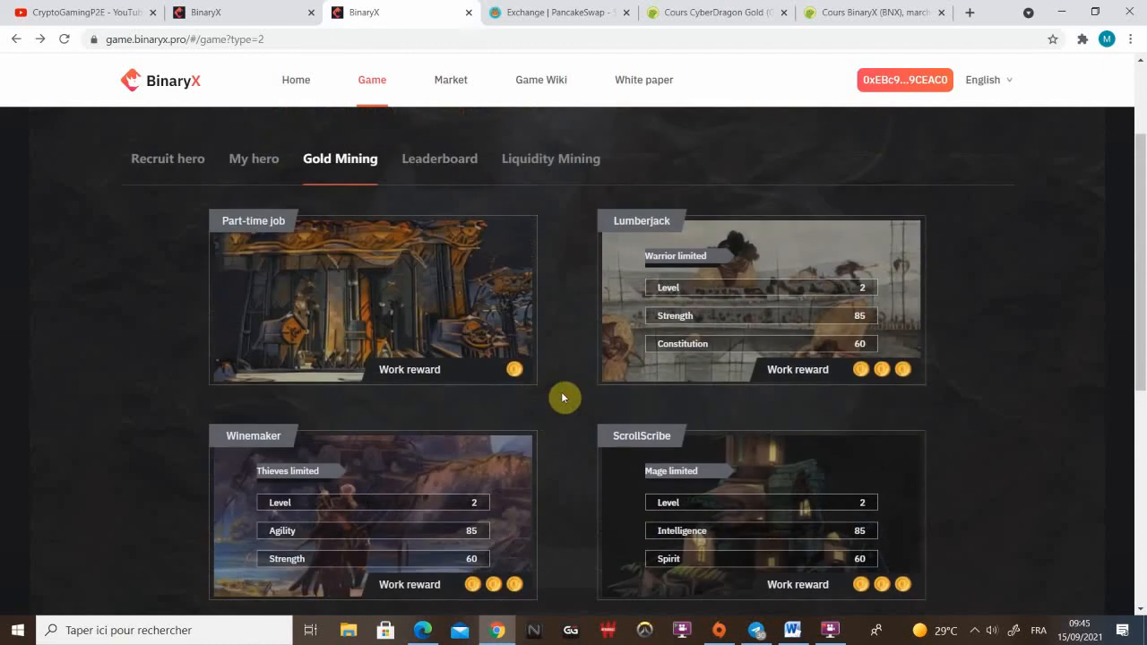
pyautogui.moveTo(528, 162)
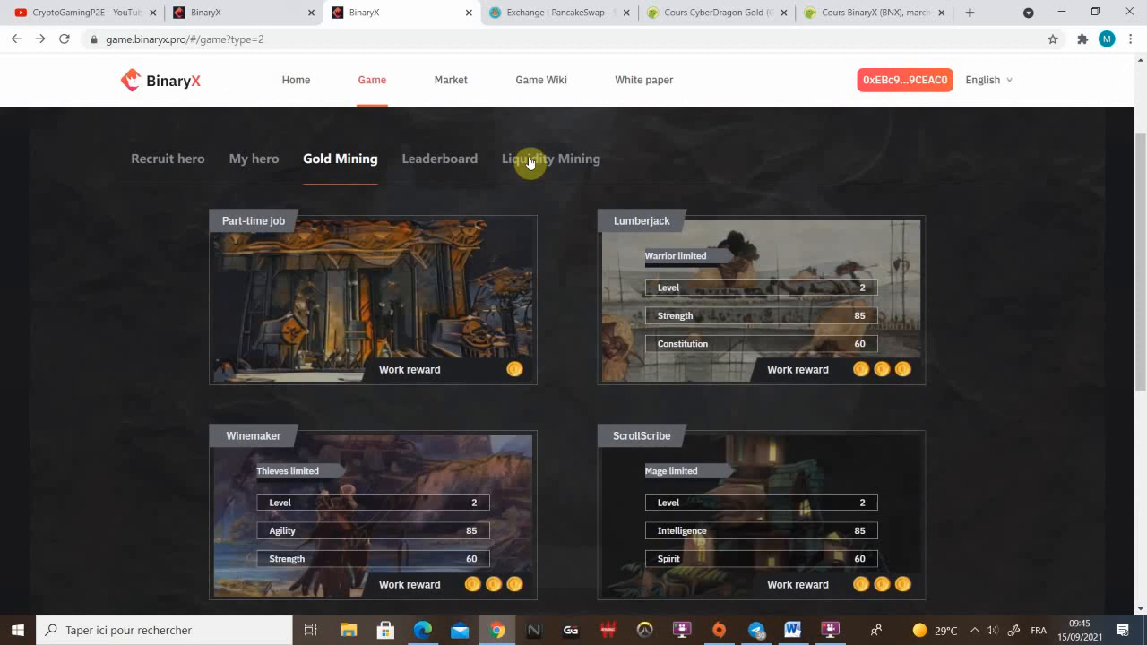
# - Show the Liquidity Mining tab with the BNX/BUSD pool's 1000 BNX daily rewards
pyautogui.click(551, 158)
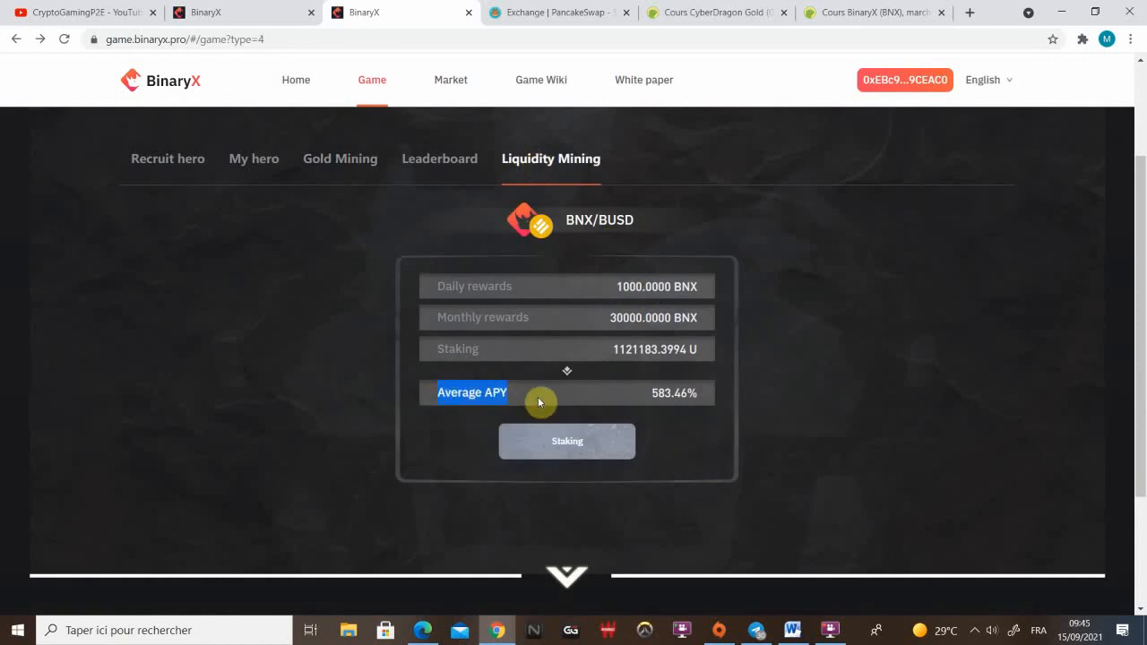
pyautogui.moveTo(652, 397)
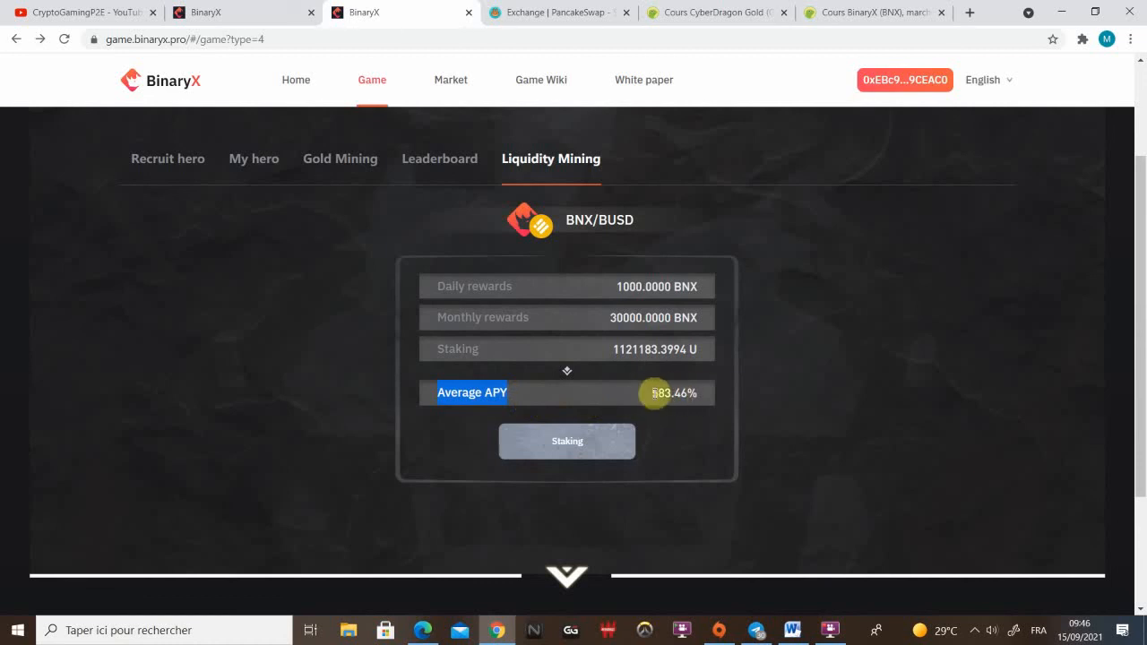
pyautogui.moveTo(655, 400)
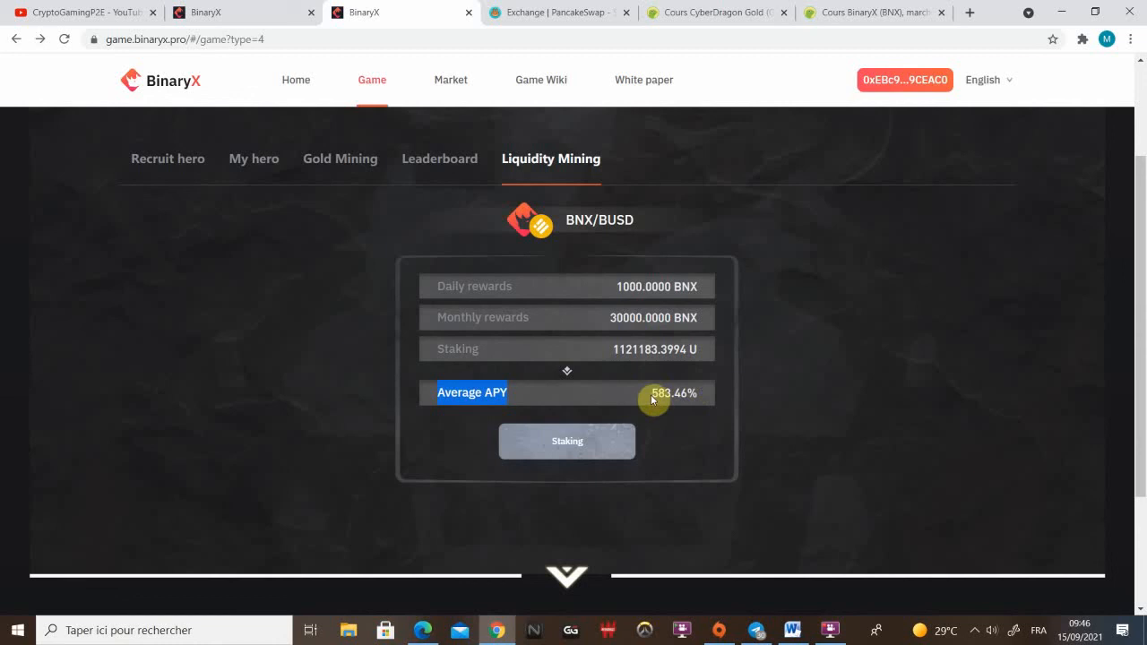
pyautogui.moveTo(653, 397)
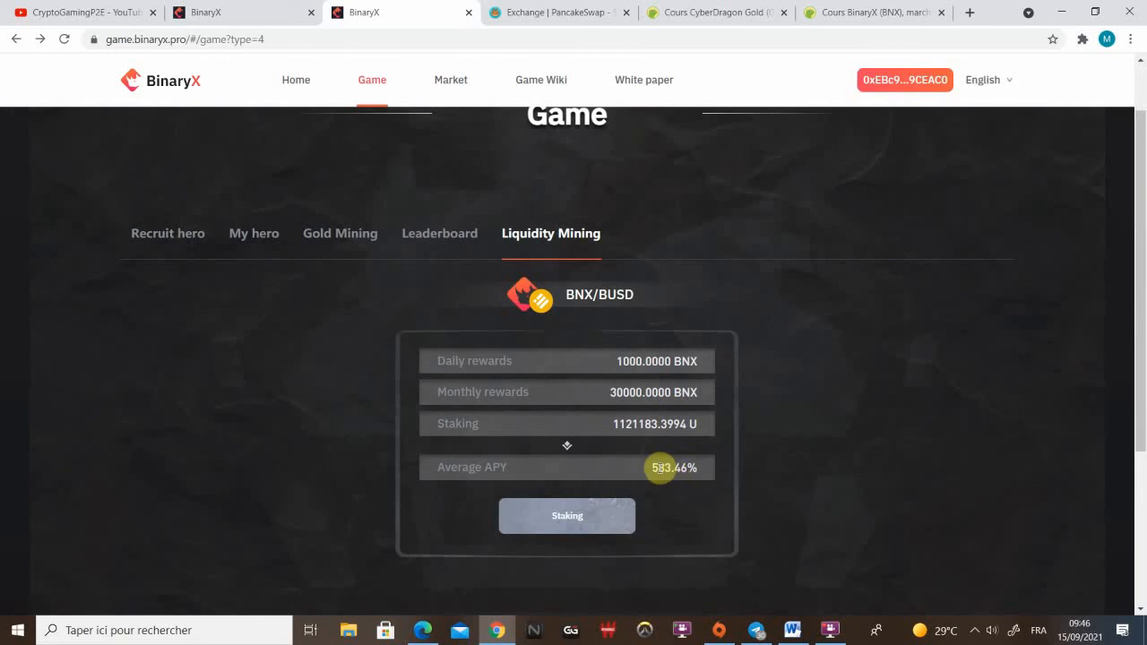
pyautogui.moveTo(400, 283)
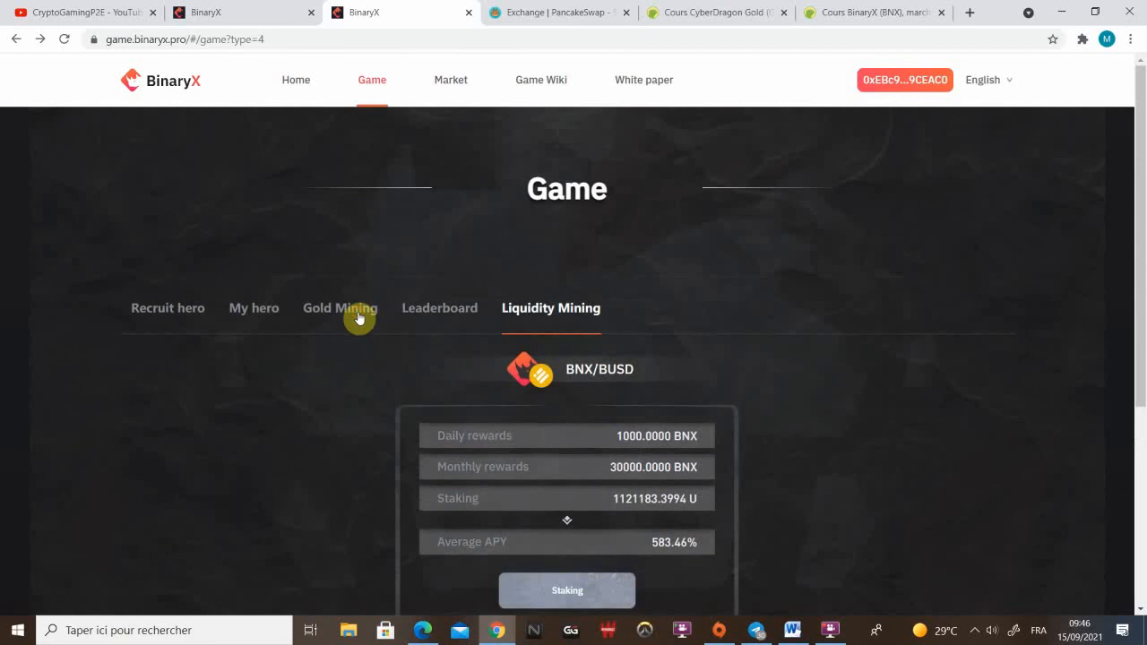
# - Return to the Gold Mining job list showing Lumberjack, Winemaker and ScrollScribe
pyautogui.click(340, 307)
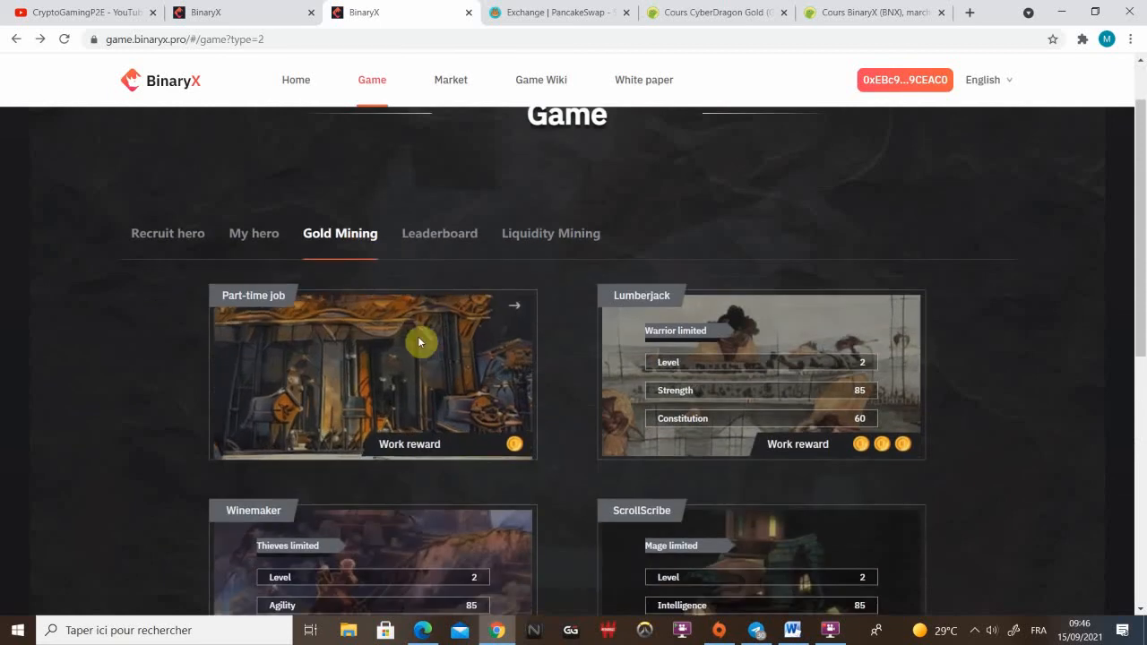
pyautogui.scroll(-3)
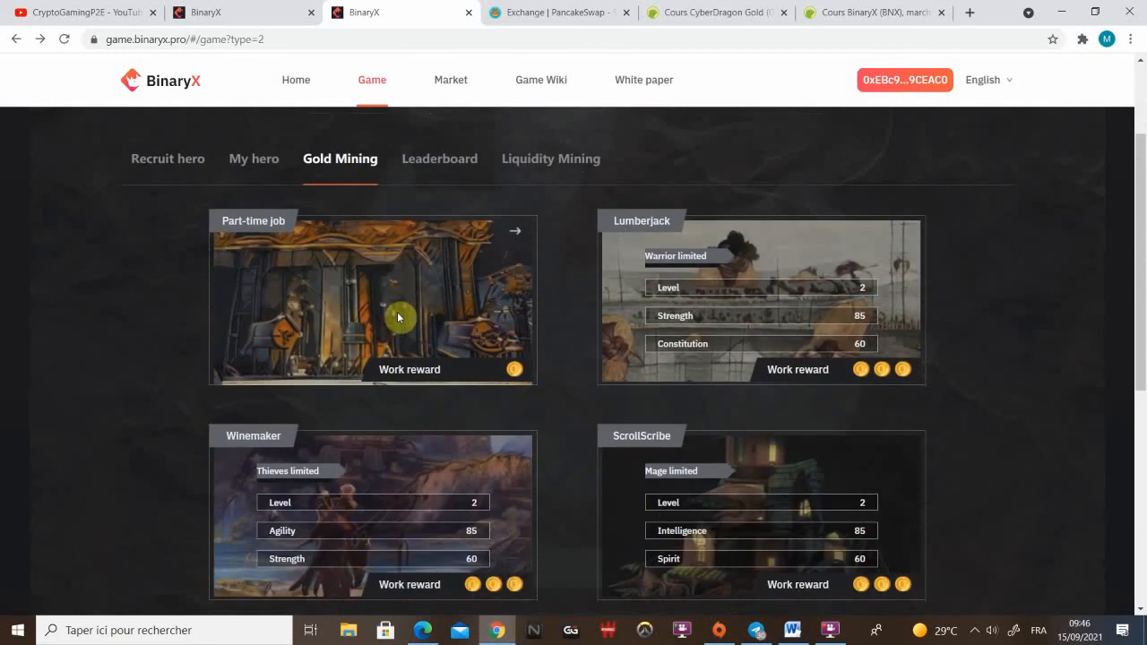
pyautogui.moveTo(453, 313)
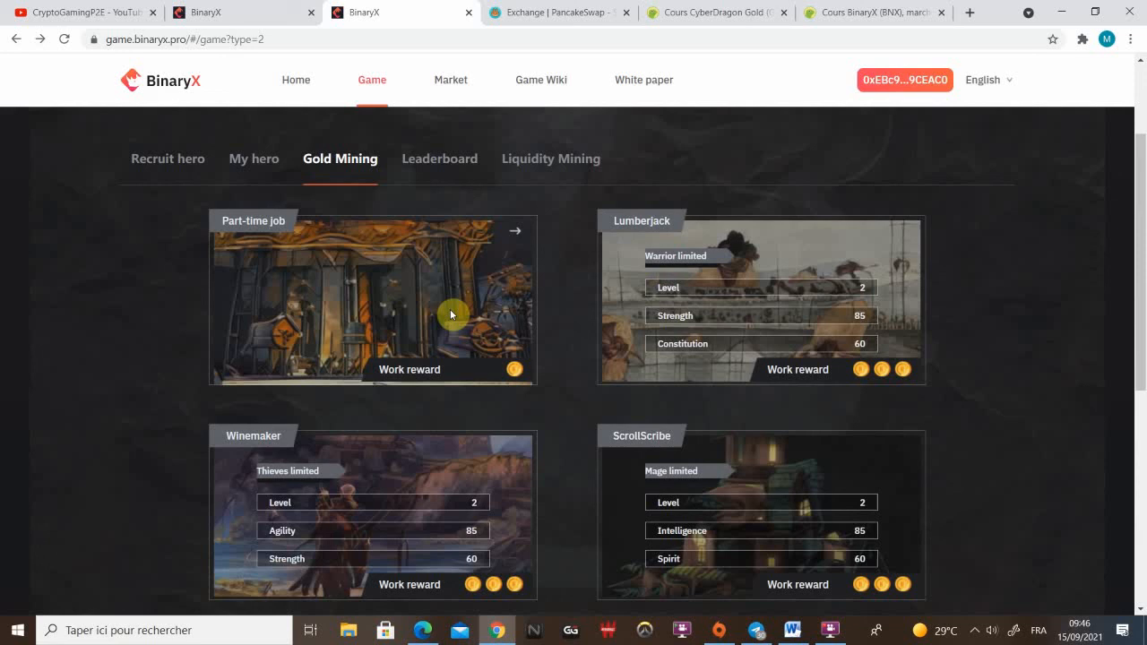
pyautogui.moveTo(432, 313)
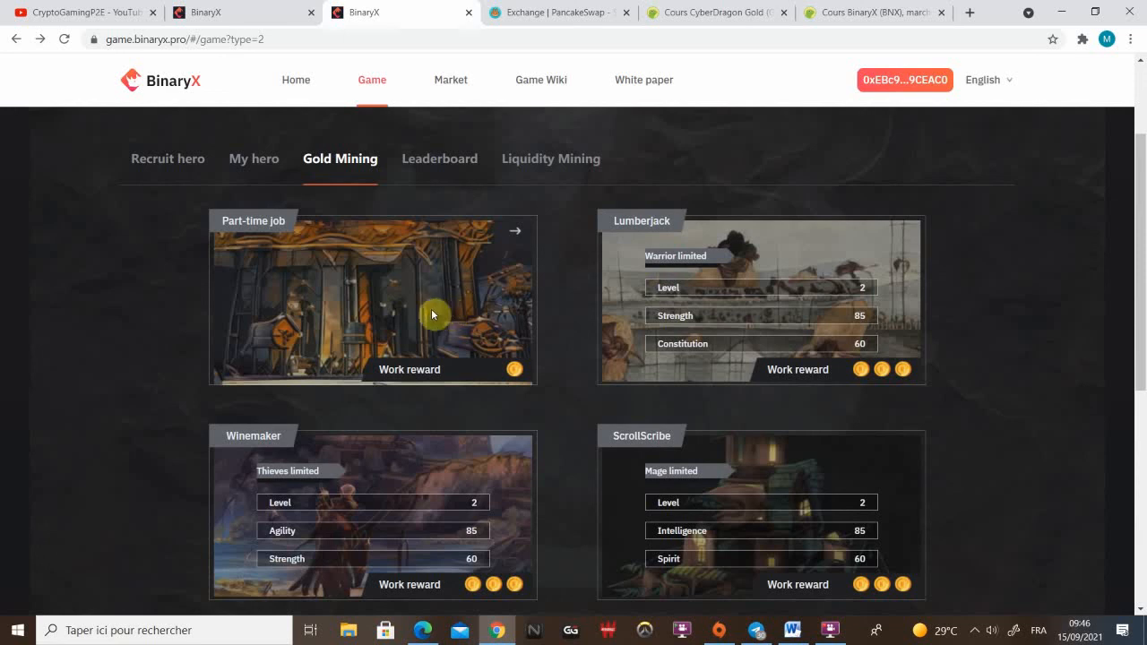
pyautogui.moveTo(418, 313)
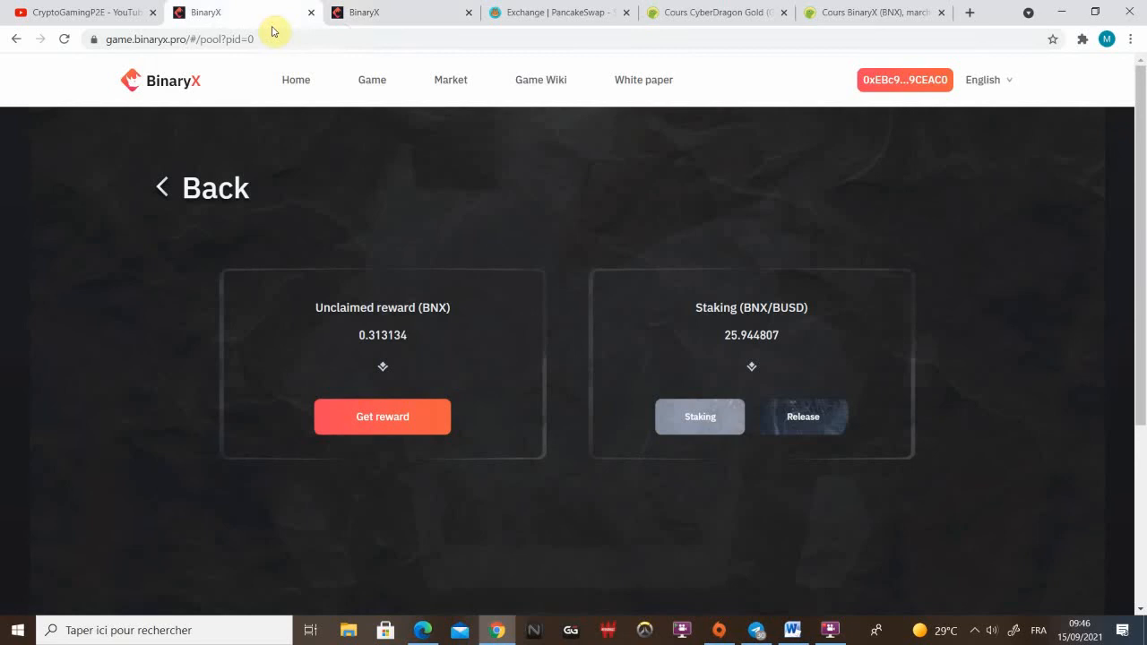
# - Open the Lumberjack job from the Game section's Gold Mining list
pyautogui.click(371, 80)
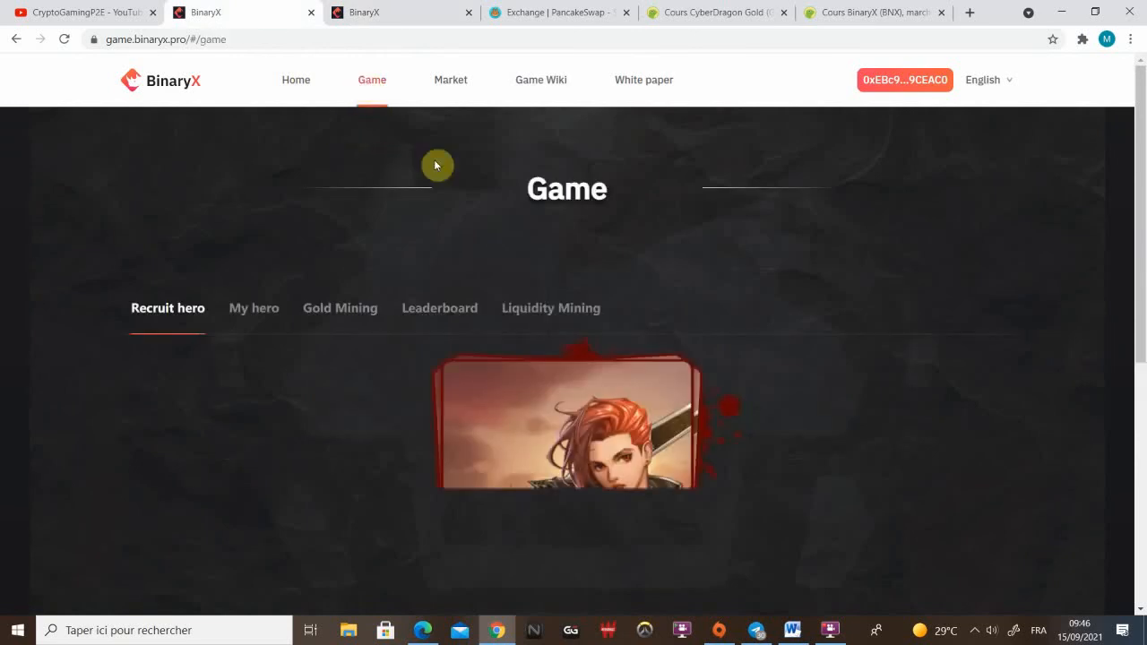
pyautogui.click(339, 307)
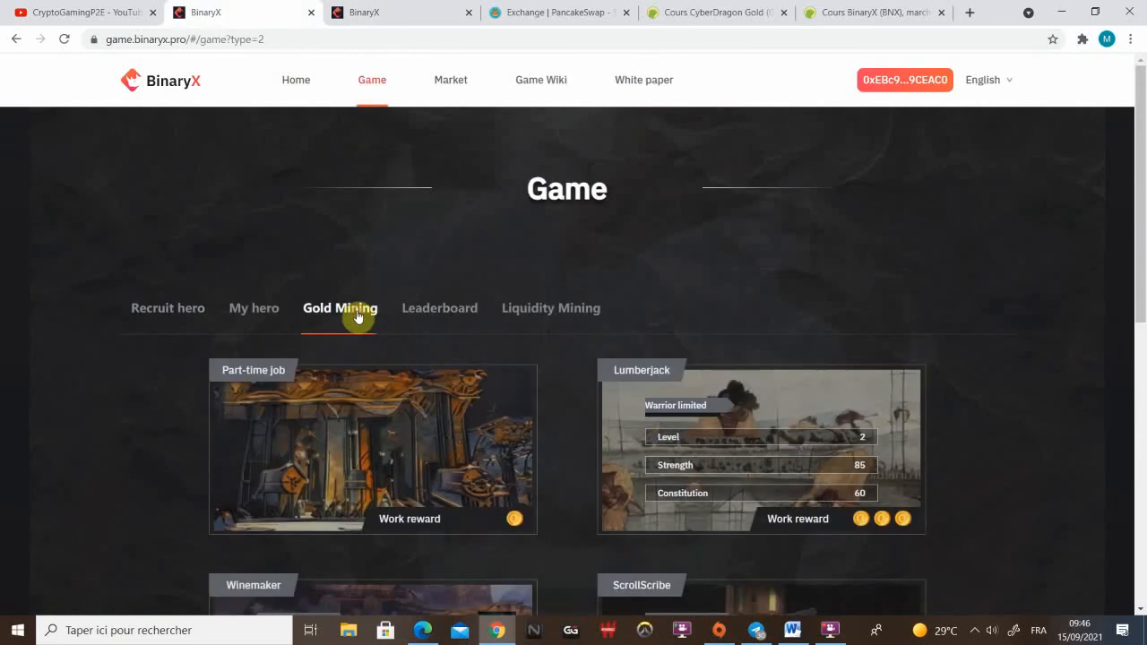
pyautogui.scroll(-3)
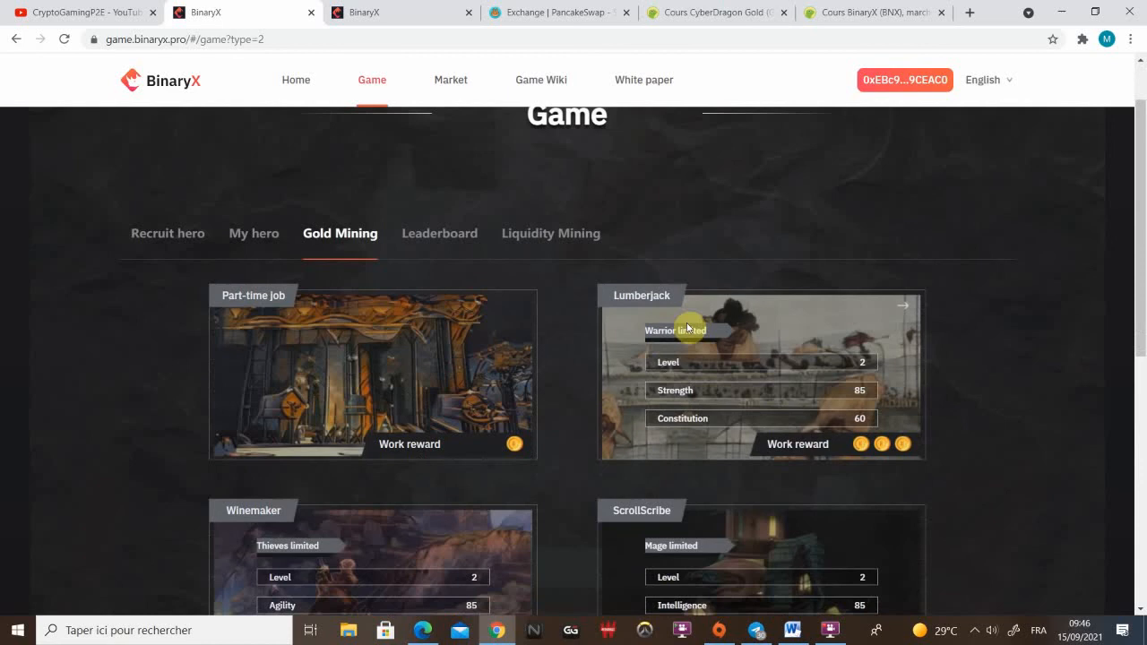
pyautogui.moveTo(771, 325)
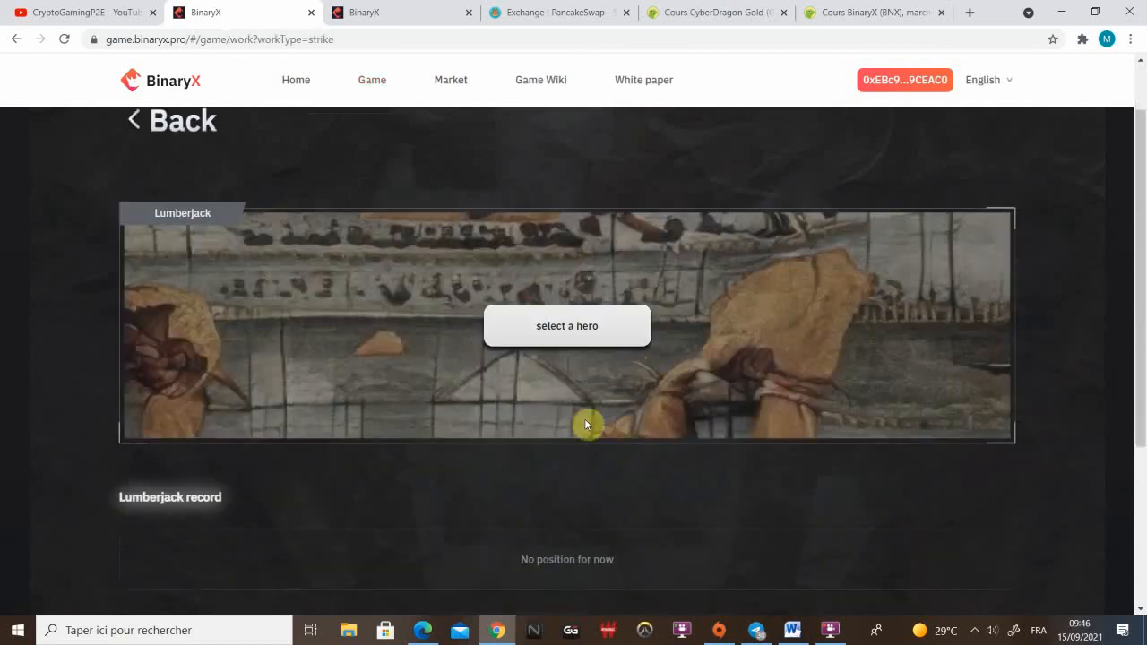
pyautogui.scroll(-3)
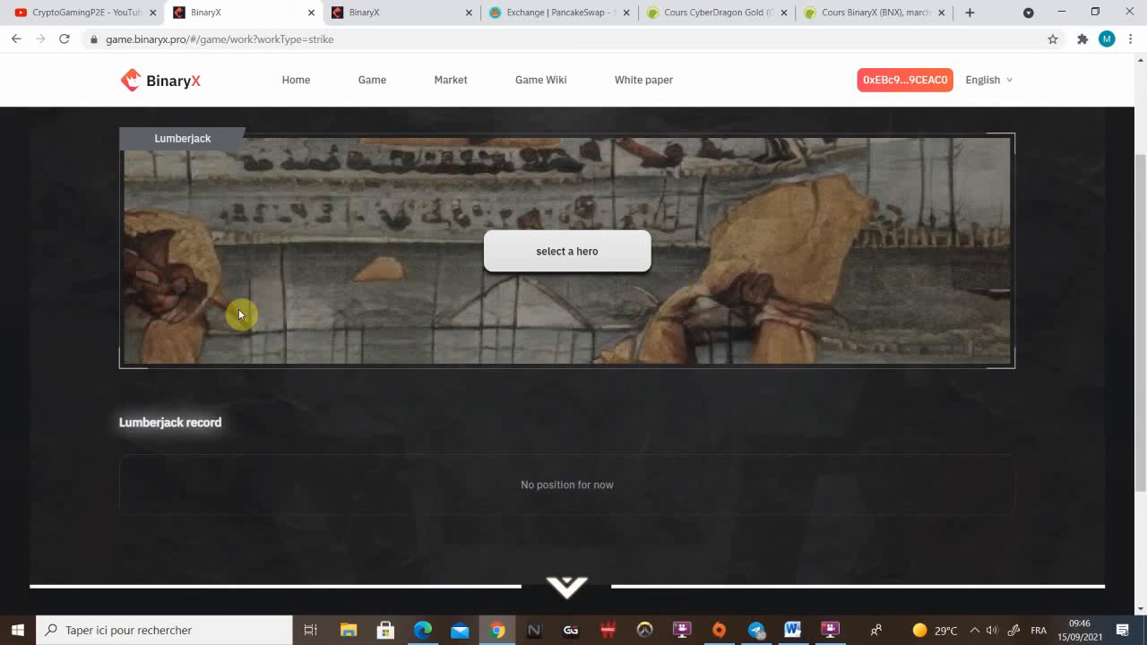
pyautogui.moveTo(567, 304)
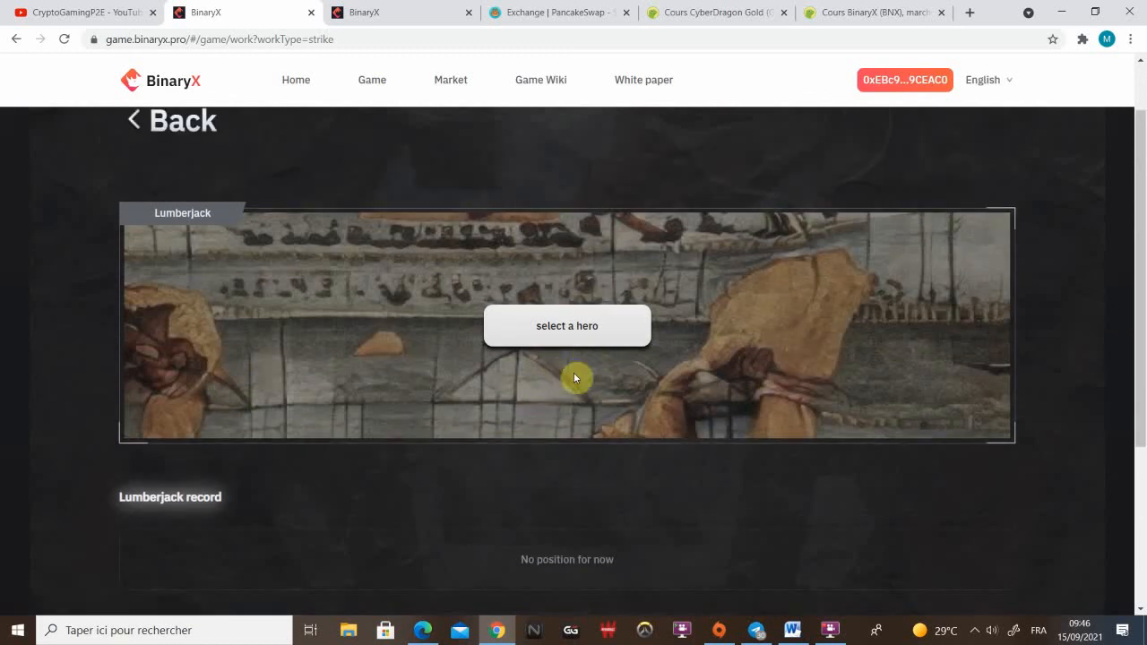
# - Choose and confirm the Warrior hero as the Lumberjack worker
pyautogui.click(566, 326)
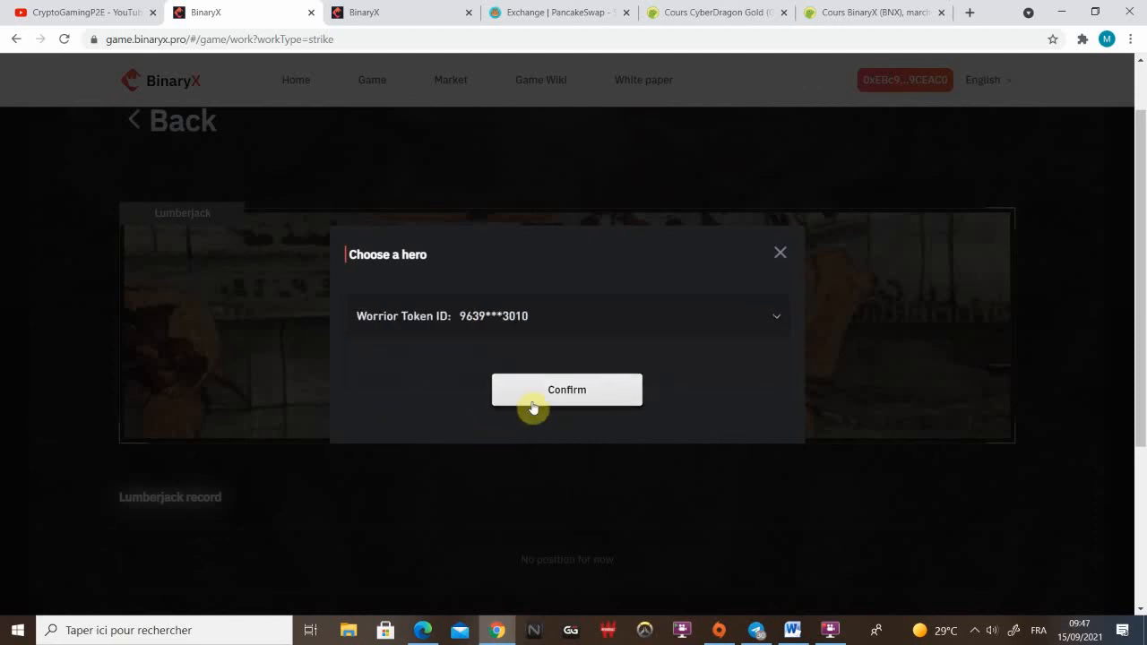
pyautogui.click(566, 388)
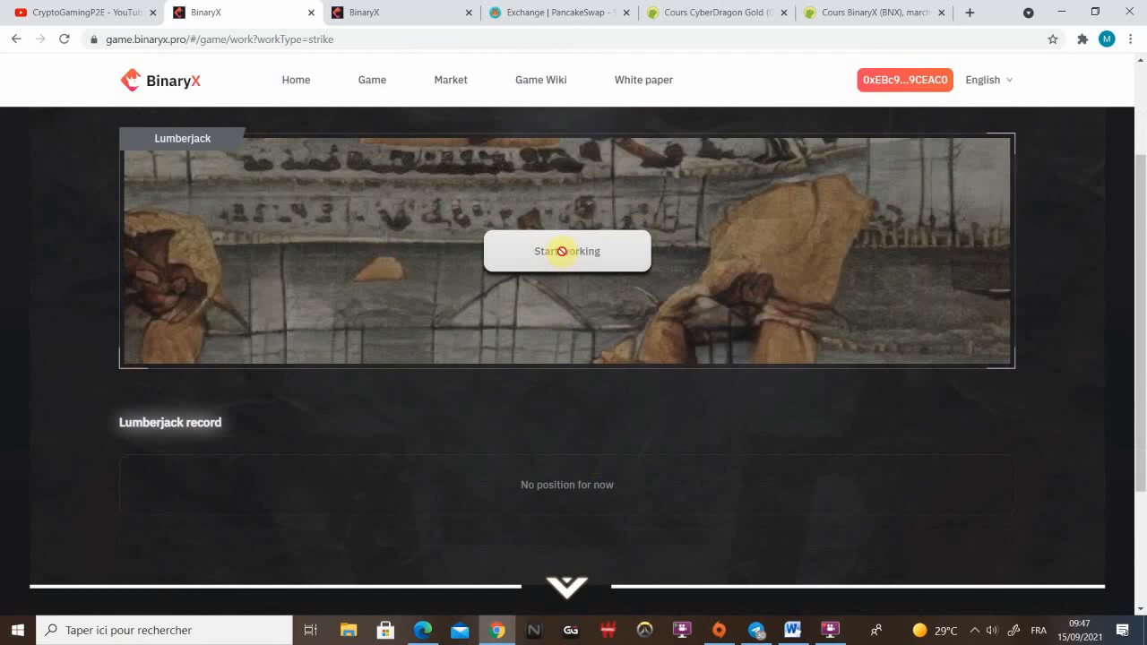
# - Confirm the warrior's Lumberjack work transaction, check its record from block 10919193, and return to Game
pyautogui.click(566, 251)
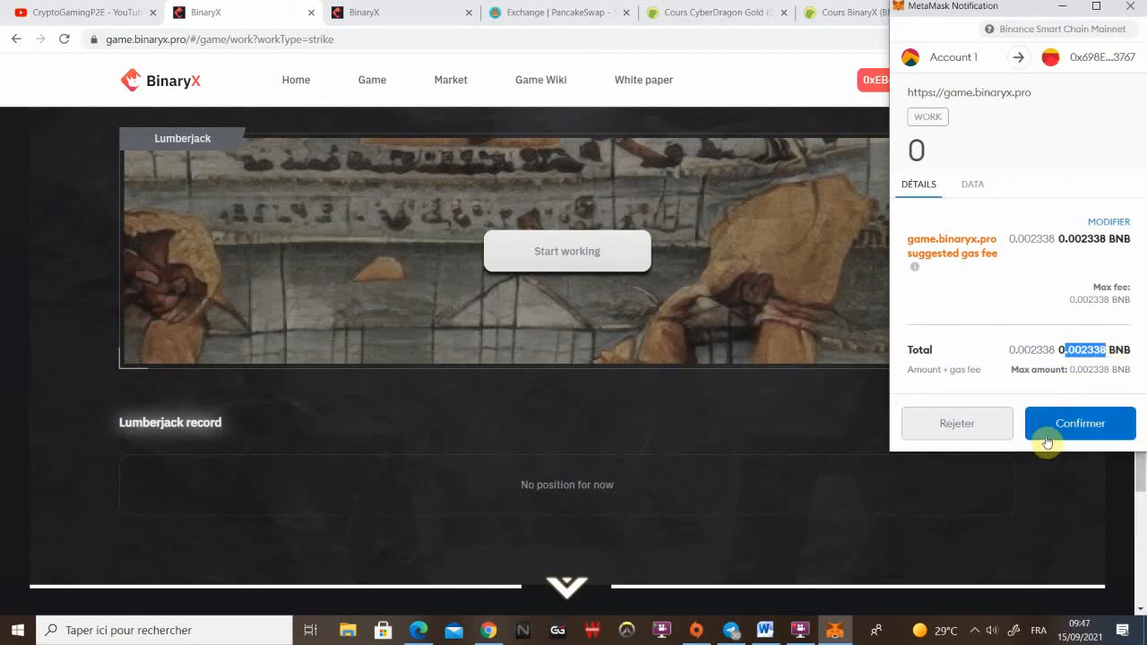
pyautogui.moveTo(981, 383)
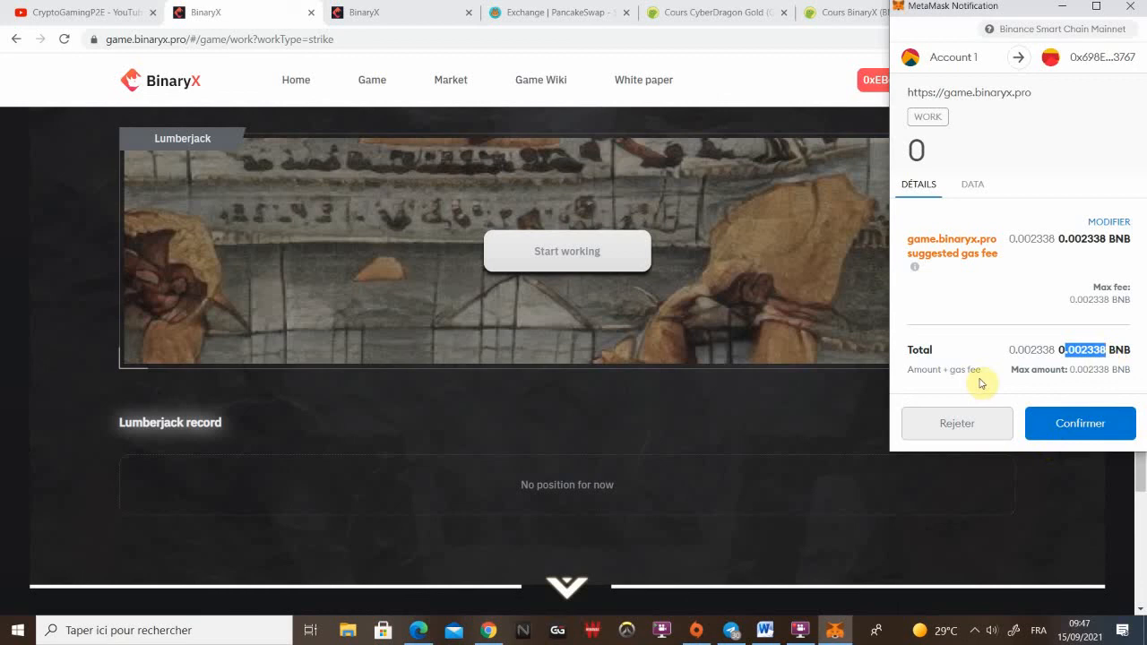
pyautogui.moveTo(920, 350)
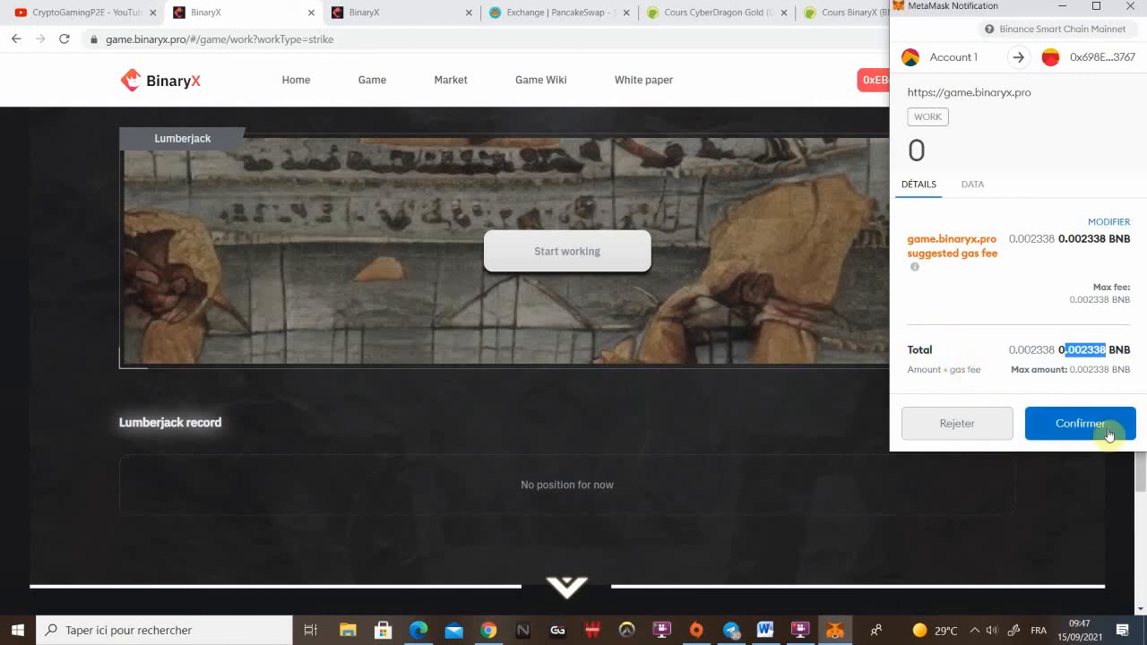
pyautogui.click(1079, 423)
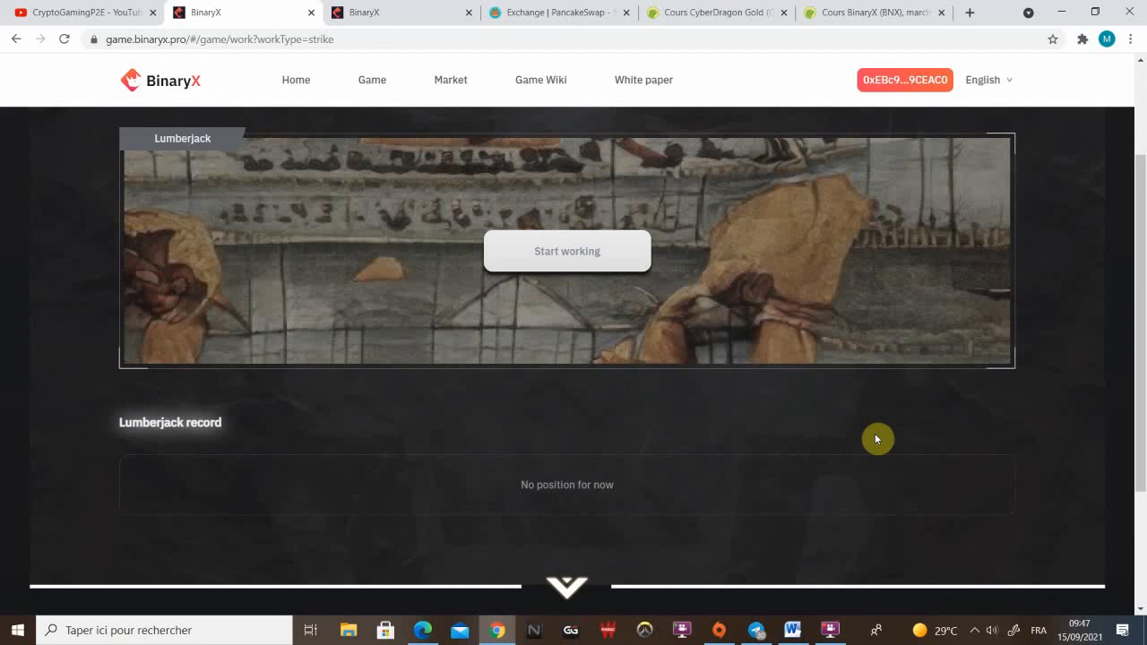
pyautogui.moveTo(682, 438)
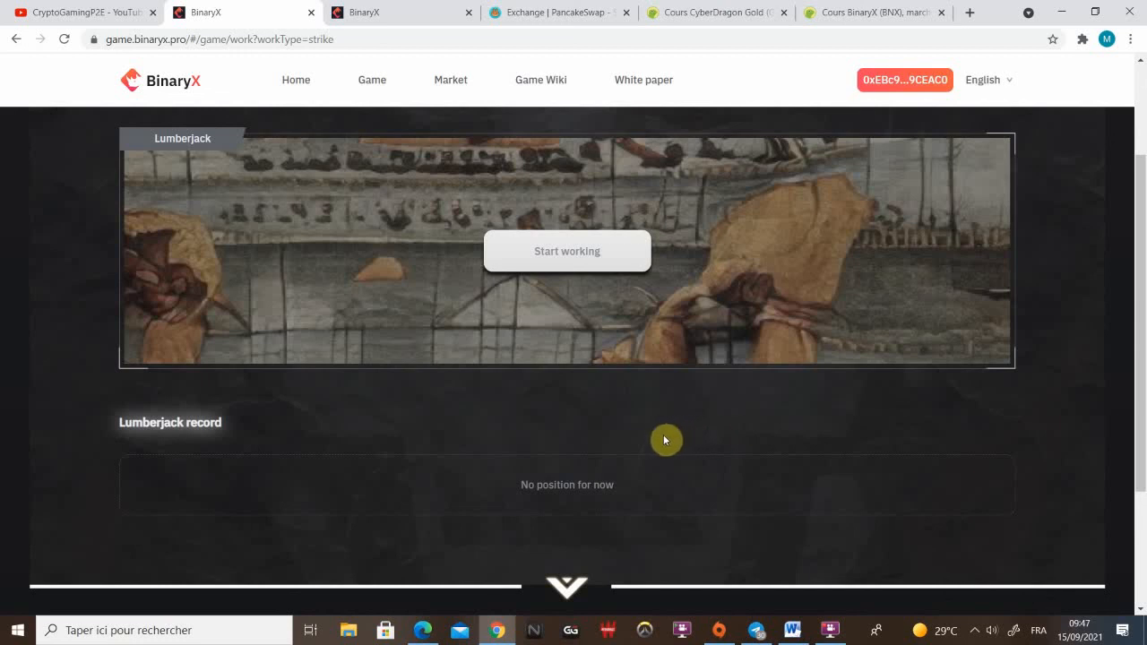
pyautogui.click(567, 251)
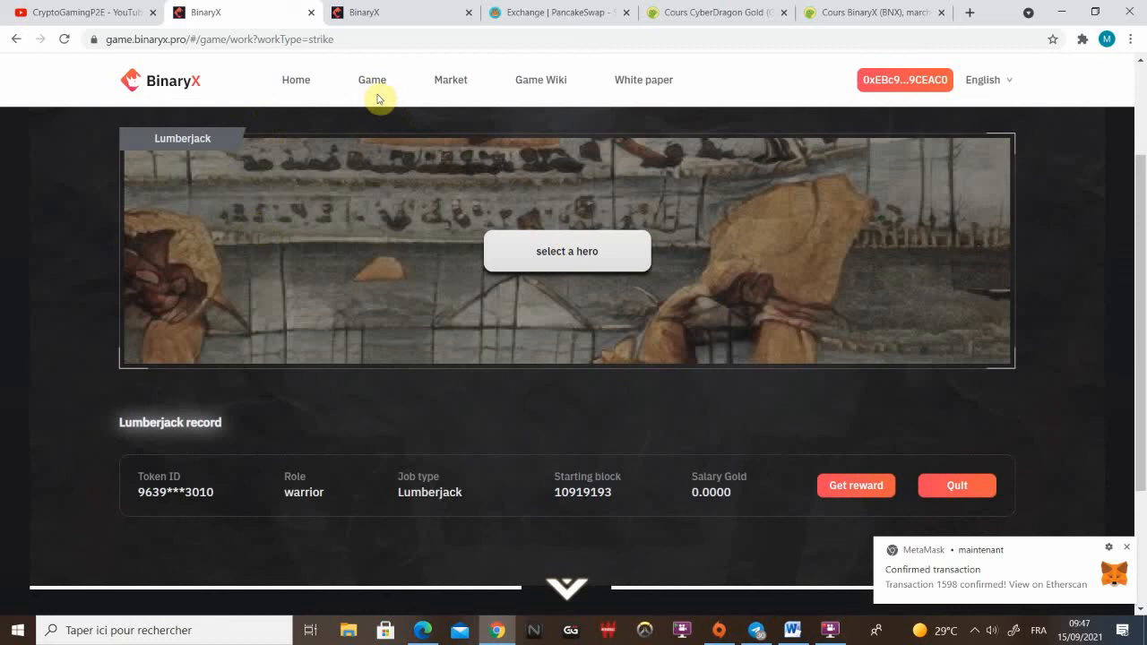
pyautogui.scroll(-3)
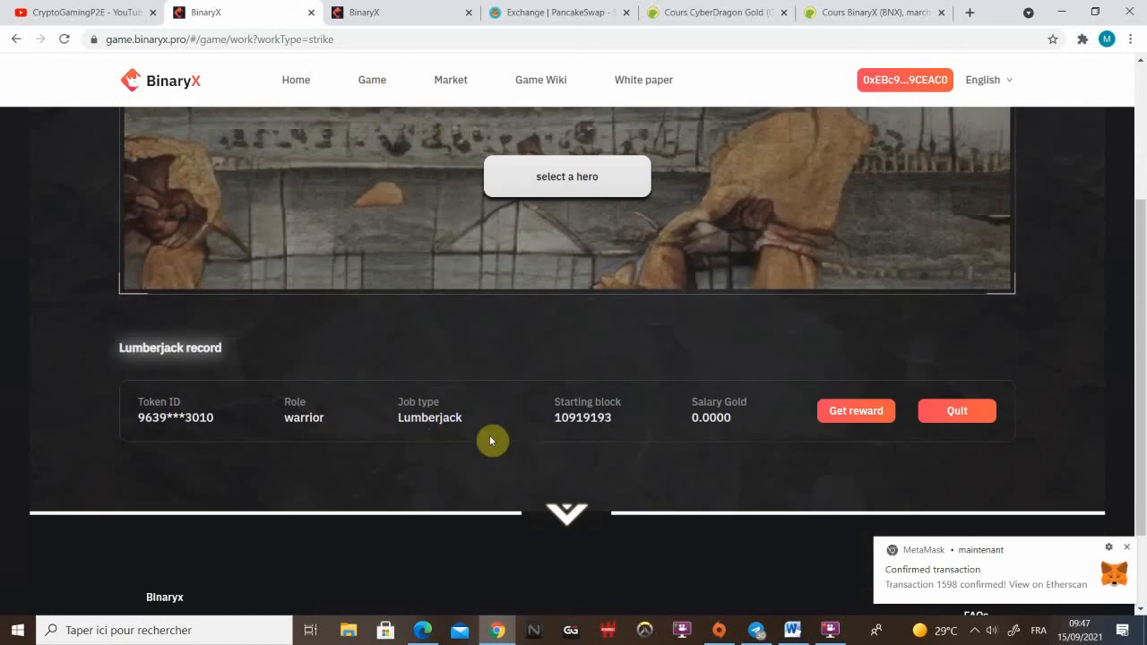
pyautogui.moveTo(665, 417)
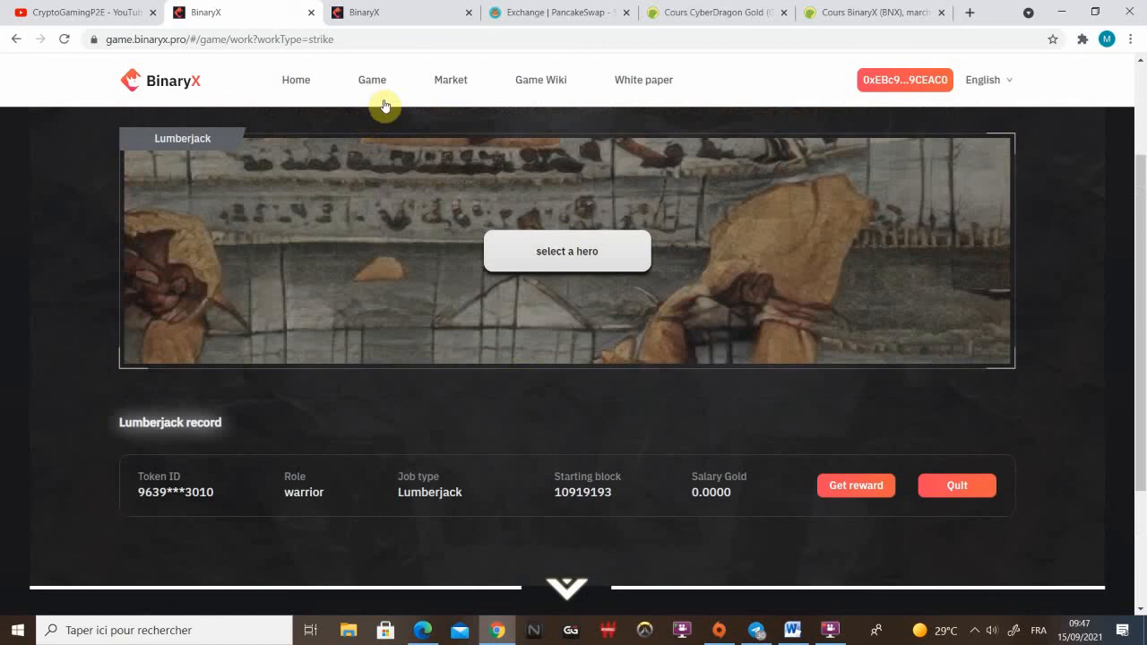
pyautogui.click(371, 79)
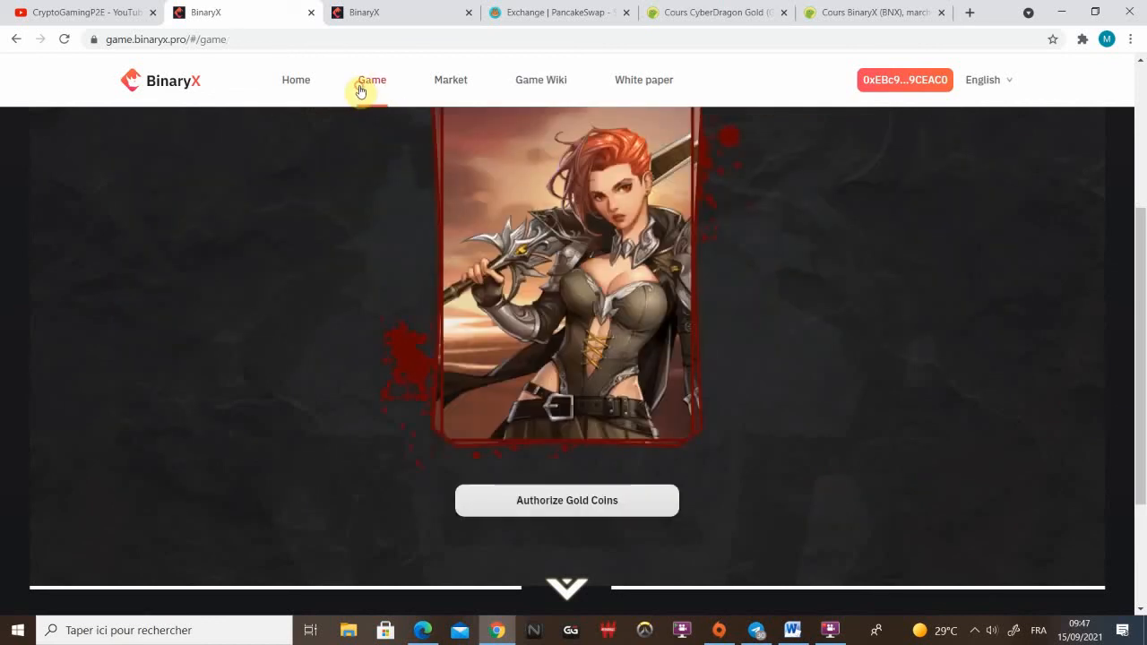
# - Review the BNX/BUSD Liquidity Mining pool figures, then switch to the PancakeSwap tab
pyautogui.click(371, 80)
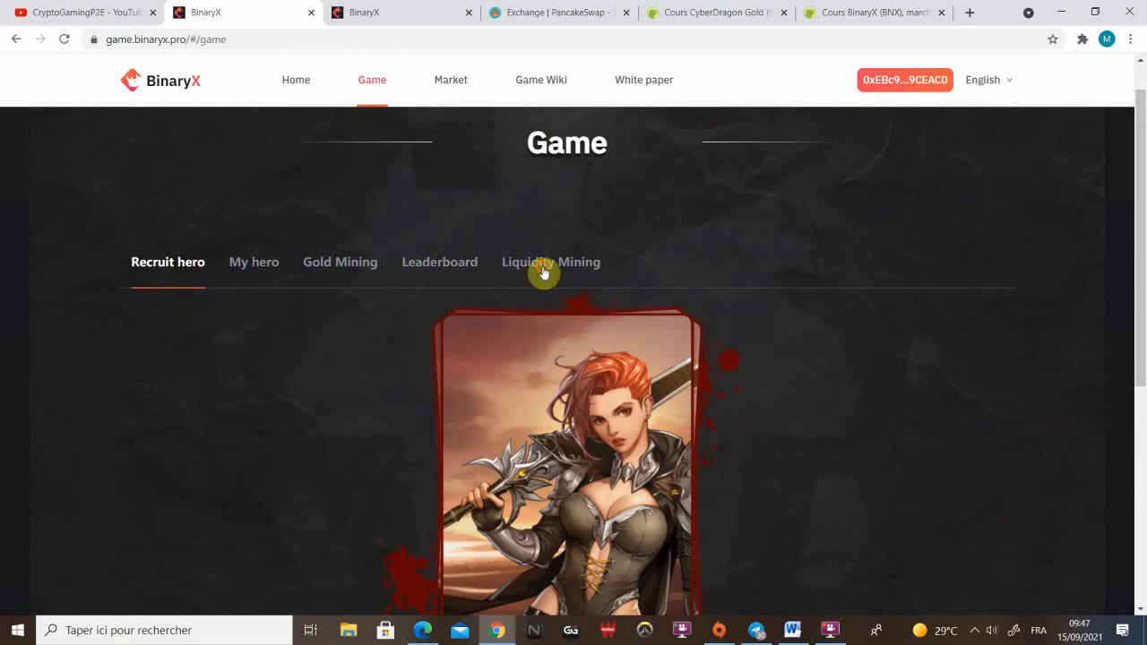
pyautogui.click(552, 261)
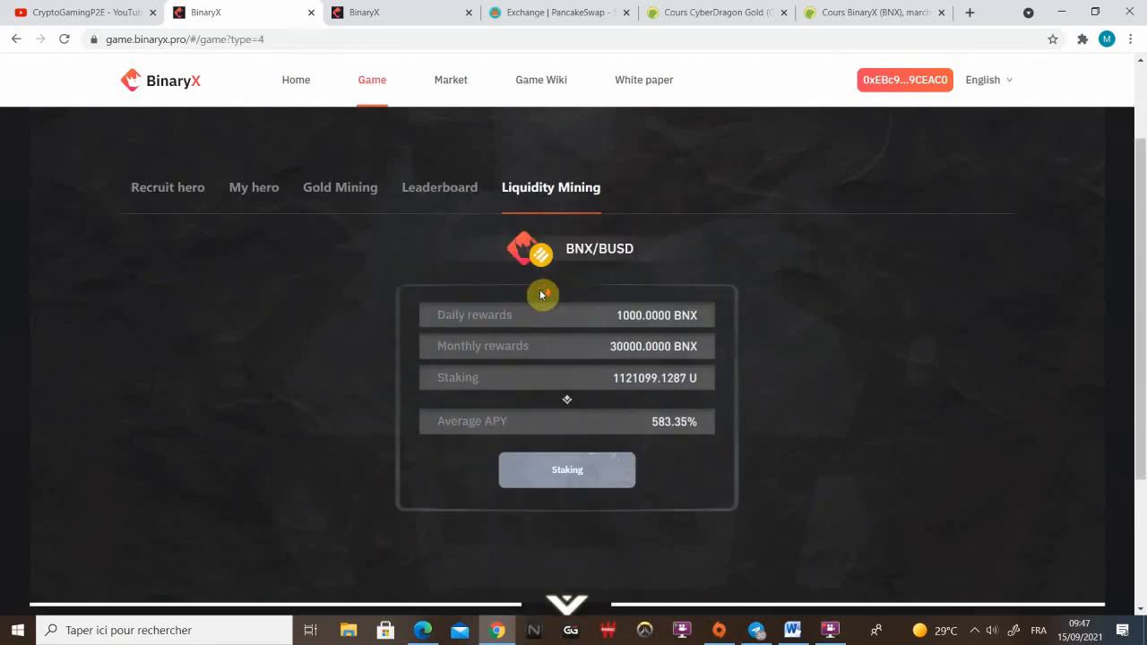
pyautogui.moveTo(591, 374)
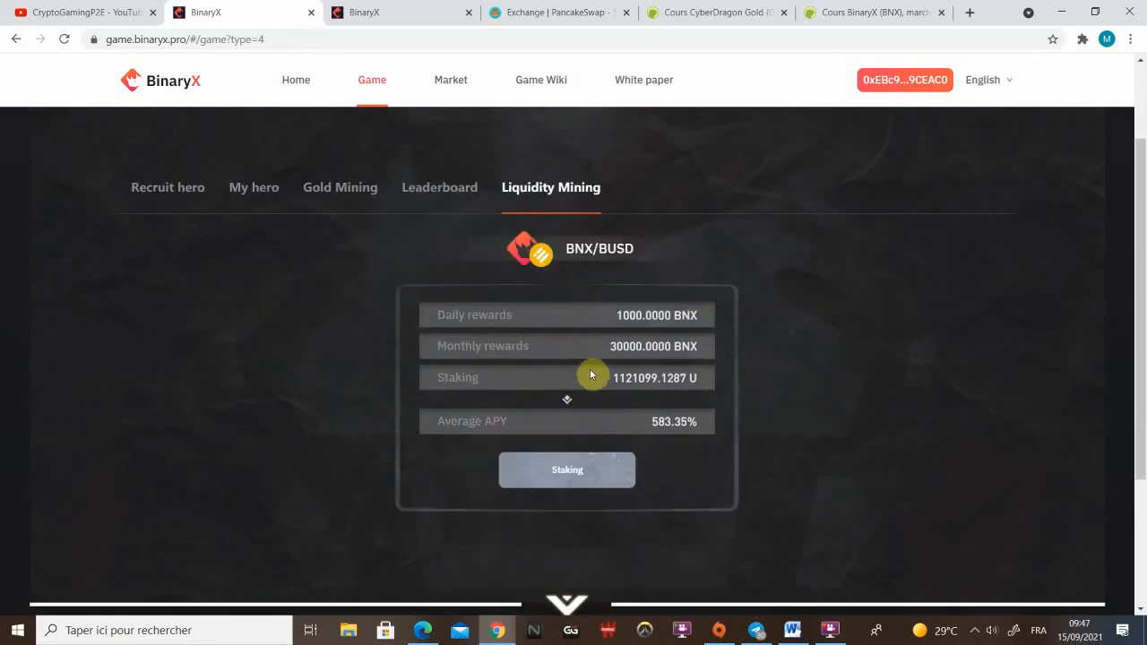
pyautogui.scroll(-3)
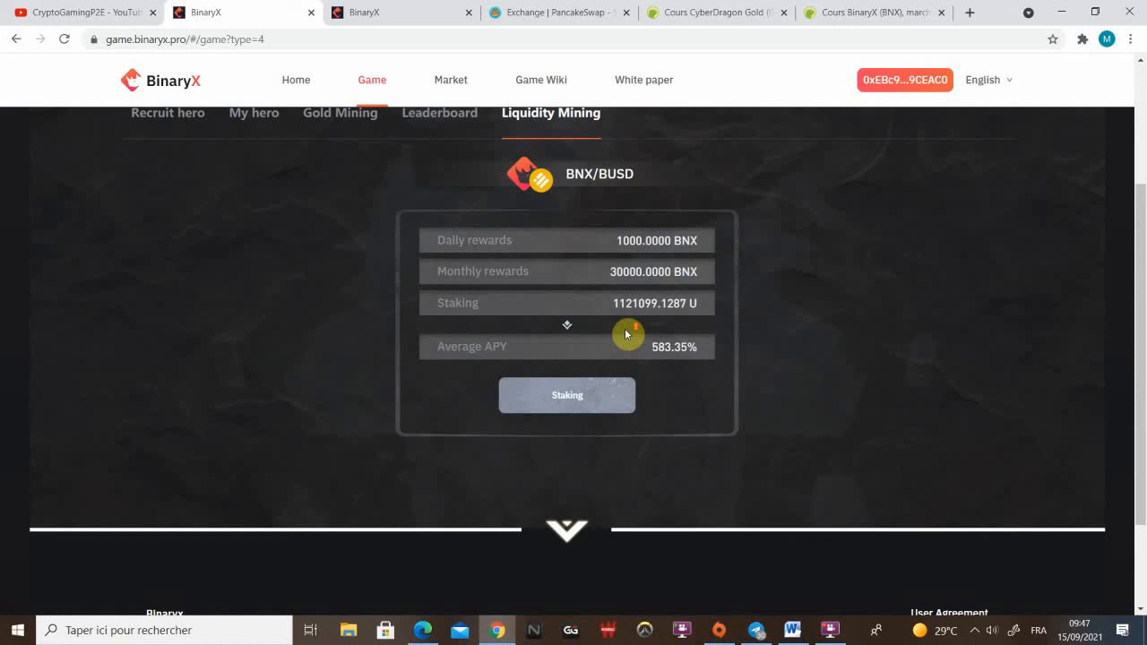
pyautogui.moveTo(585, 244)
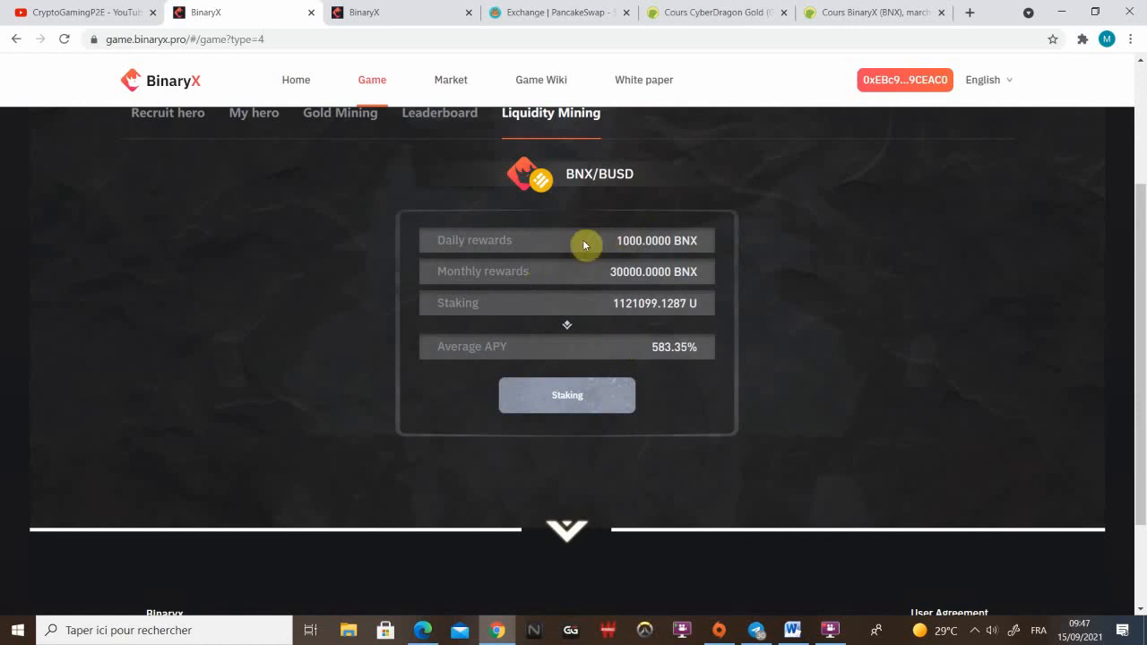
pyautogui.moveTo(620, 240)
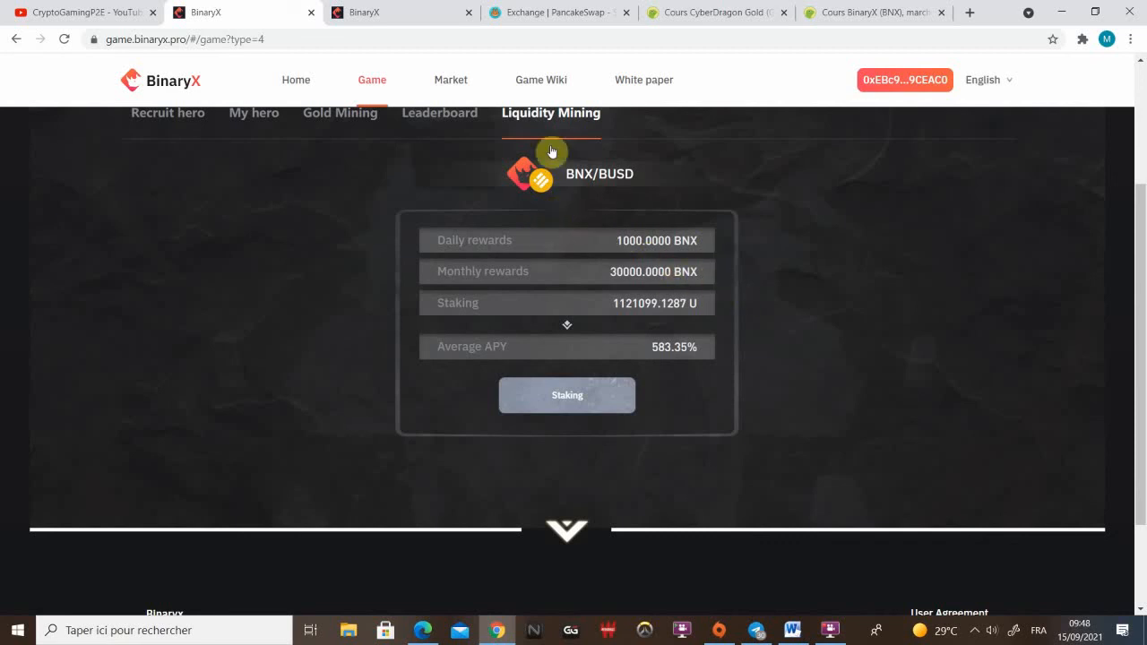
pyautogui.click(556, 12)
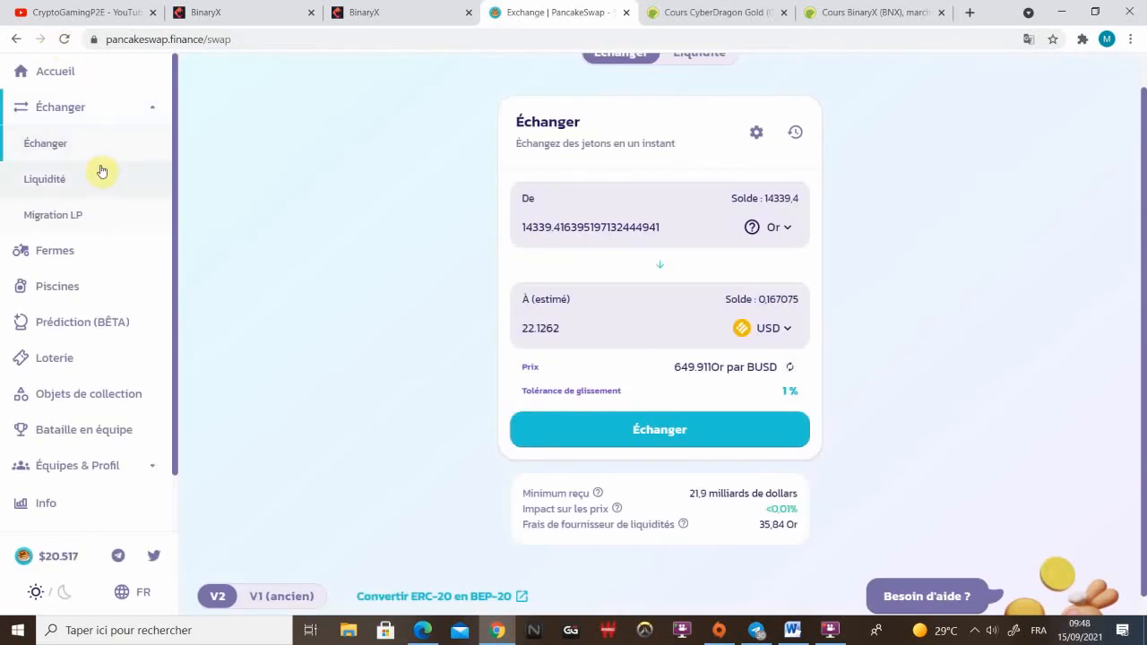
# - Open PancakeSwap's BUSD/BNX add-liquidity form, then return to BinaryX's BNX/BUSD pool at 583.35% APY
pyautogui.click(44, 178)
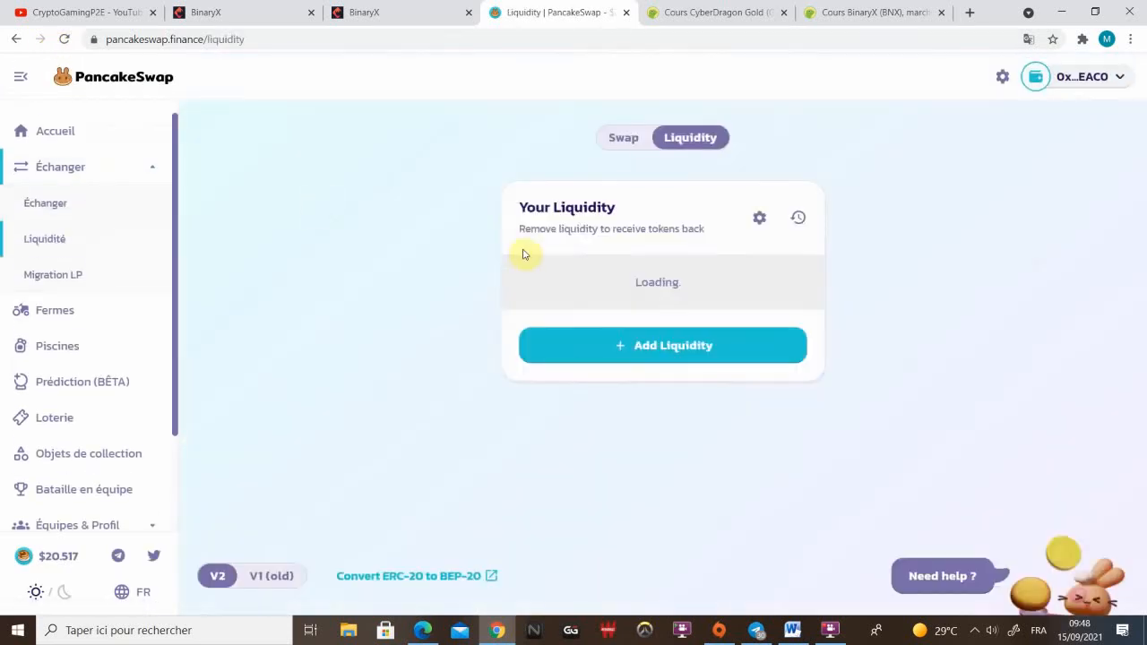
pyautogui.click(663, 345)
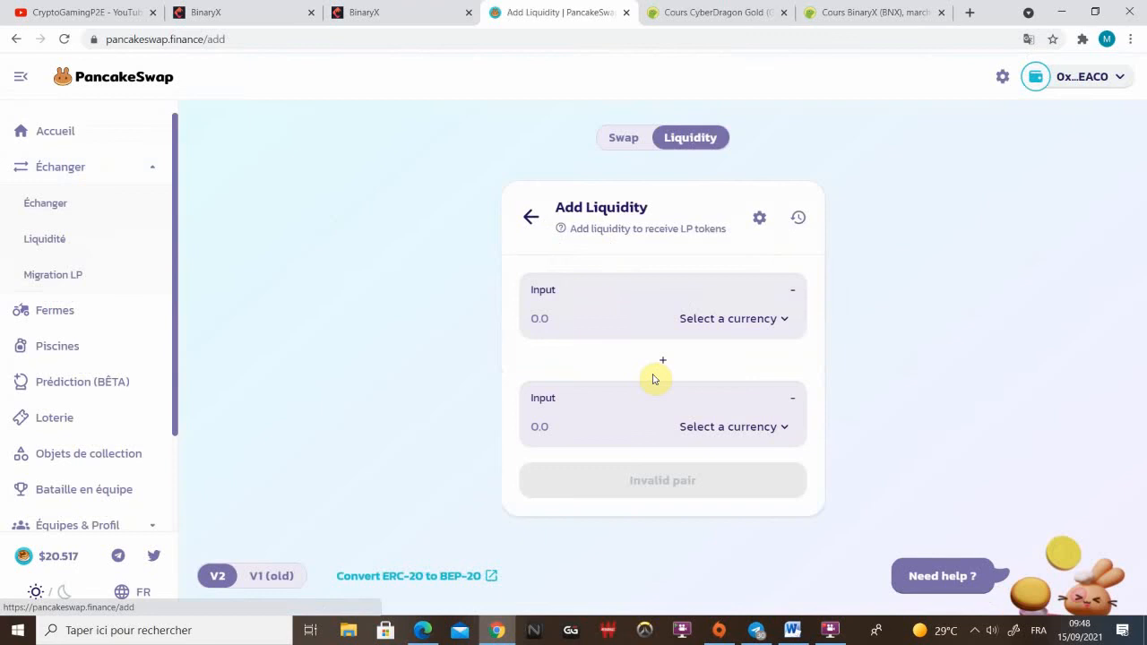
pyautogui.click(726, 318)
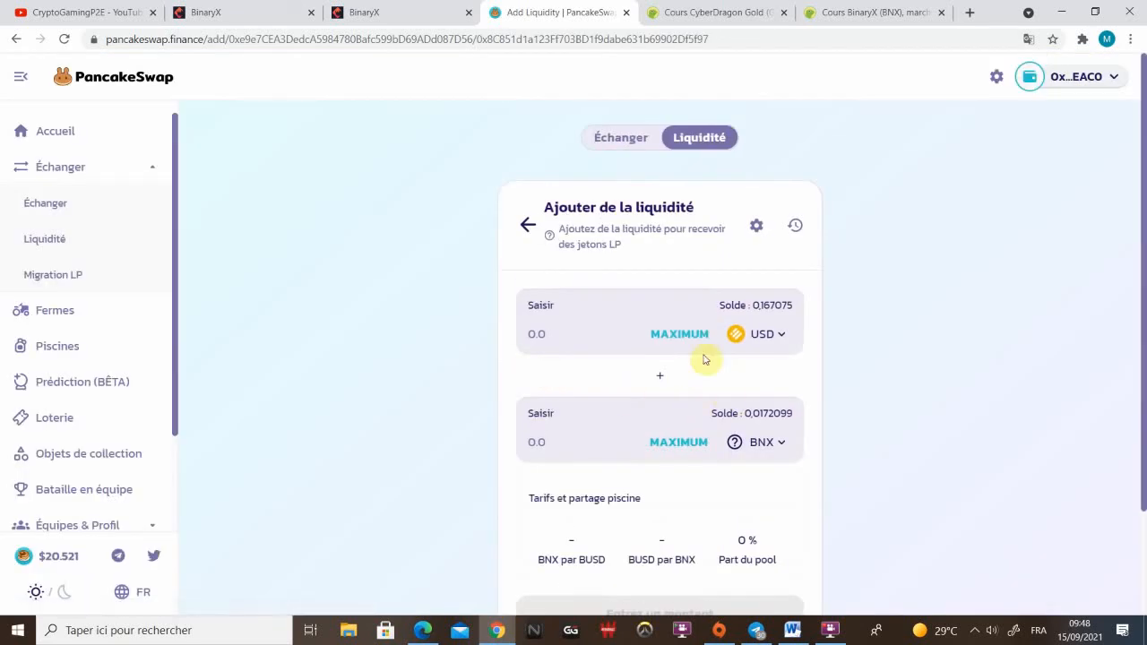
pyautogui.click(527, 225)
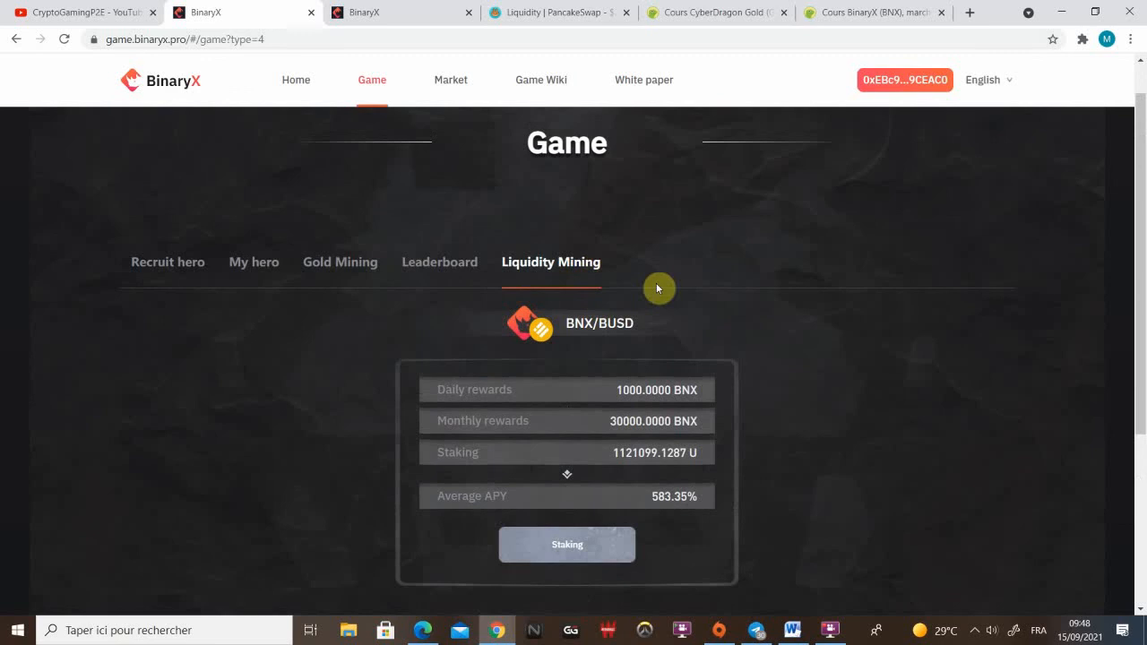
pyautogui.scroll(-3)
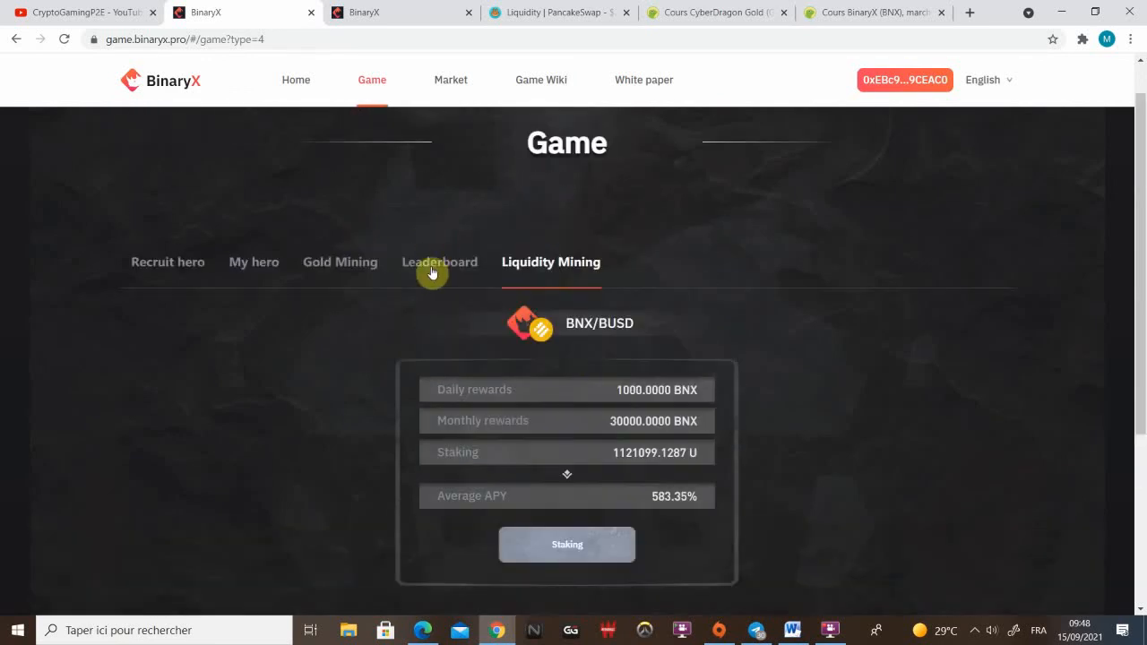
pyautogui.moveTo(433, 151)
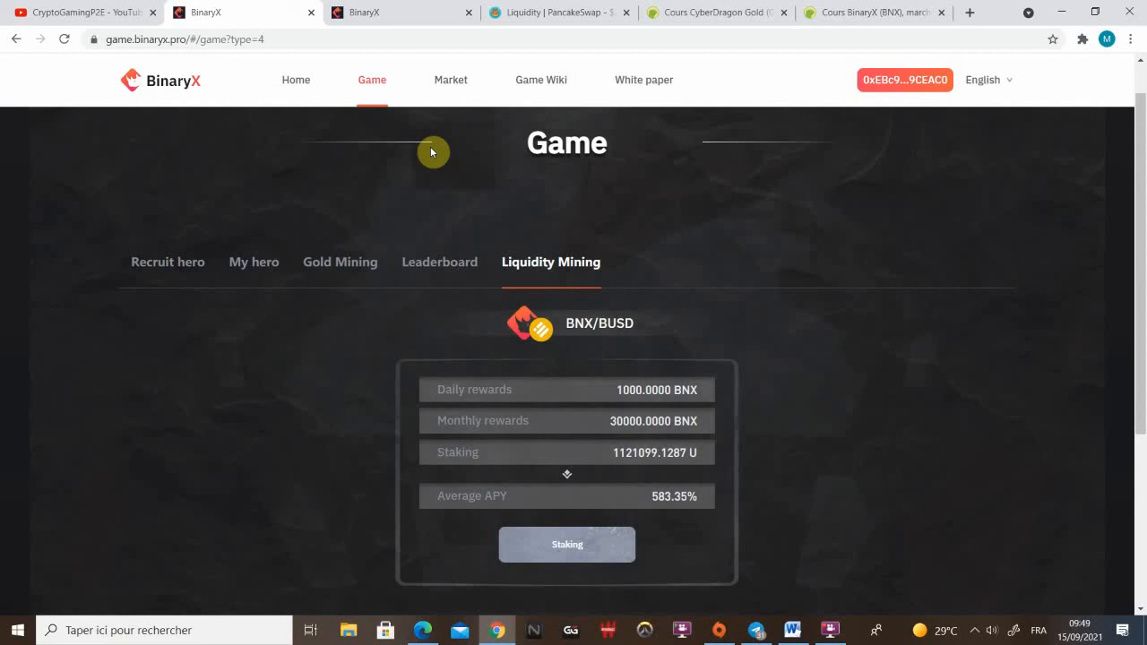
pyautogui.moveTo(926, 174)
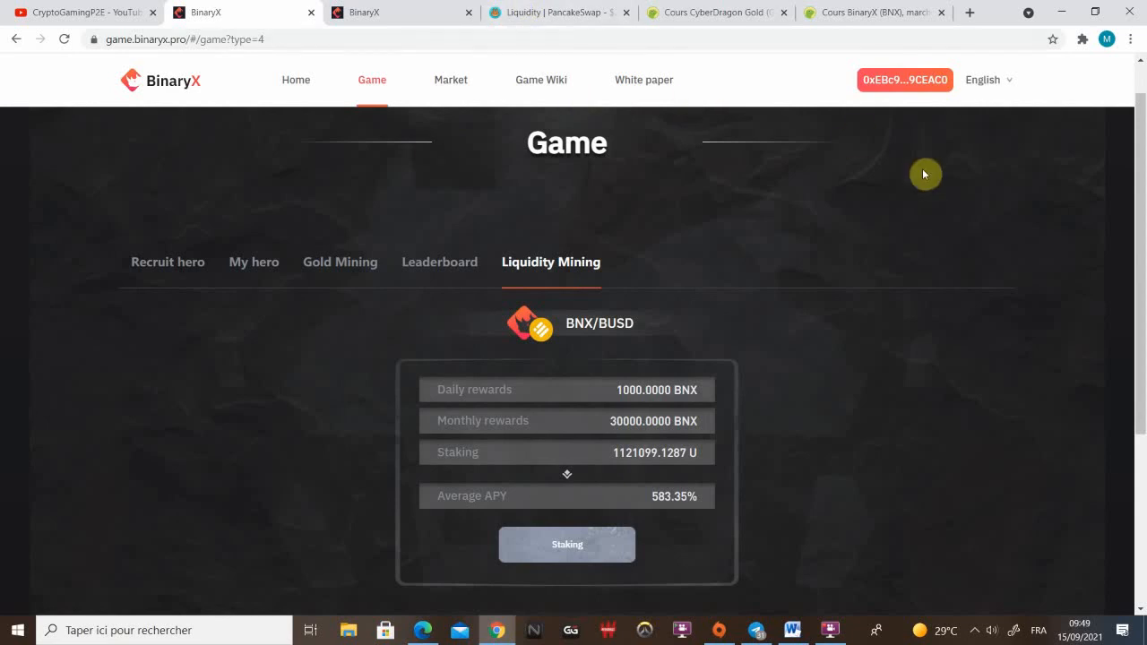
pyautogui.moveTo(972, 155)
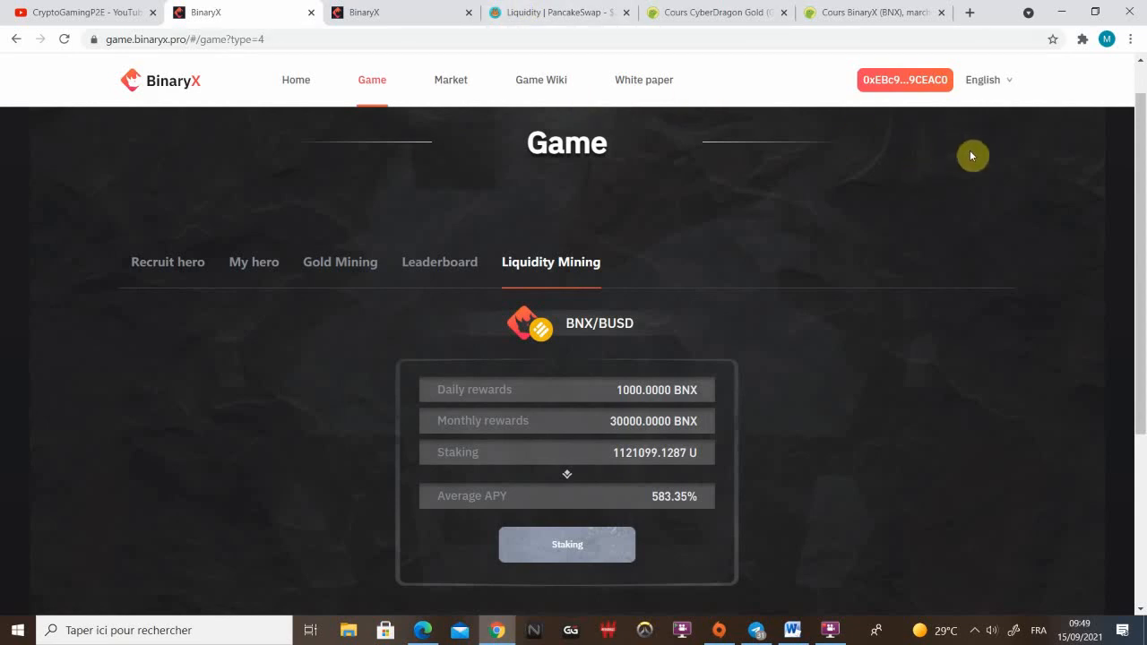
pyautogui.moveTo(504, 179)
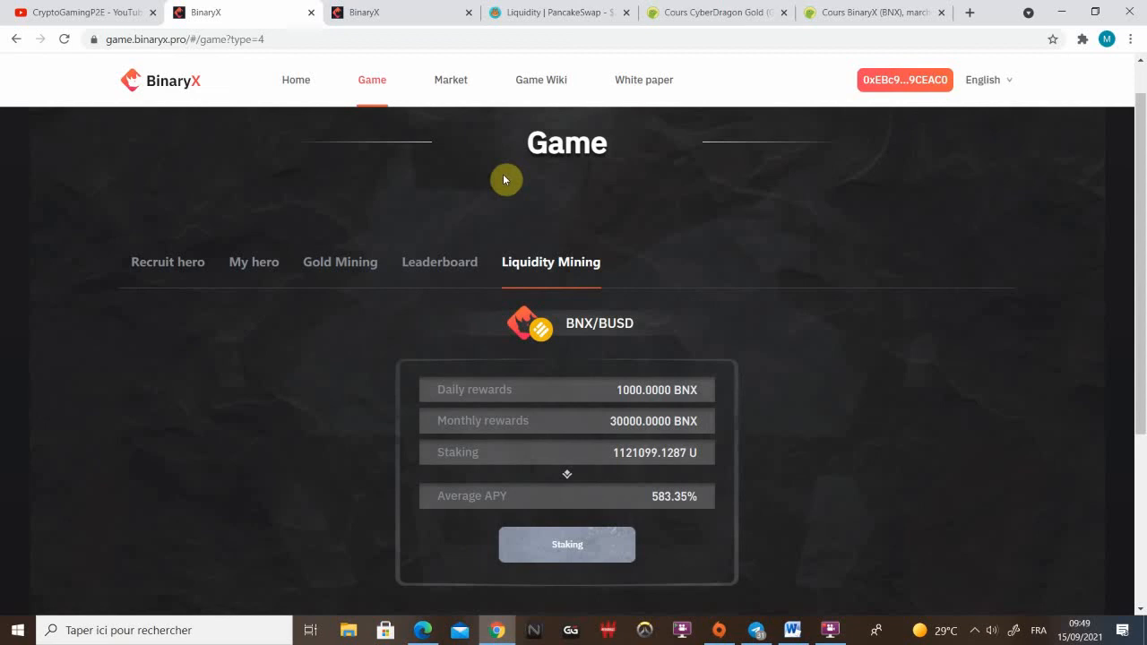
pyautogui.moveTo(345, 175)
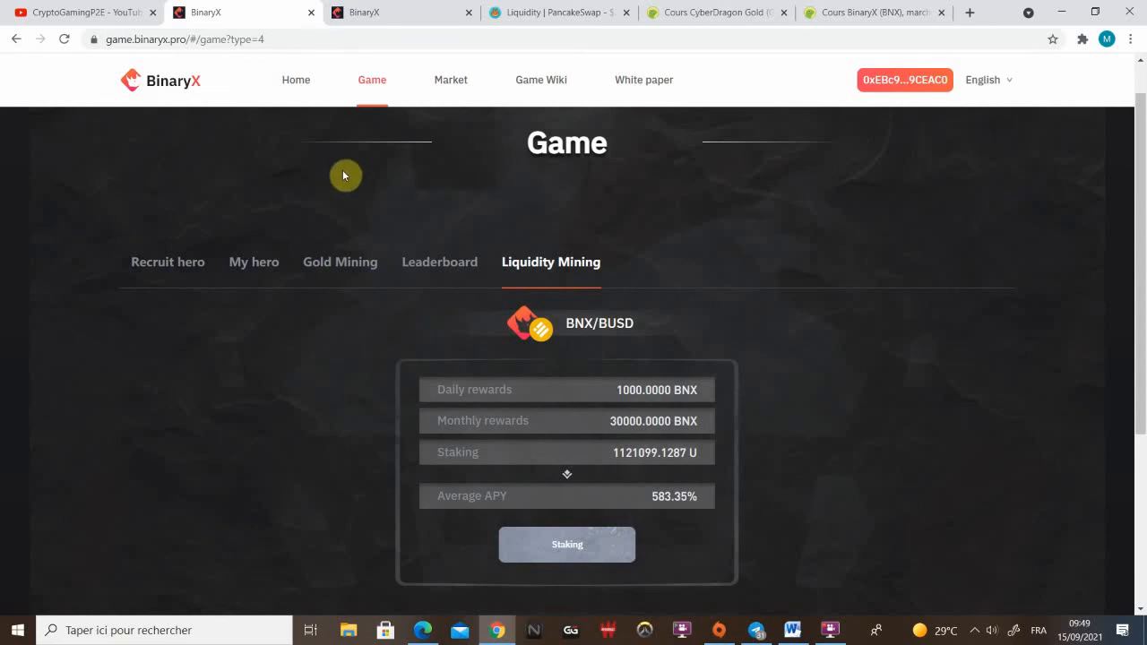
pyautogui.moveTo(356, 157)
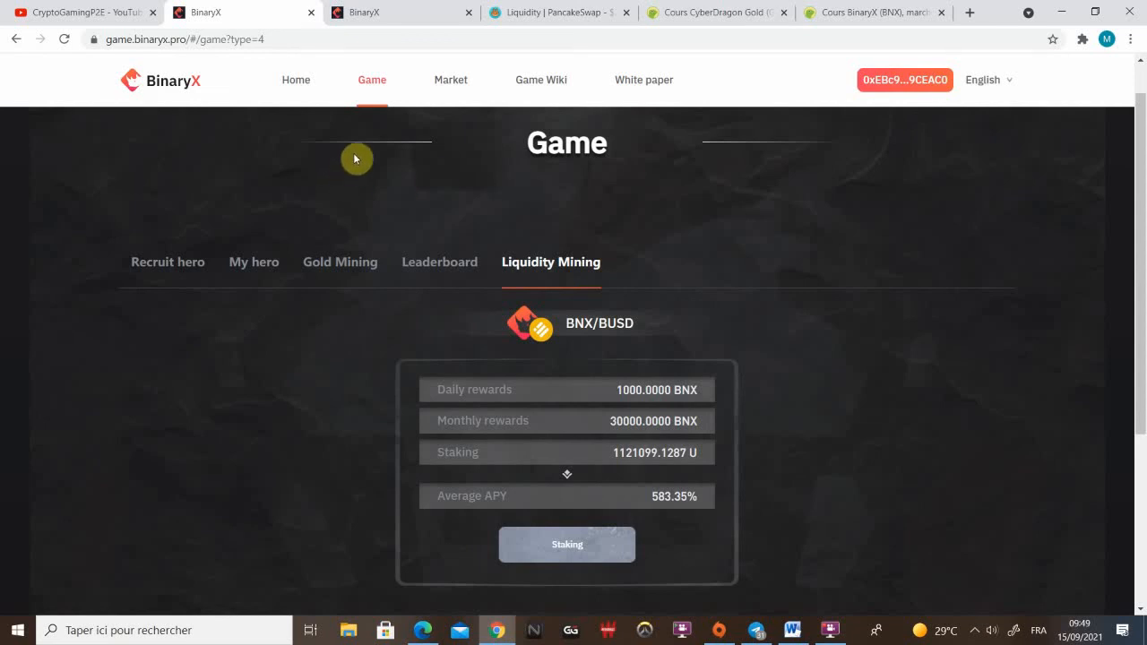
pyautogui.moveTo(452, 235)
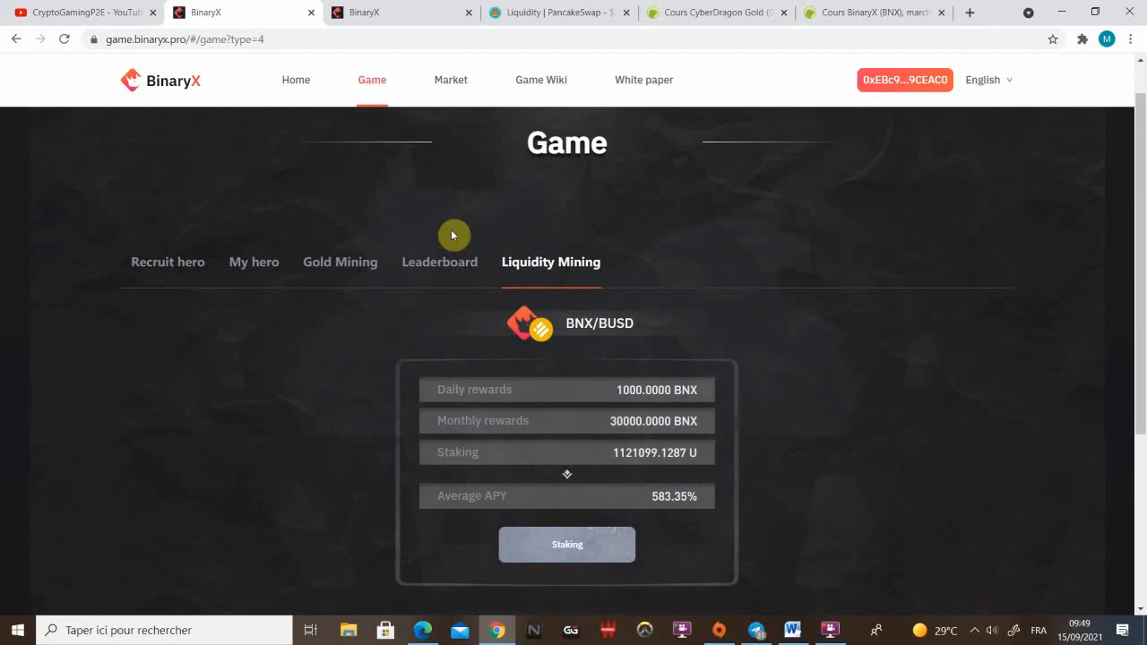
pyautogui.moveTo(567, 216)
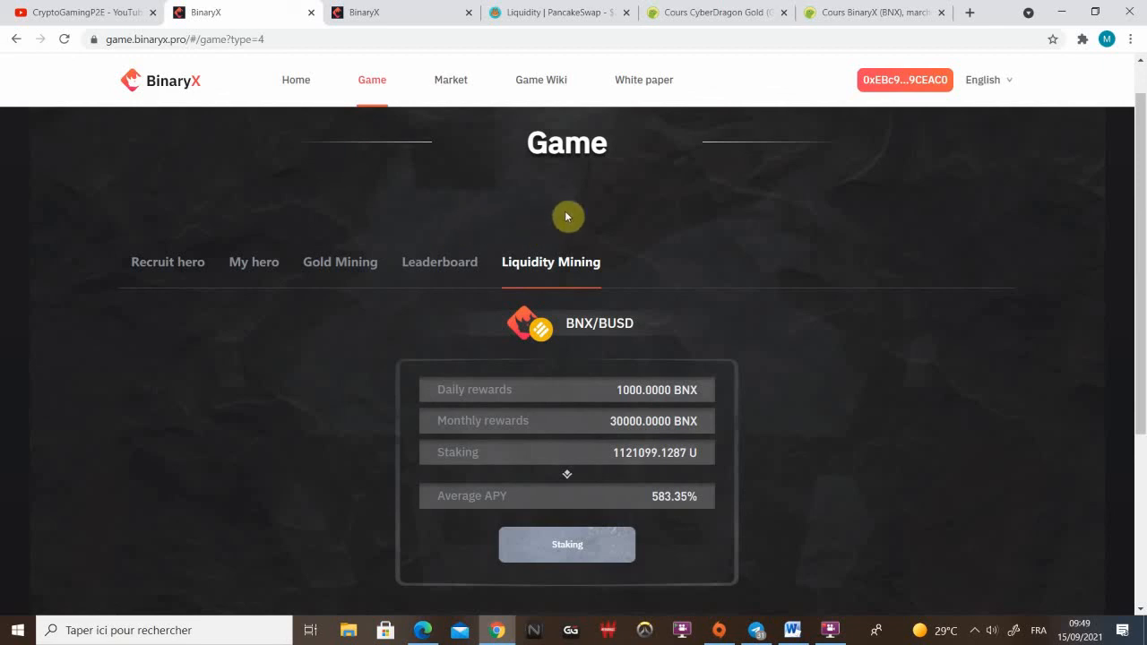
pyautogui.moveTo(852, 452)
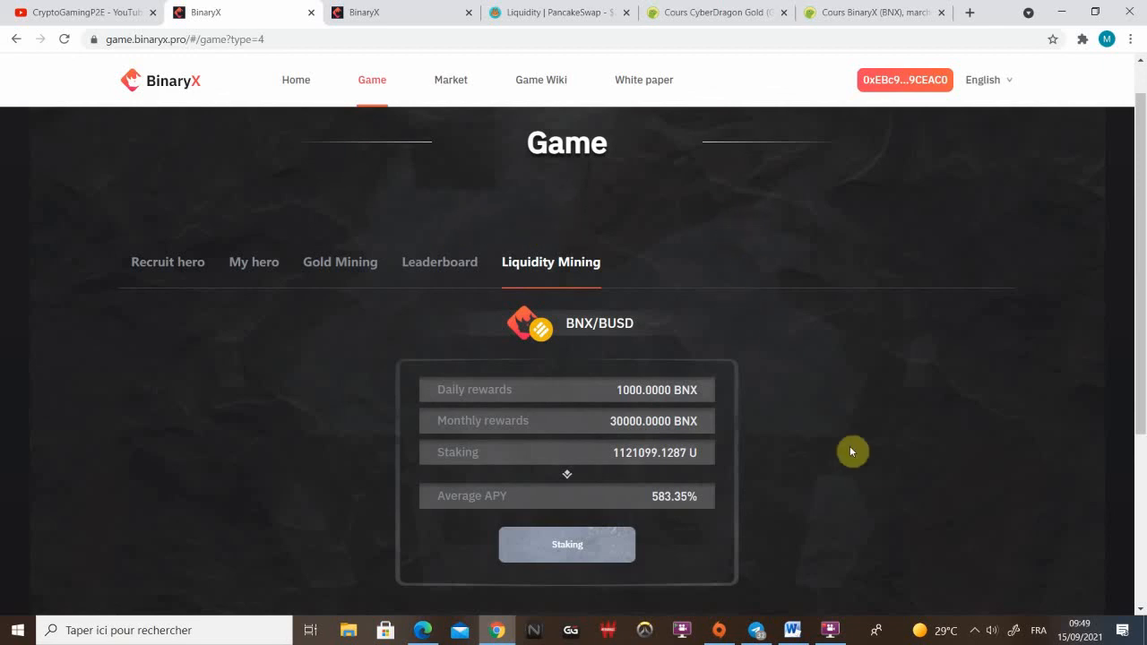